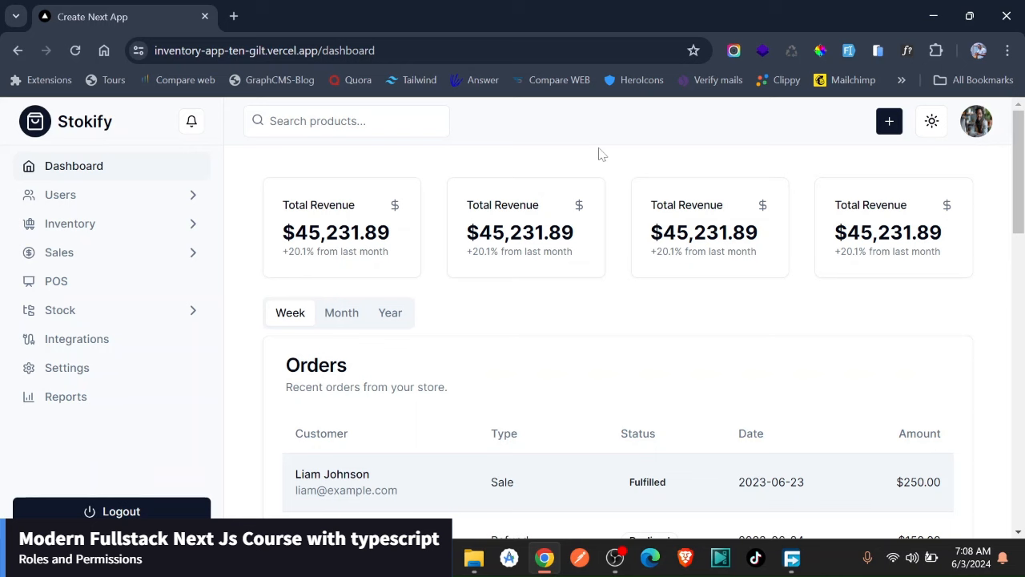
pyautogui.moveTo(932, 121)
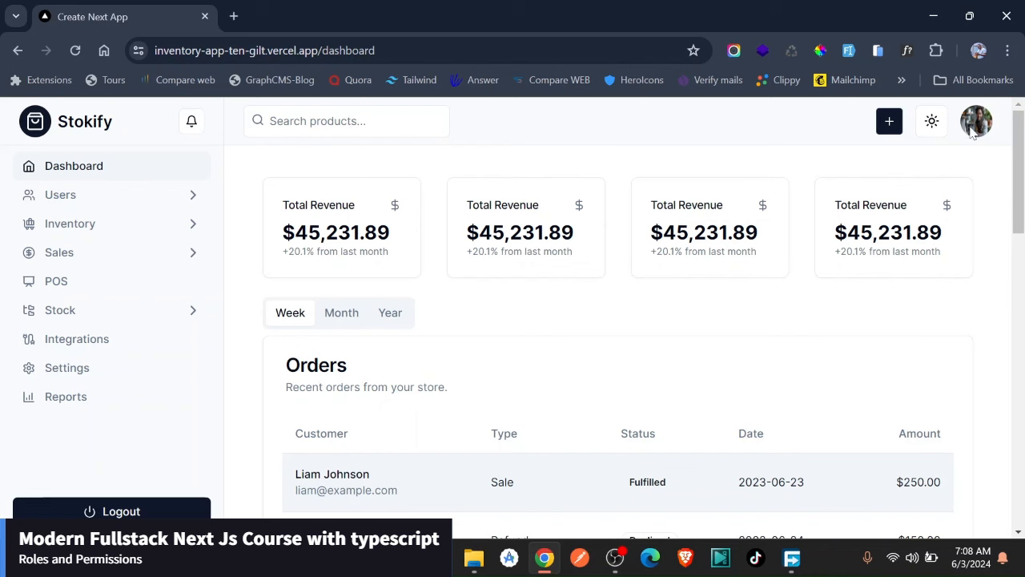
# - Check the account details panel, then open the Users table from the sidebar
pyautogui.click(976, 121)
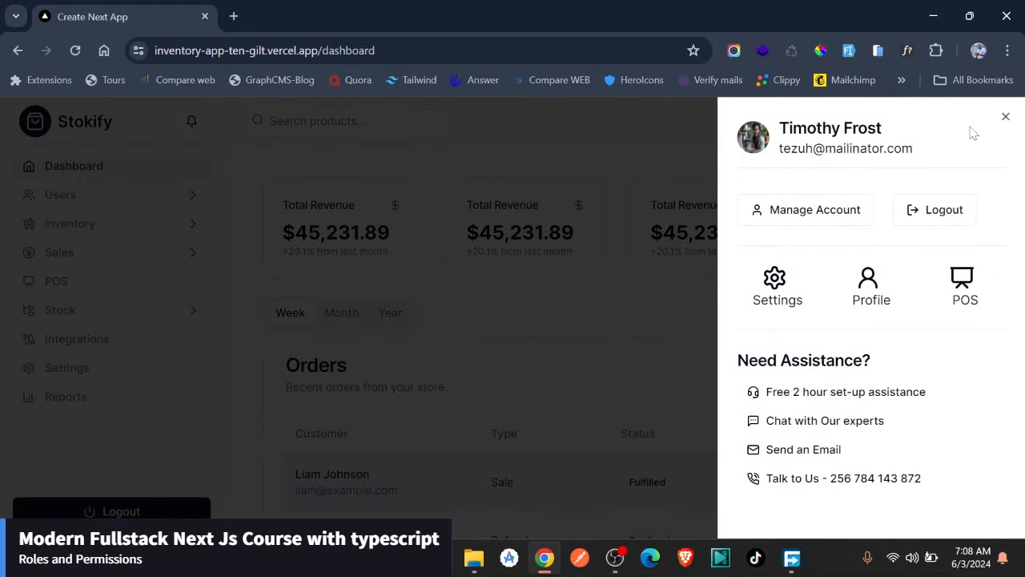
pyautogui.moveTo(1006, 117)
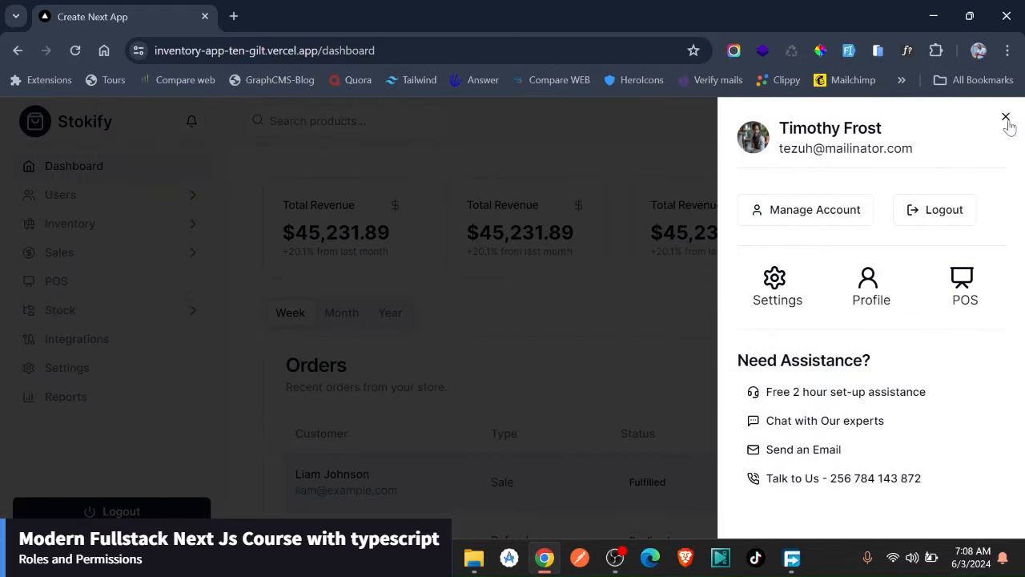
pyautogui.click(1006, 117)
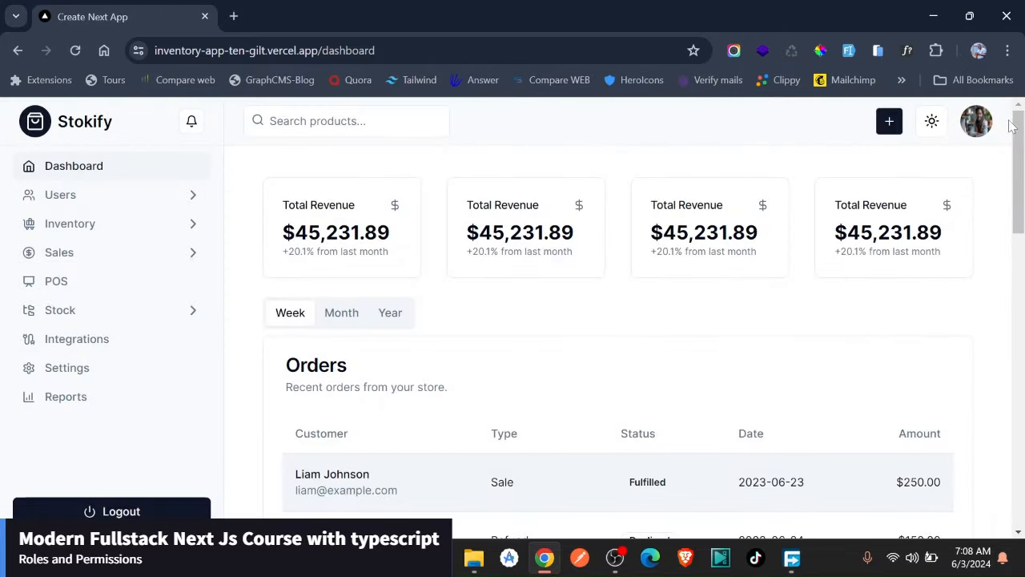
pyautogui.moveTo(169, 219)
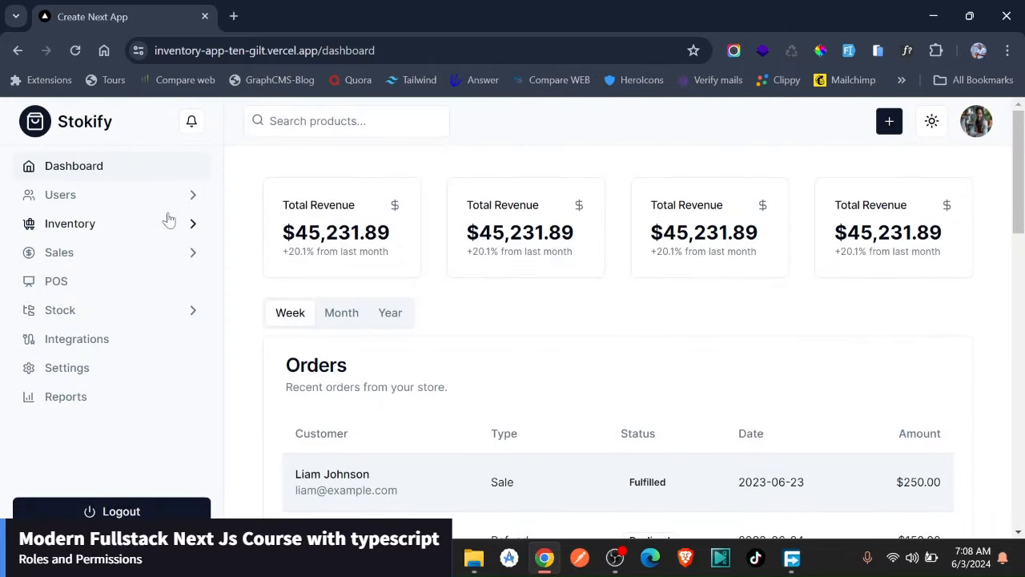
pyautogui.click(60, 194)
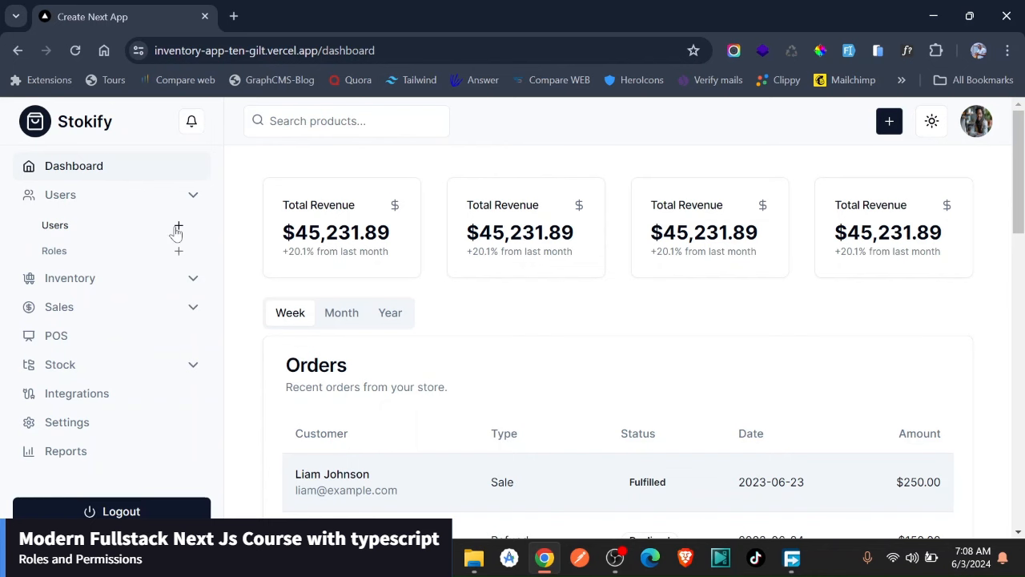
pyautogui.click(55, 224)
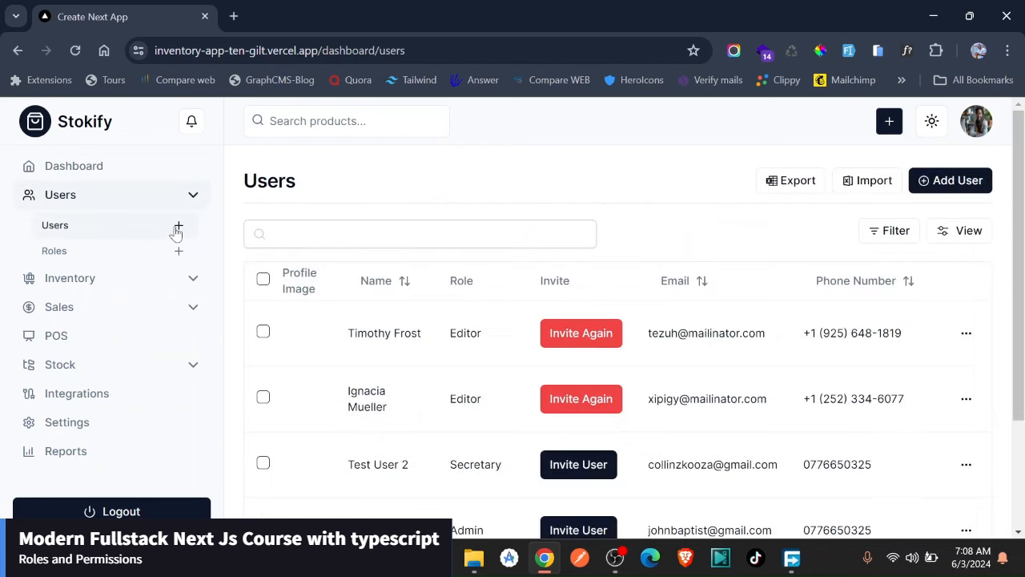
pyautogui.scroll(-3)
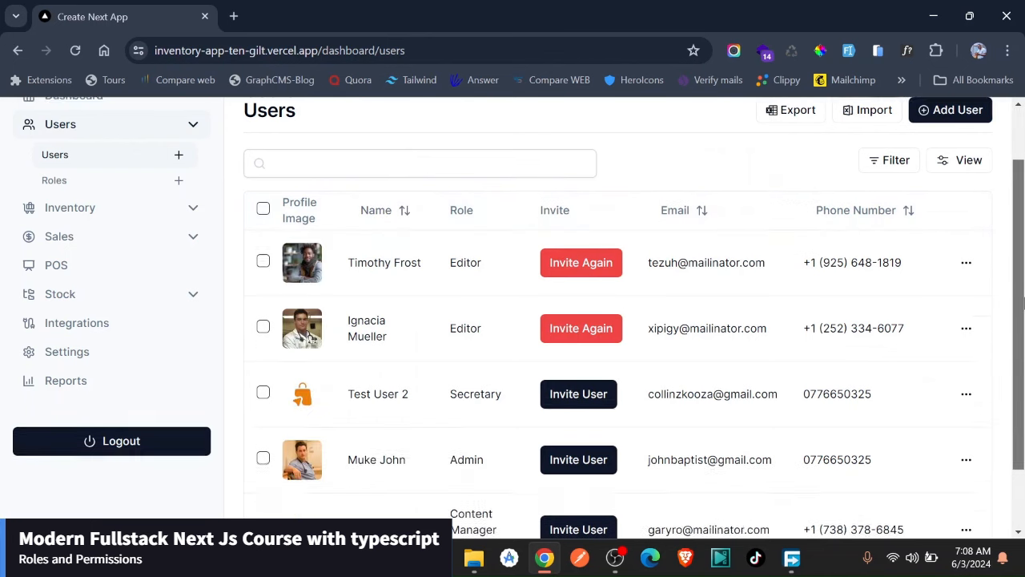
pyautogui.scroll(3)
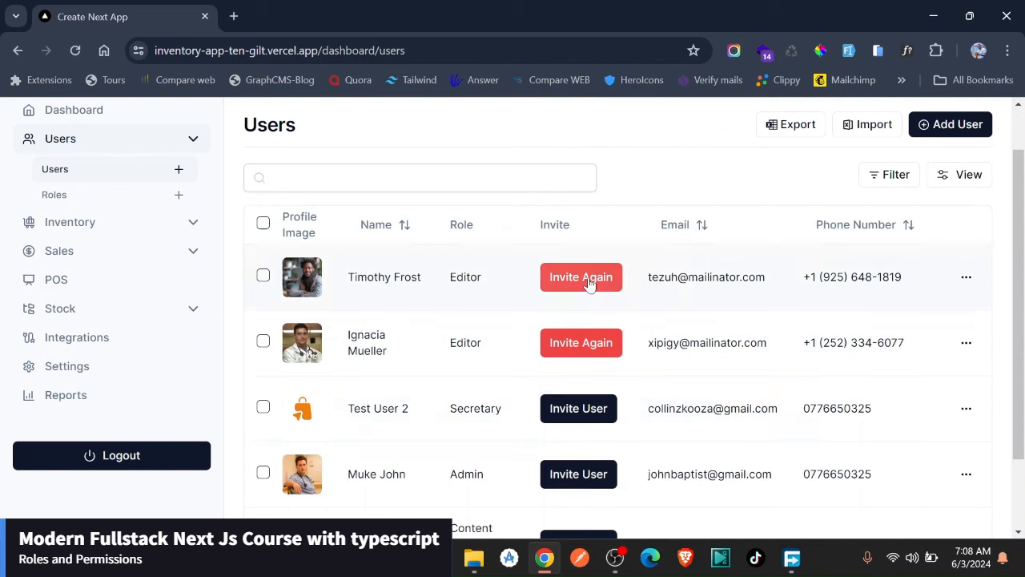
pyautogui.moveTo(588, 387)
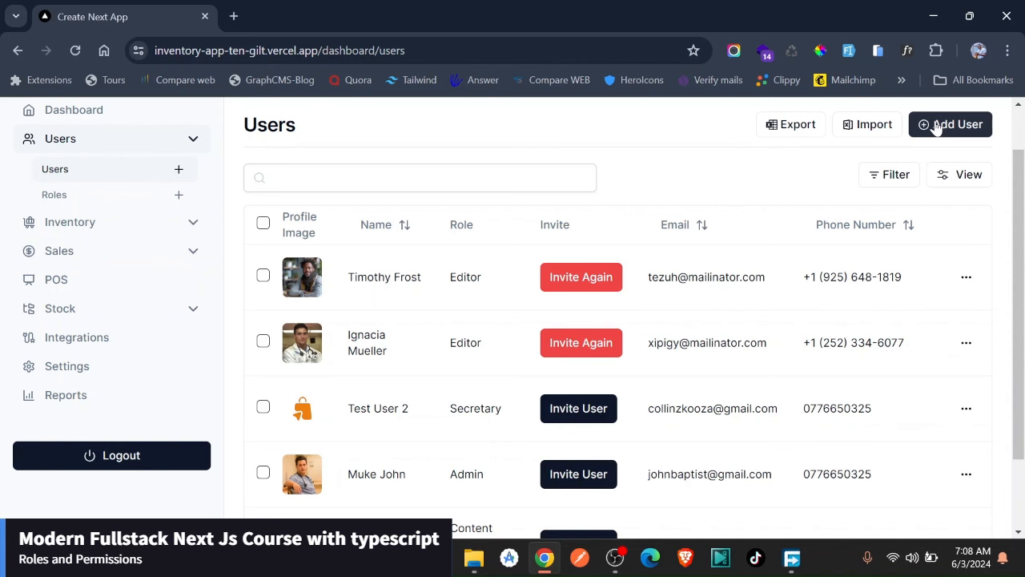
# - Start a new user, attempt saving to reveal the password error, and set status Active
pyautogui.click(950, 124)
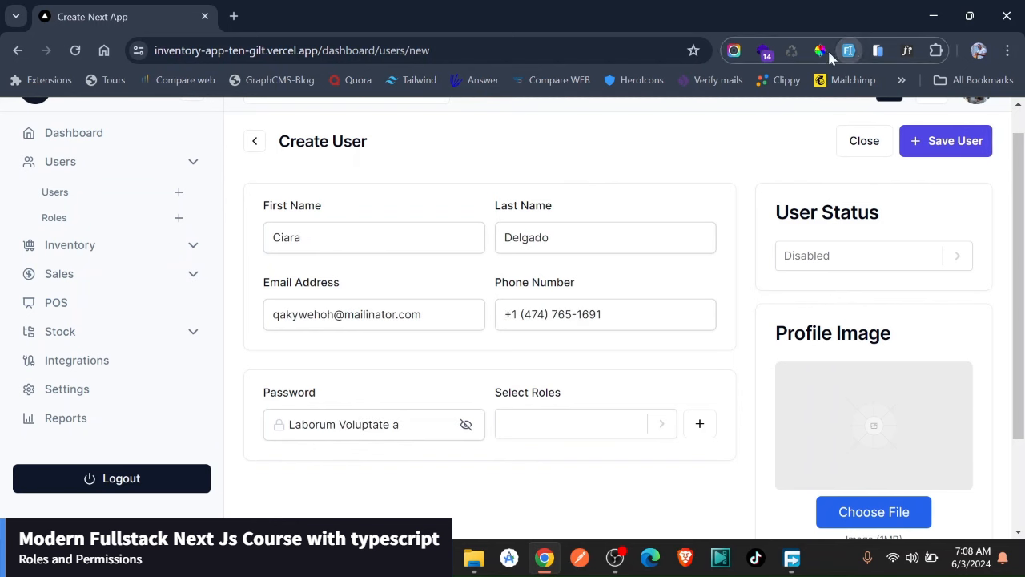
pyautogui.moveTo(423, 407)
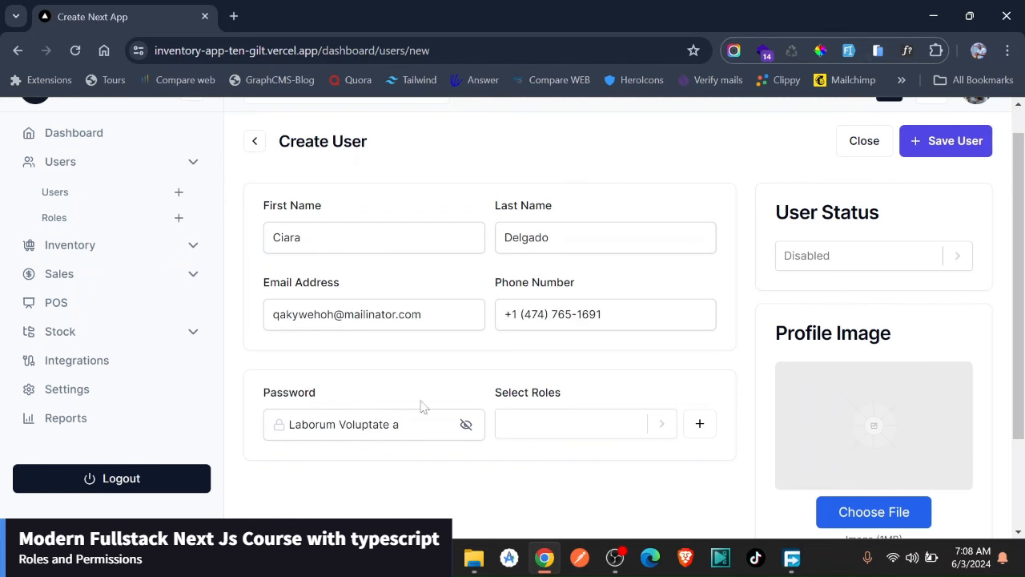
pyautogui.tripleClick(373, 423)
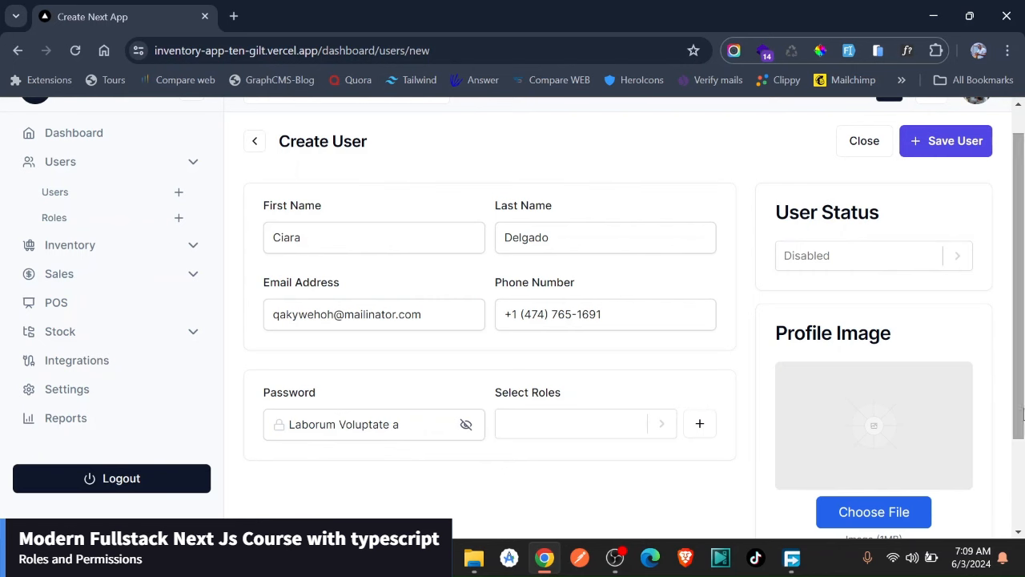
pyautogui.scroll(-3)
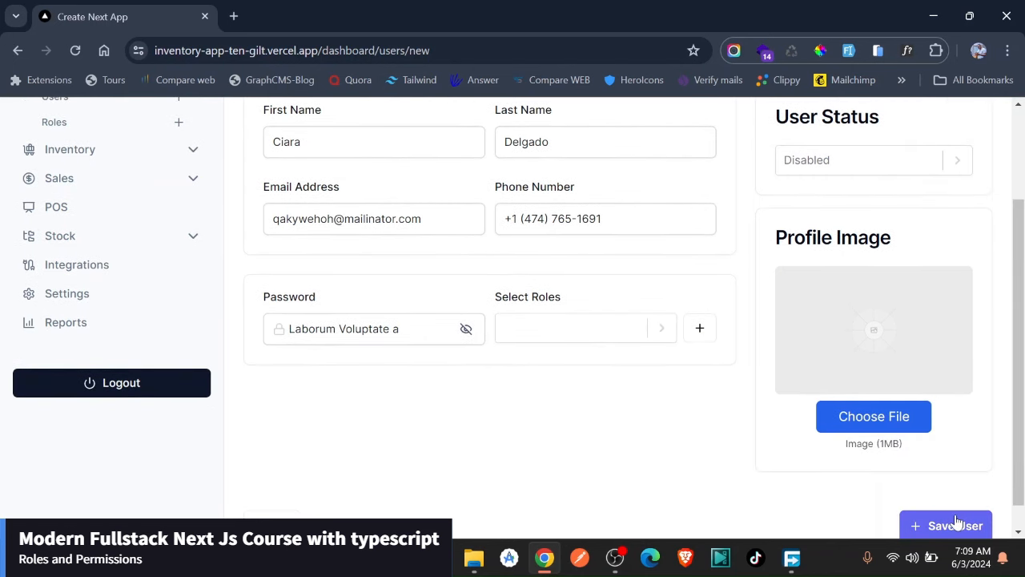
pyautogui.click(946, 526)
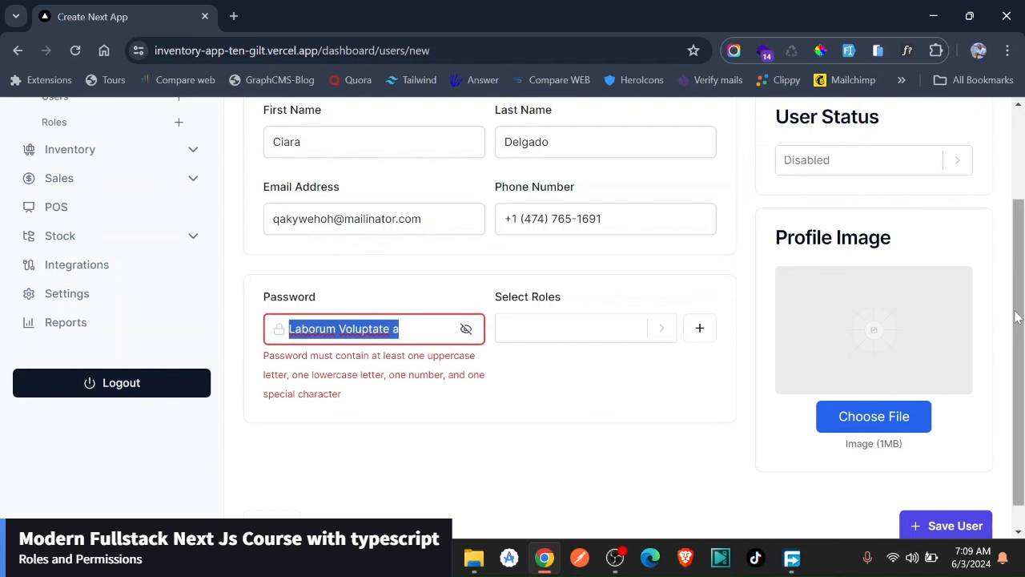
pyautogui.scroll(3)
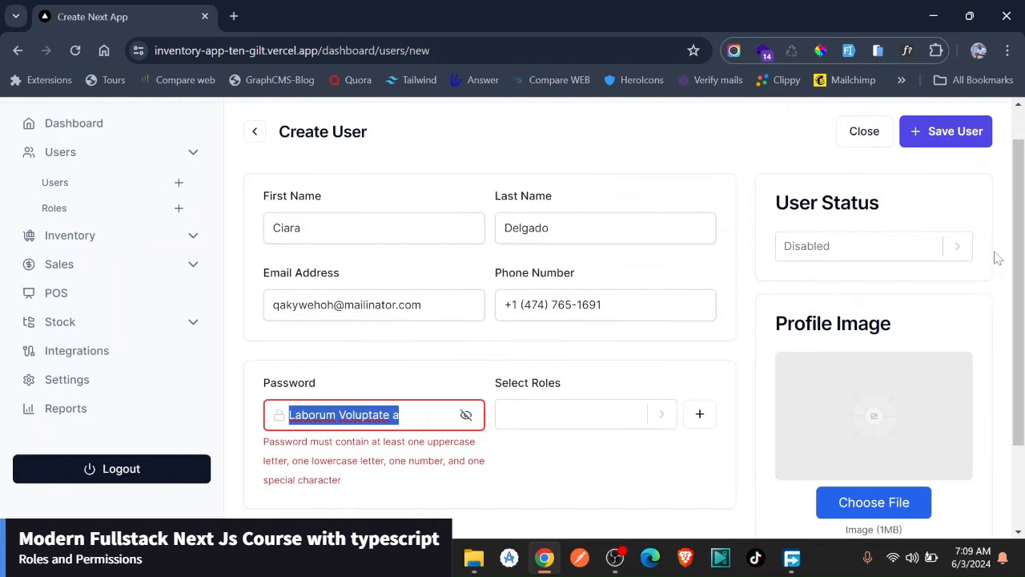
pyautogui.click(958, 246)
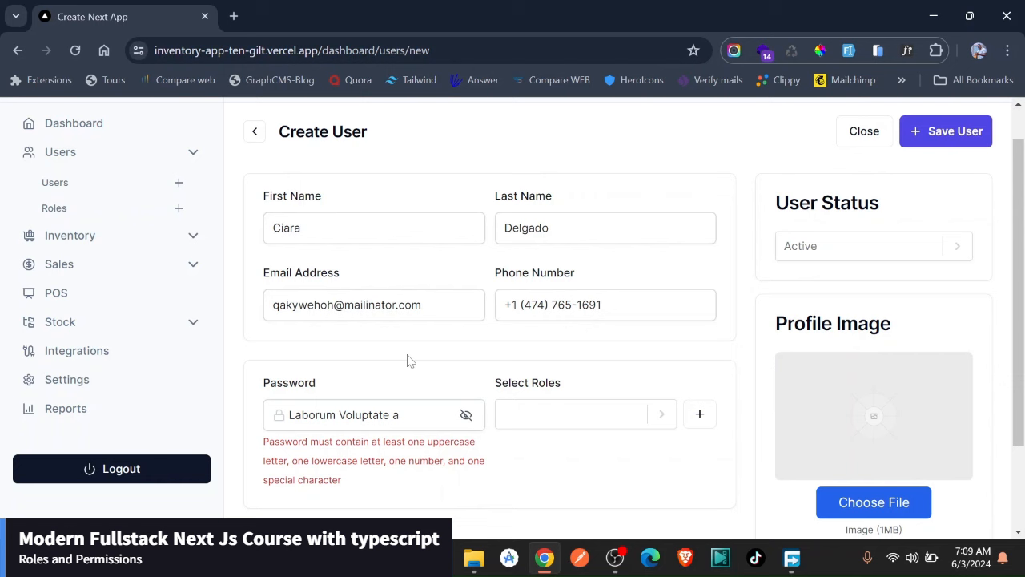
pyautogui.tripleClick(360, 414)
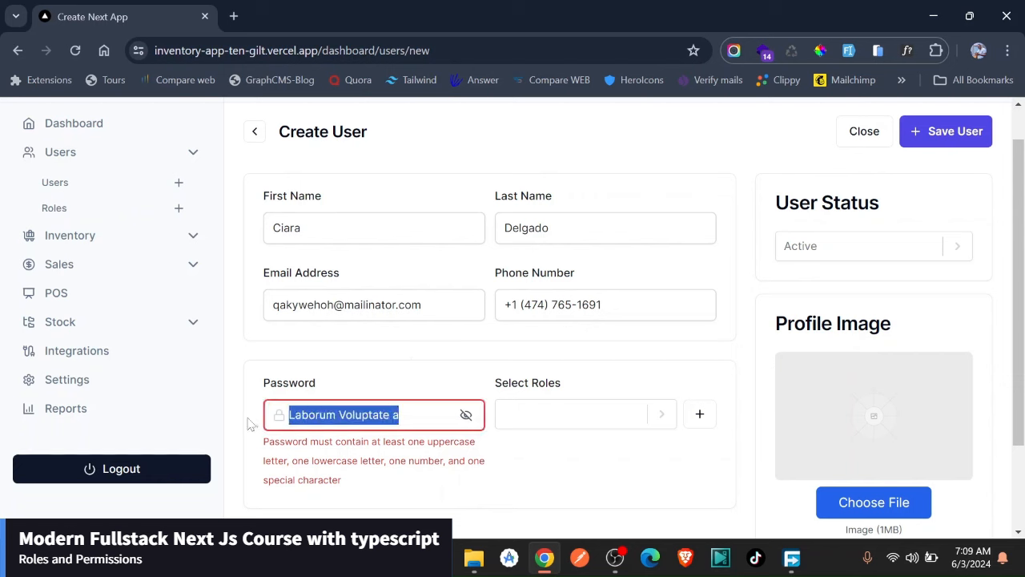
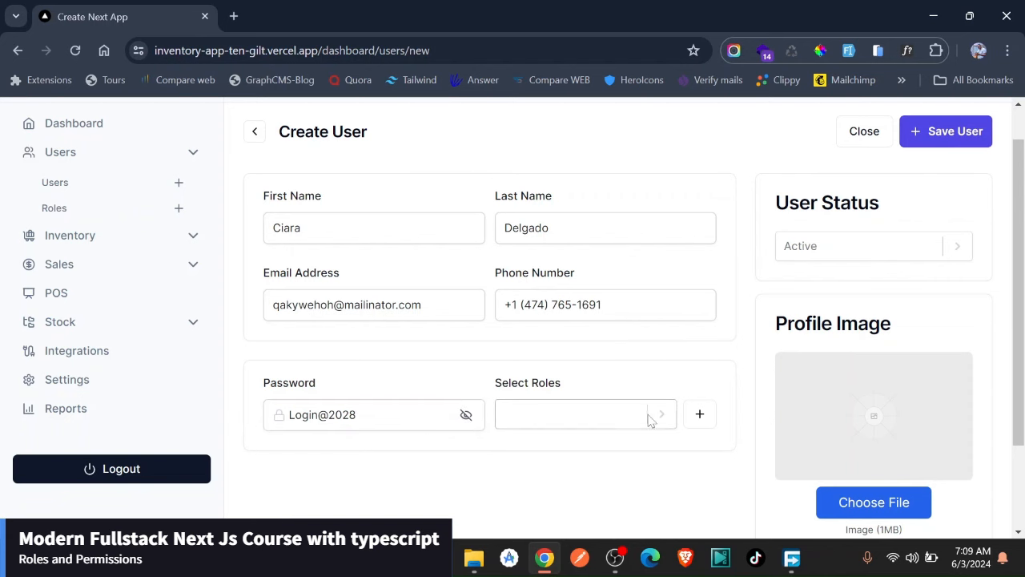
pyautogui.scroll(-3)
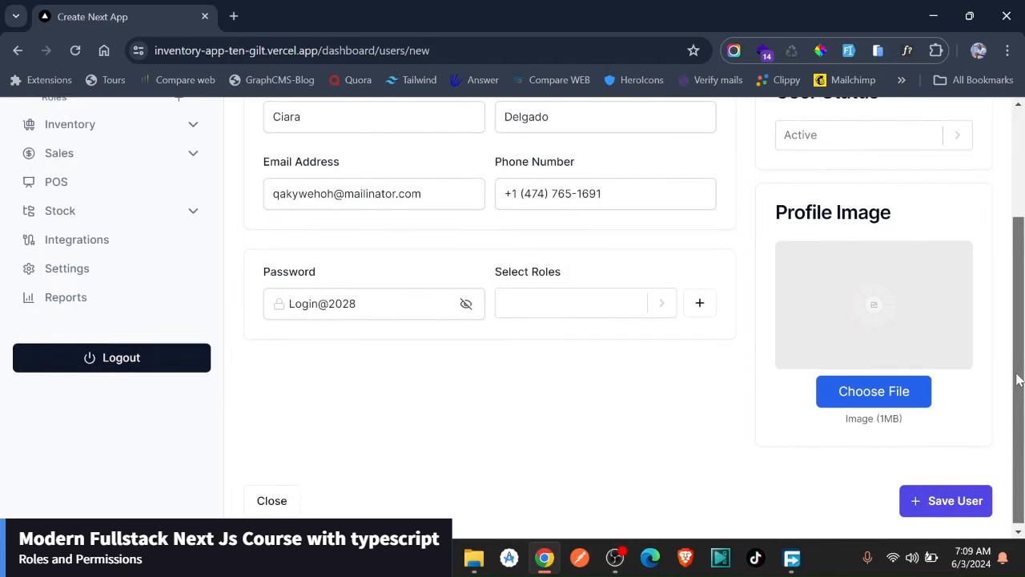
pyautogui.scroll(3)
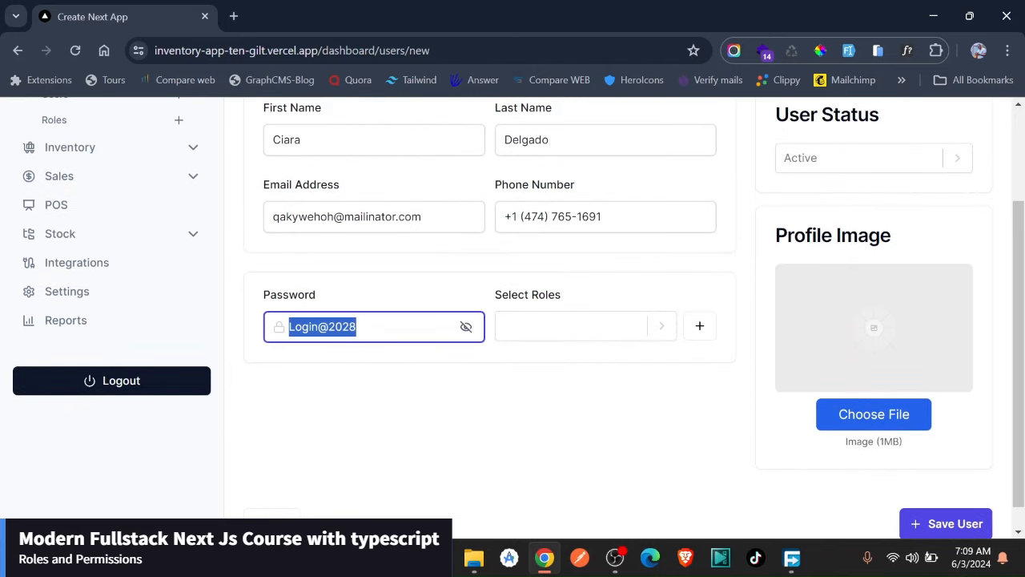
pyautogui.moveTo(340, 361)
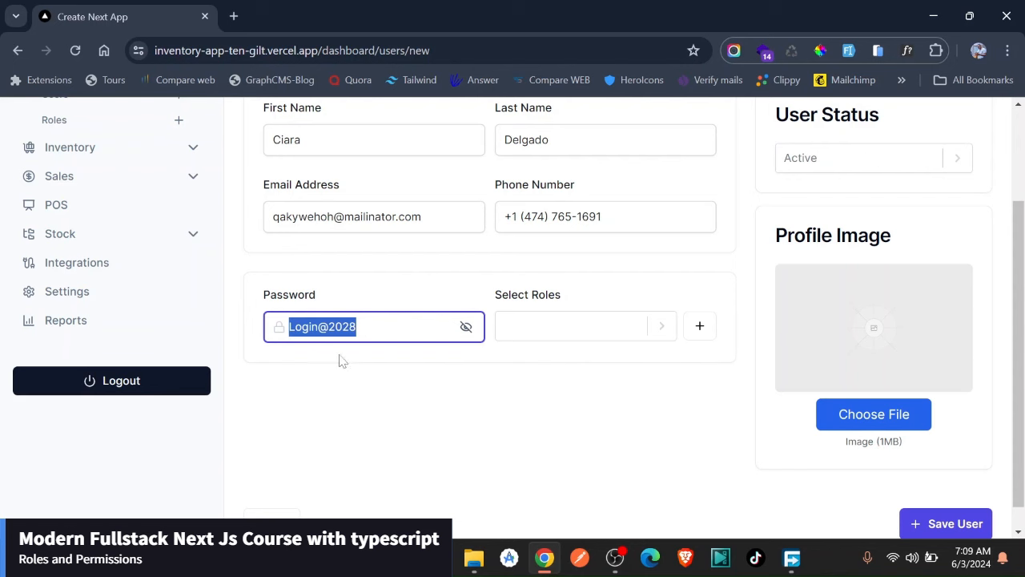
pyautogui.moveTo(544, 375)
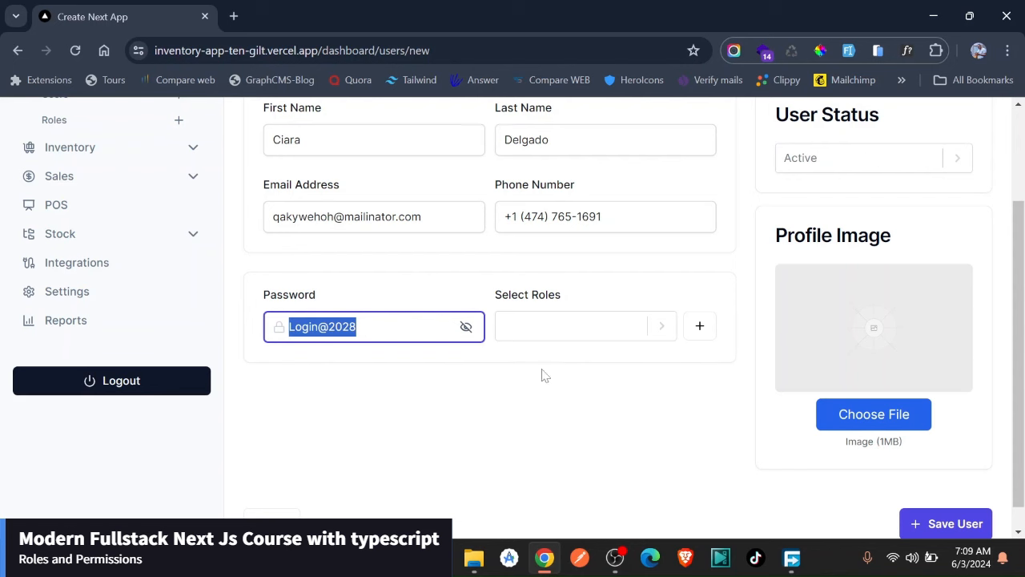
pyautogui.moveTo(699, 326)
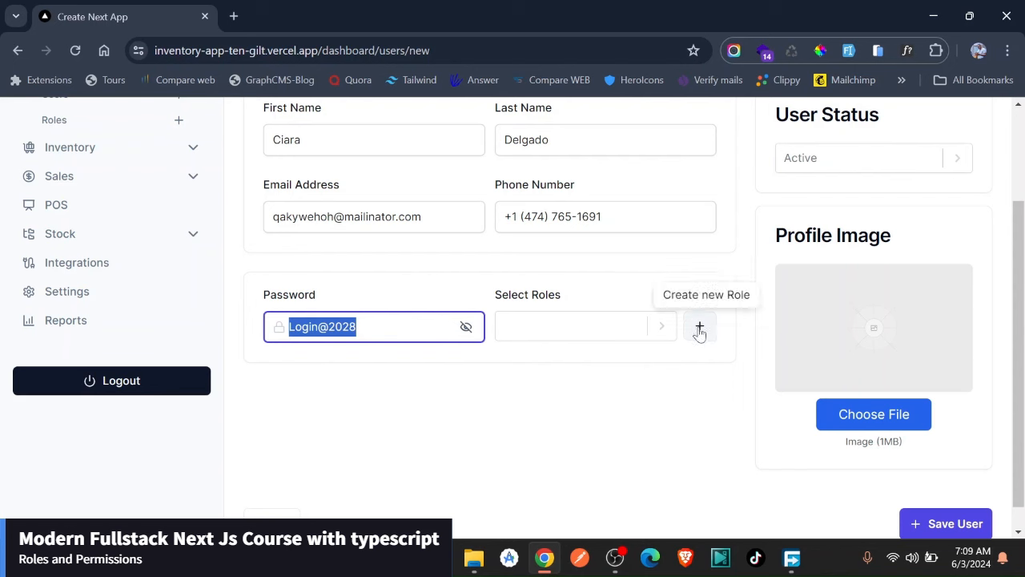
# - Browse the roles options and reach the blank Create Role page with its privilege checkboxes
pyautogui.click(585, 326)
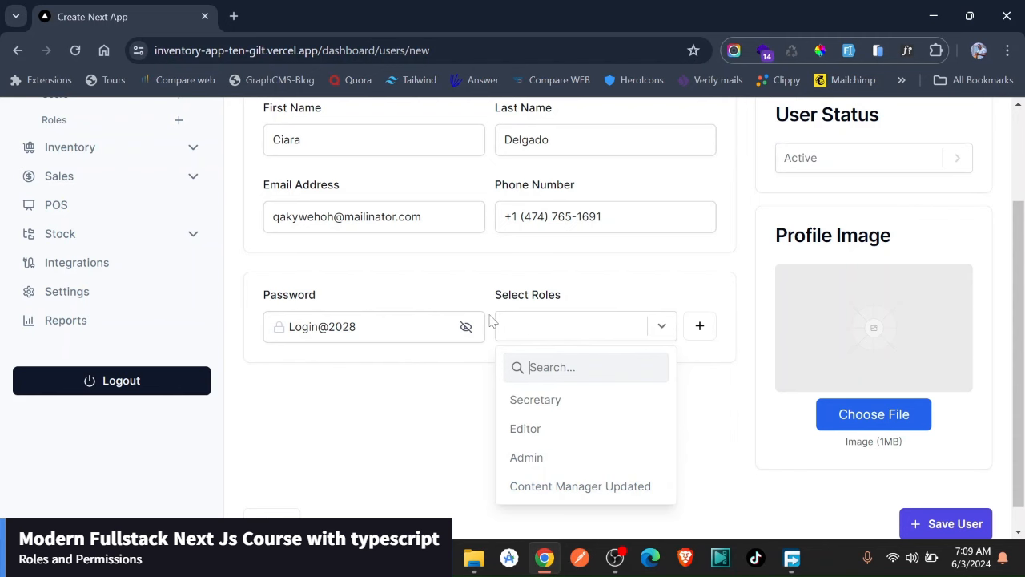
pyautogui.moveTo(698, 326)
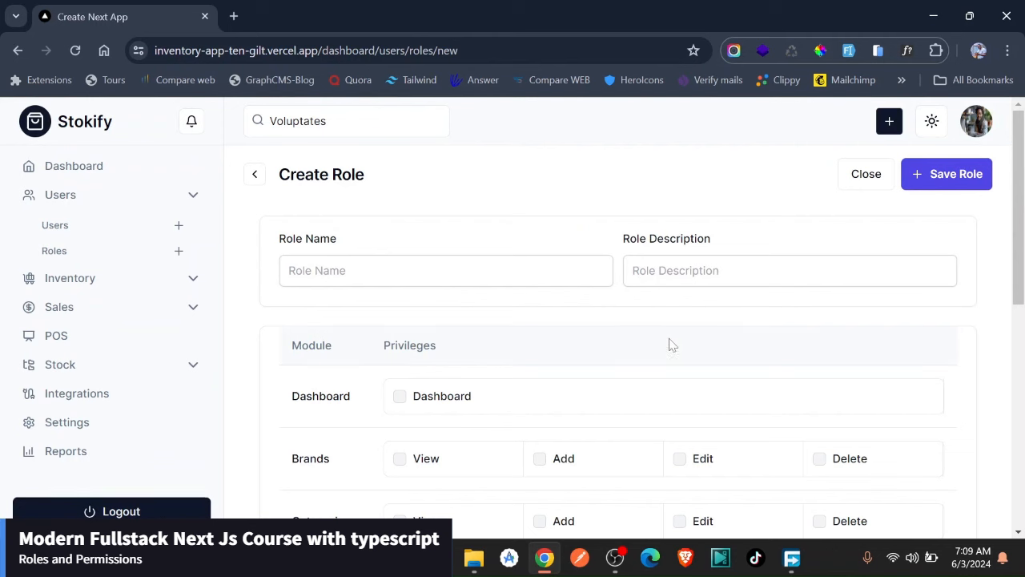
pyautogui.scroll(-3)
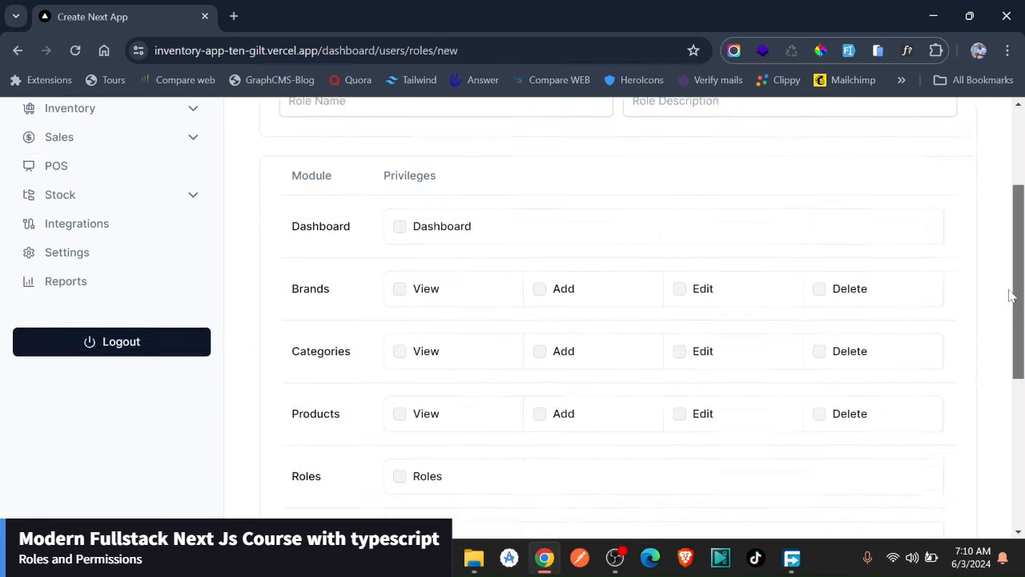
pyautogui.scroll(-3)
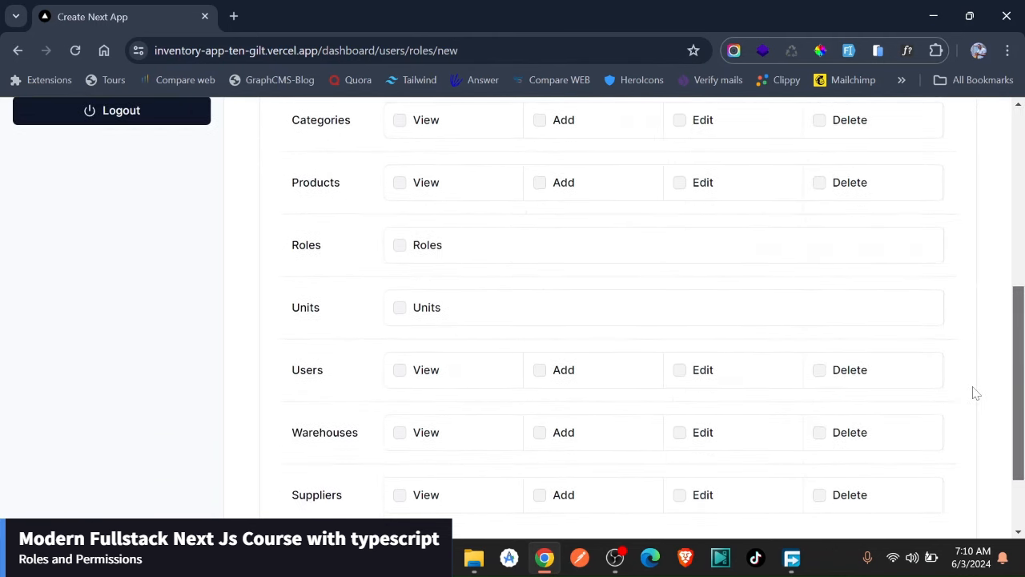
pyautogui.scroll(3)
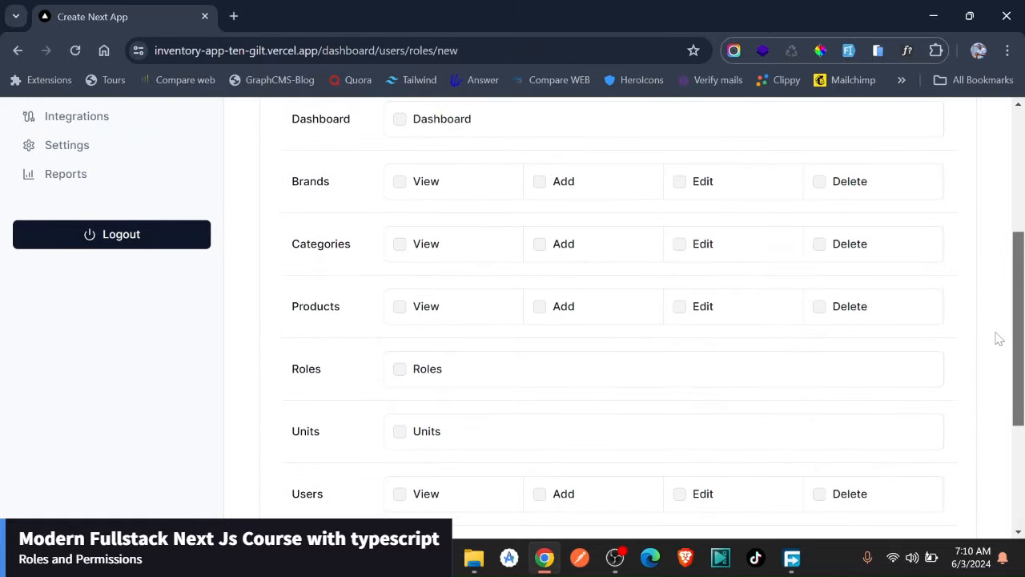
pyautogui.scroll(3)
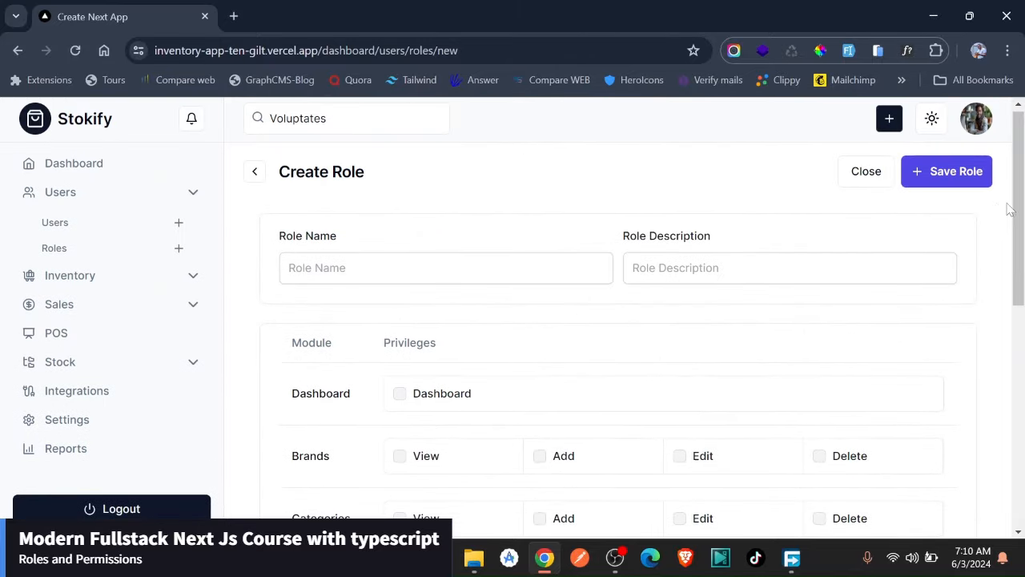
# - Enter General Manager as the role name
pyautogui.click(445, 267)
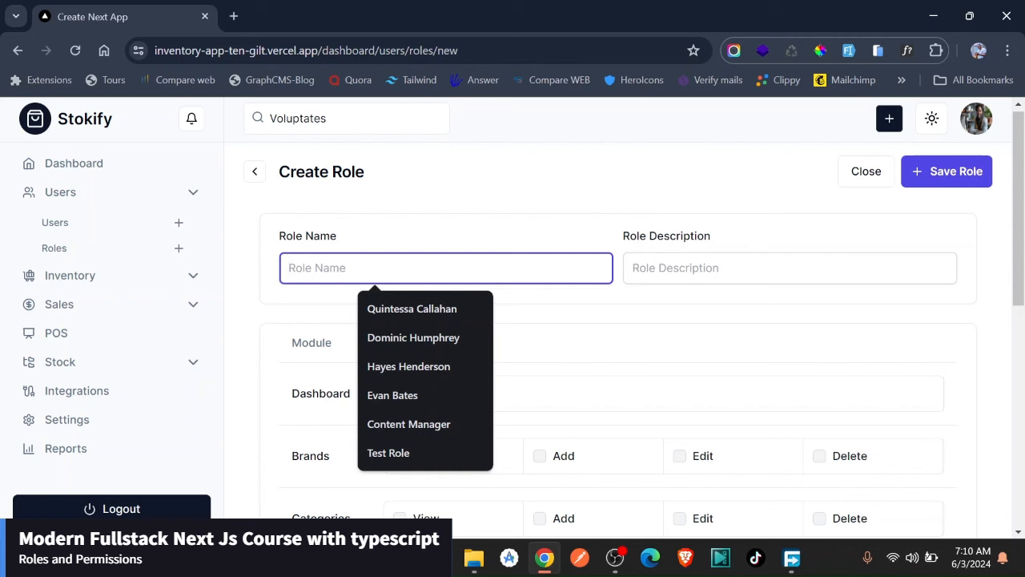
pyautogui.write('General')
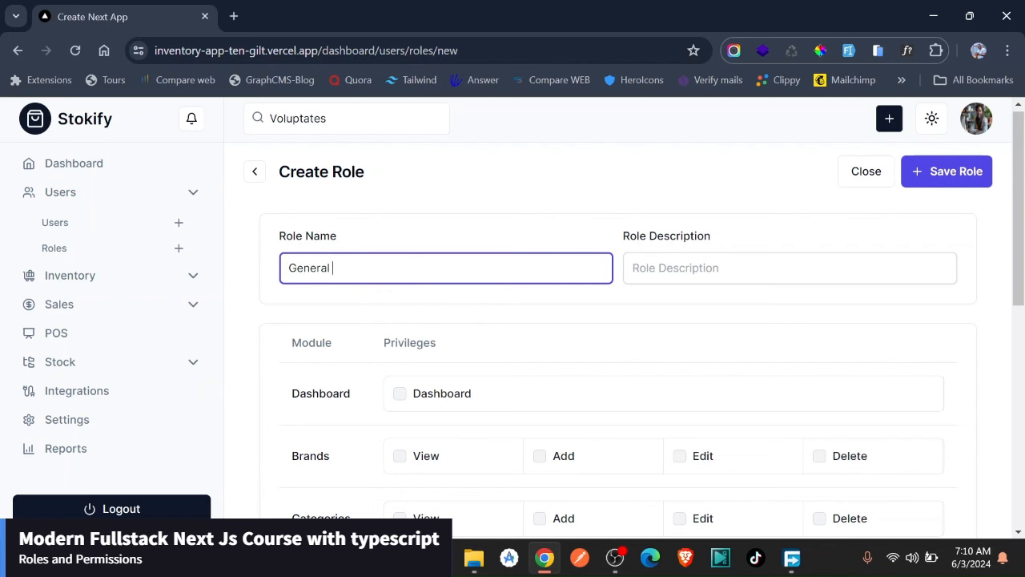
pyautogui.write('Manager')
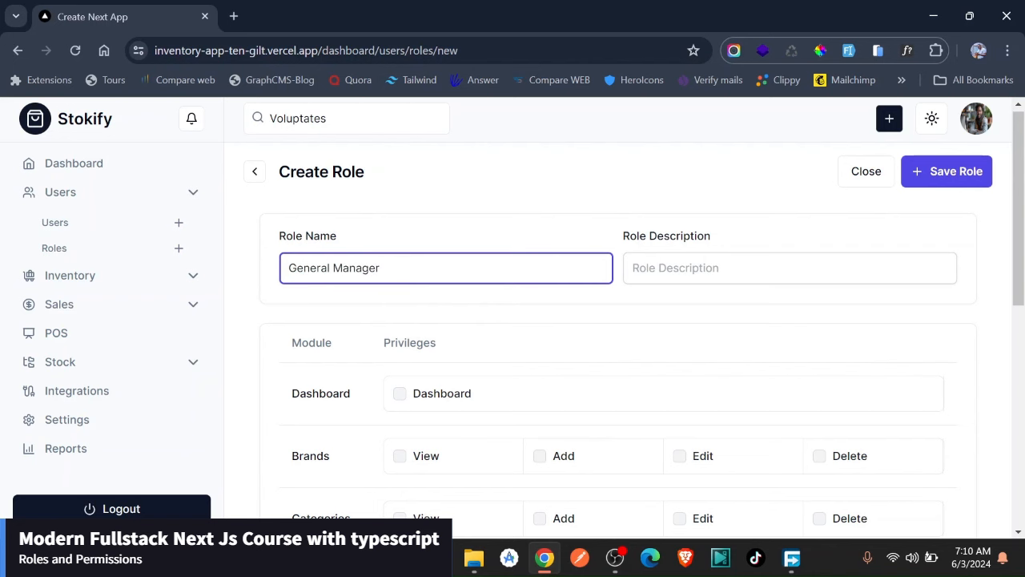
# - Add the description 'This is responsible for managing all users' and scroll through the privileges
pyautogui.click(789, 267)
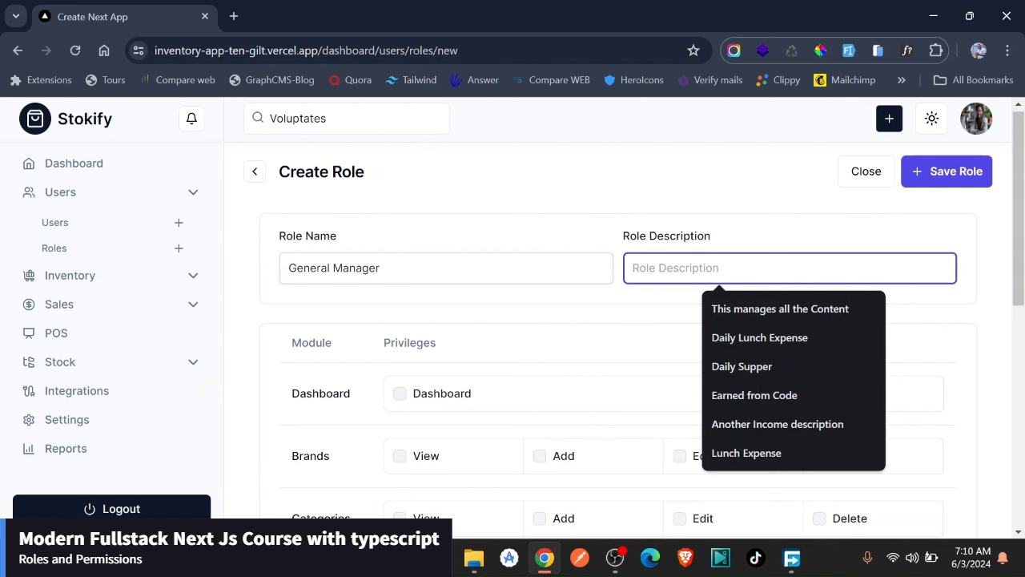
pyautogui.write('This is')
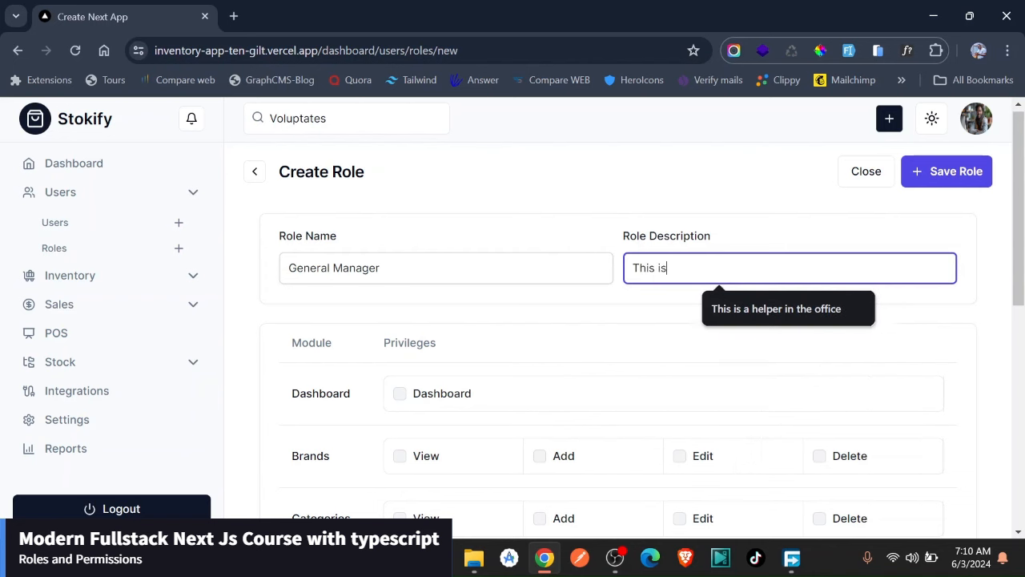
pyautogui.write('respons')
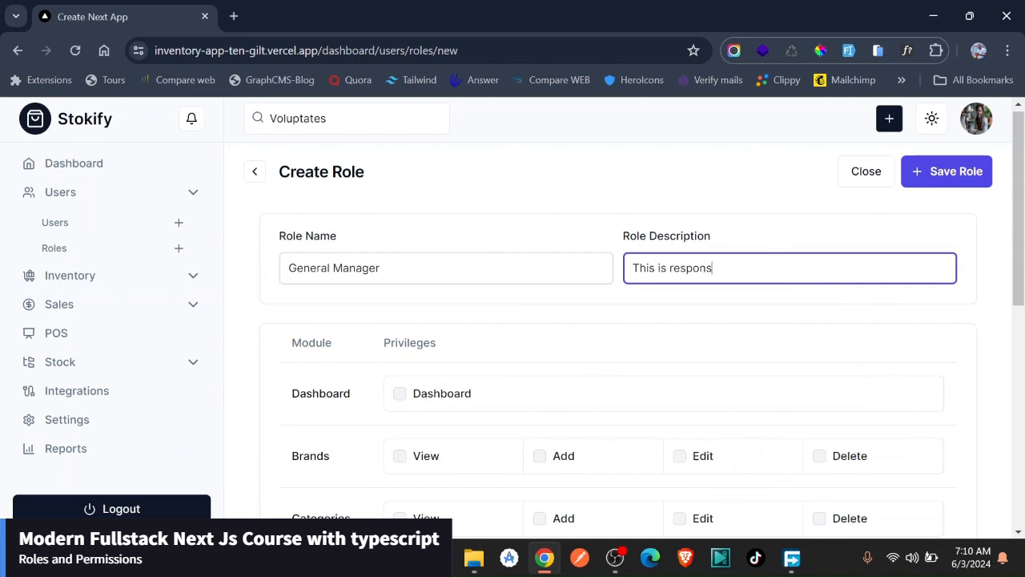
pyautogui.write('i')
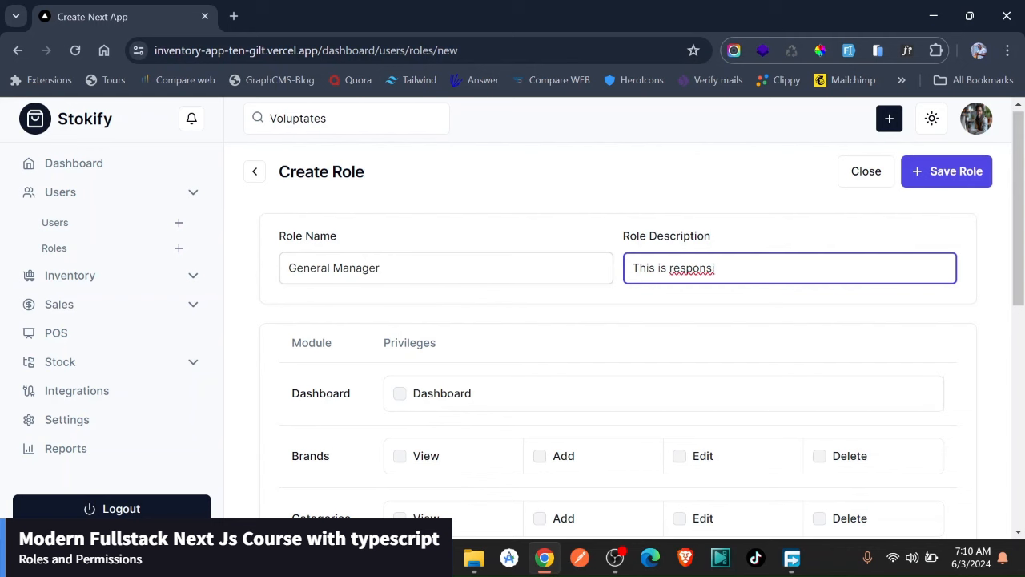
pyautogui.write('ble for manag')
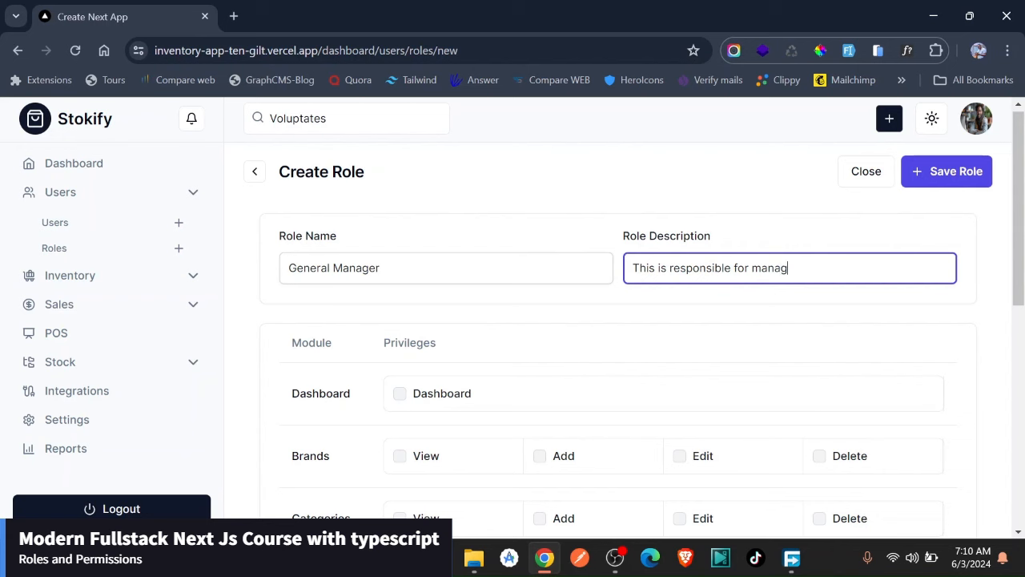
pyautogui.write('ing all us')
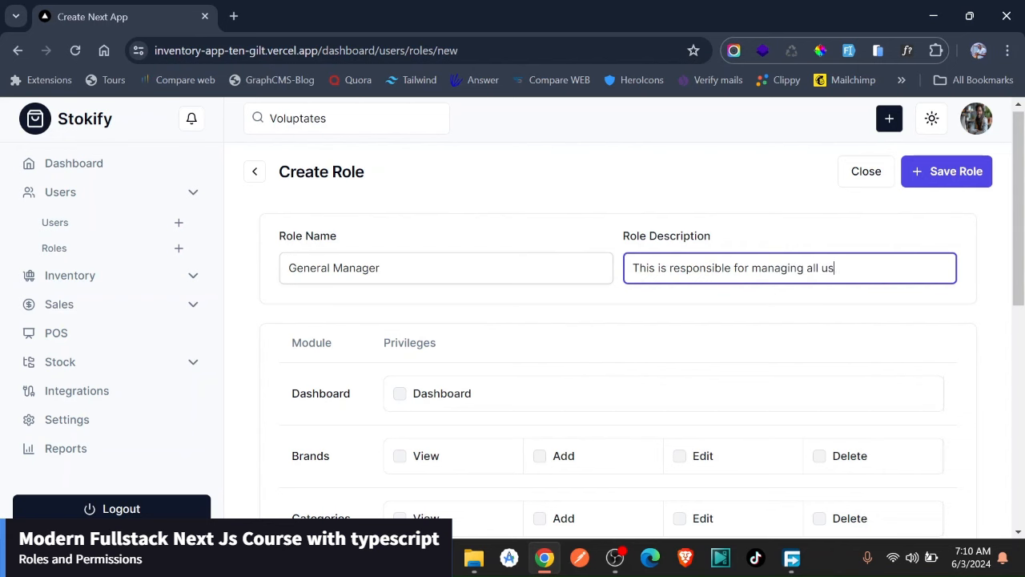
pyautogui.write('ers')
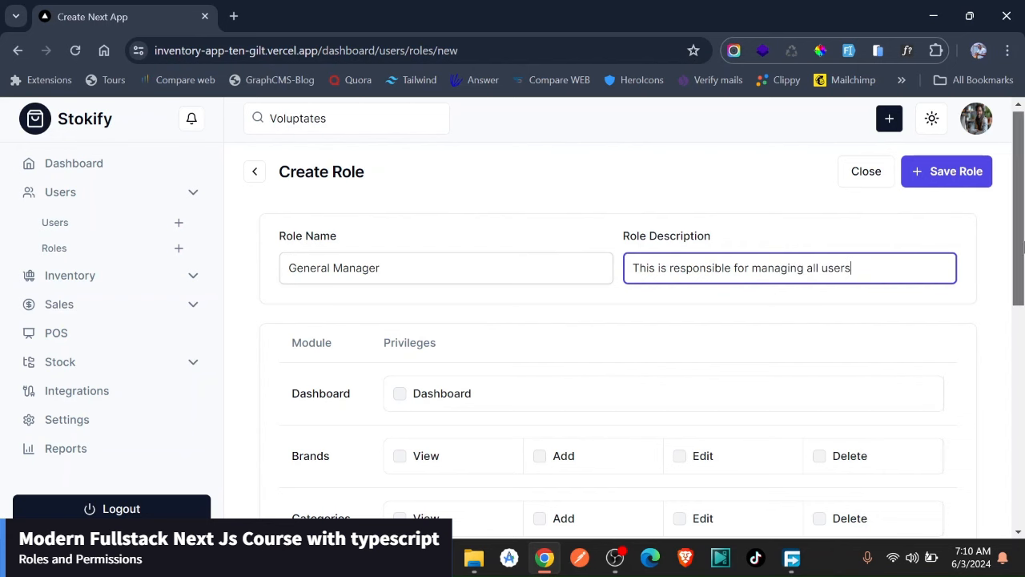
pyautogui.scroll(-3)
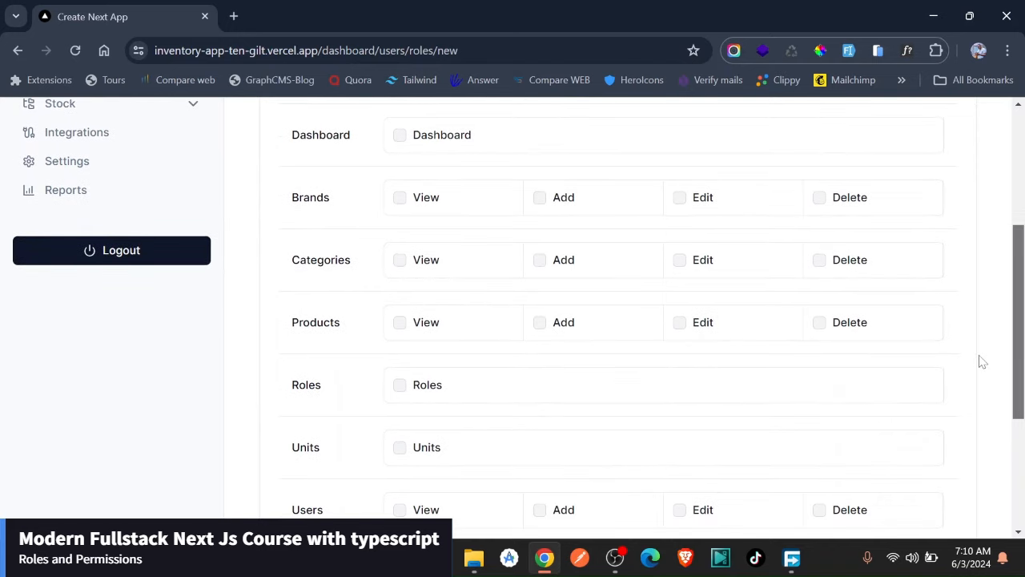
pyautogui.scroll(-3)
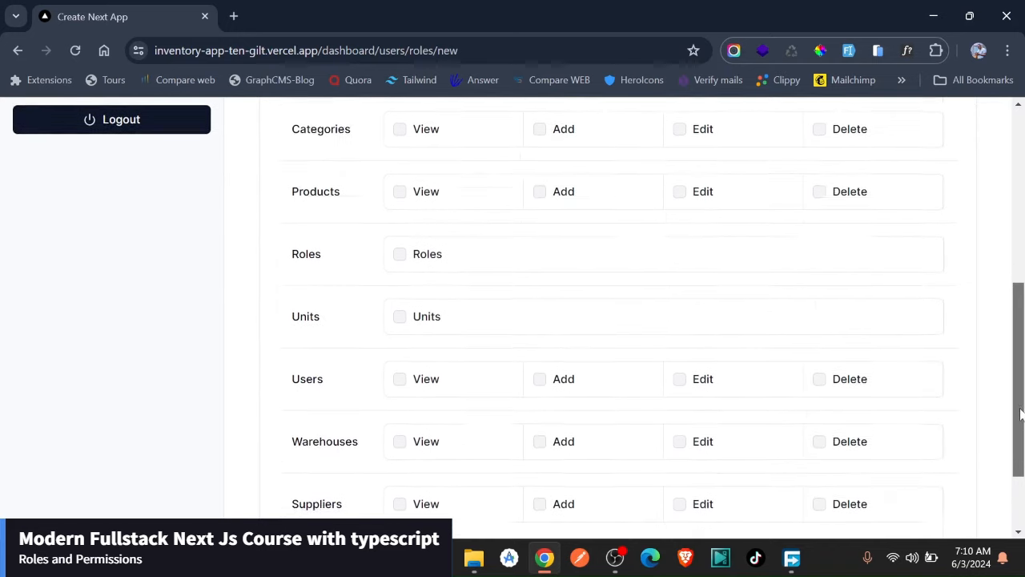
pyautogui.scroll(-3)
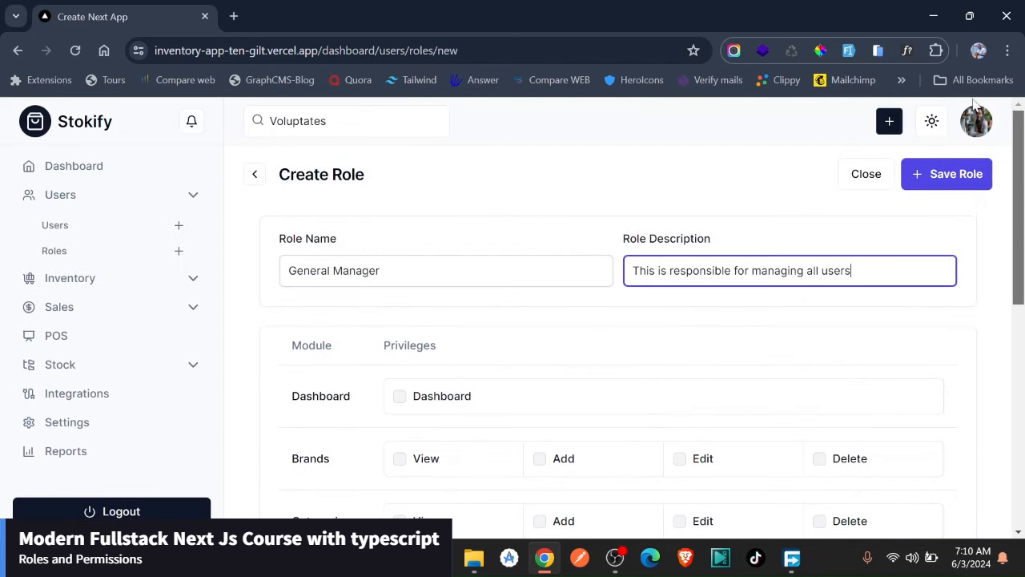
pyautogui.scroll(-3)
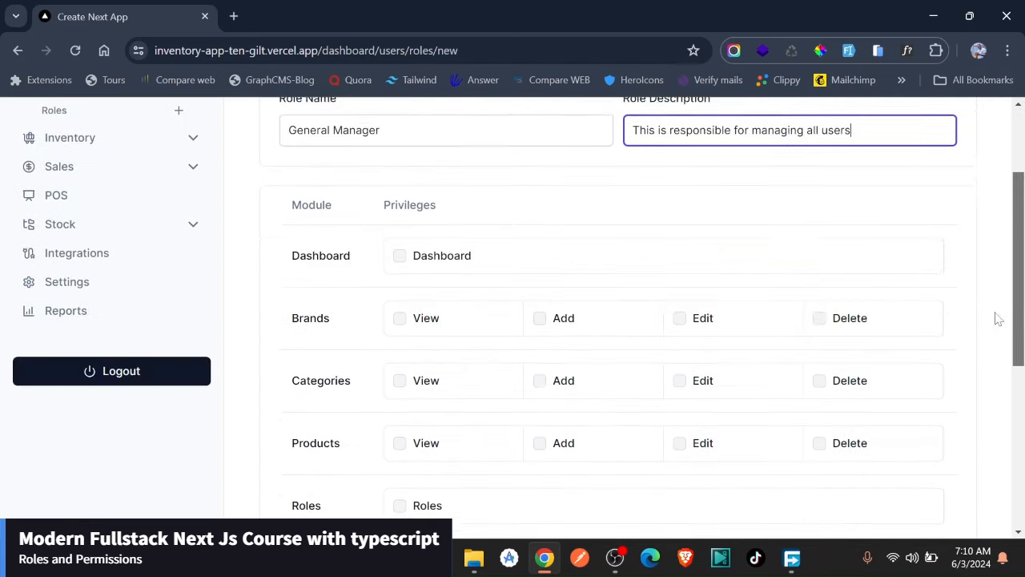
# - Tick Dashboard, all Categories and Units privileges, then save General Manager
pyautogui.click(399, 245)
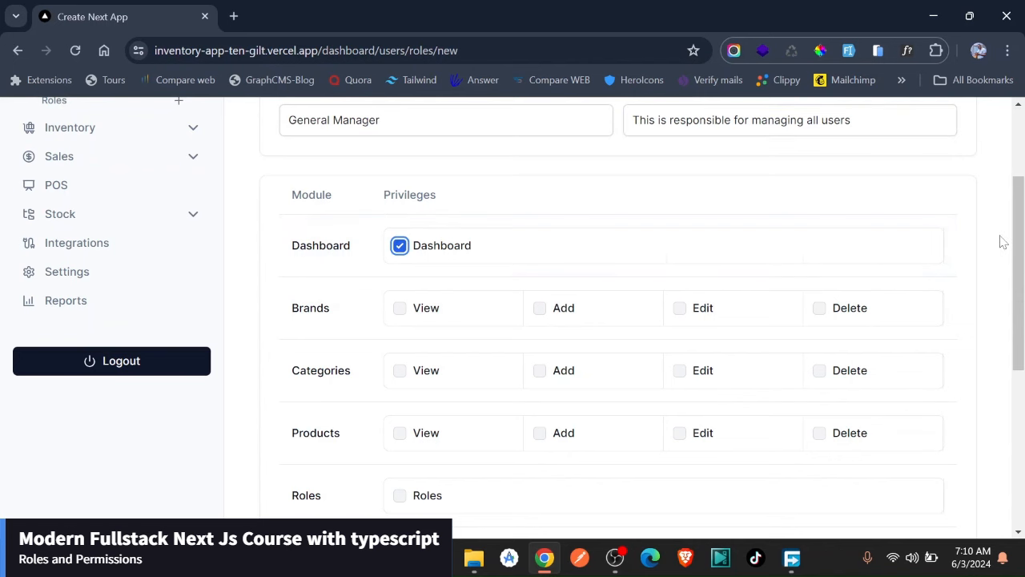
pyautogui.scroll(-3)
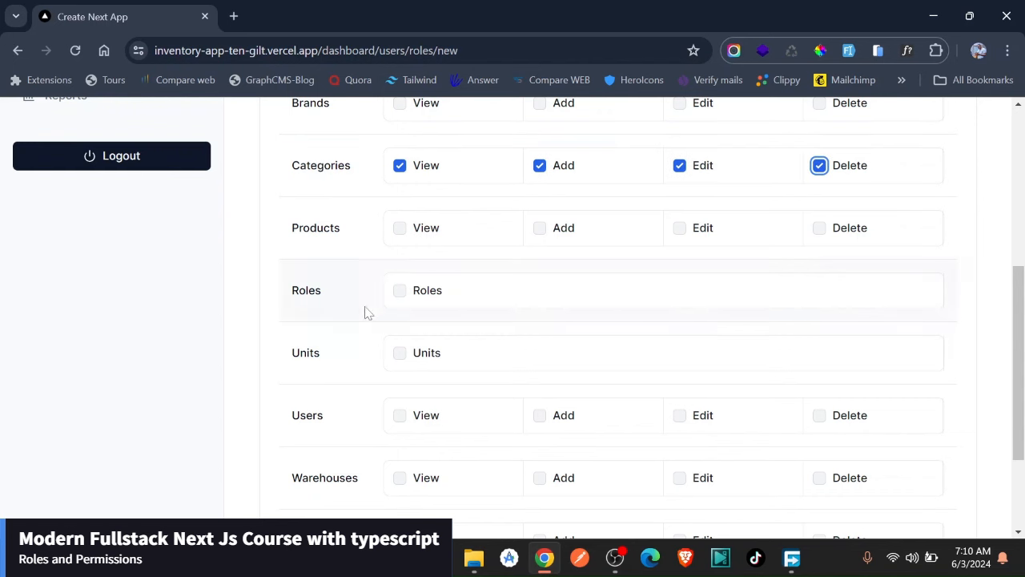
pyautogui.click(400, 352)
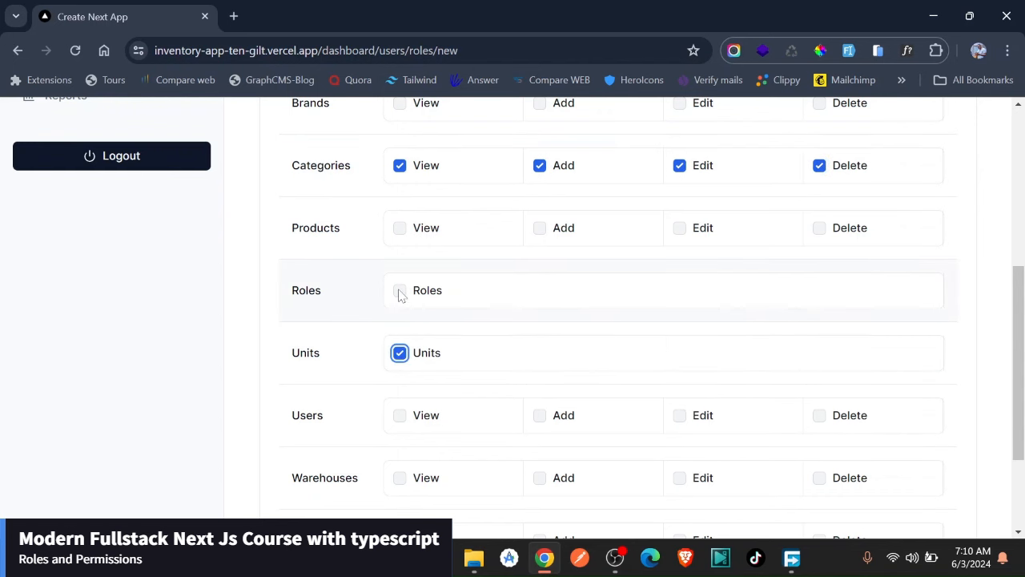
pyautogui.click(399, 290)
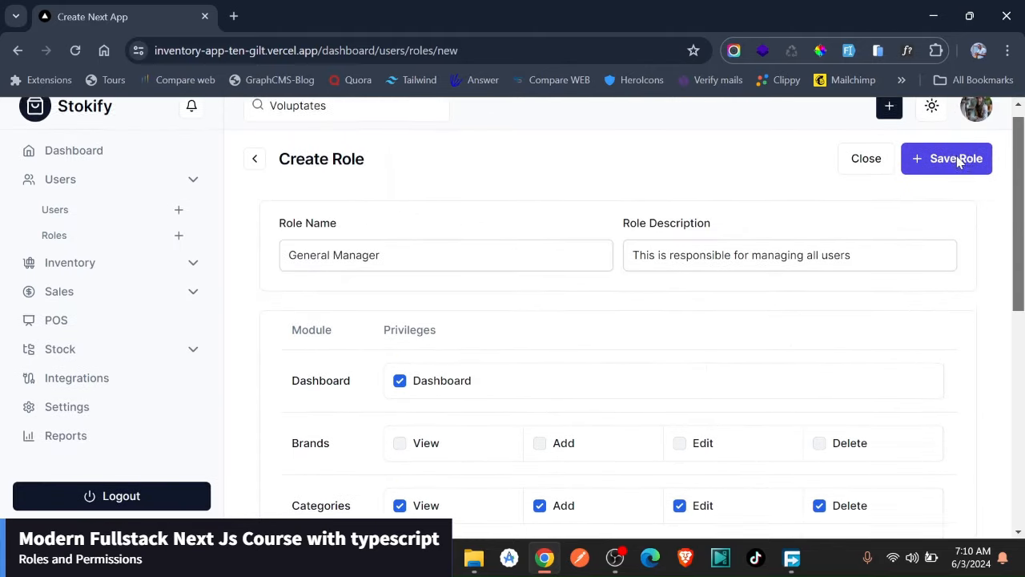
pyautogui.click(946, 158)
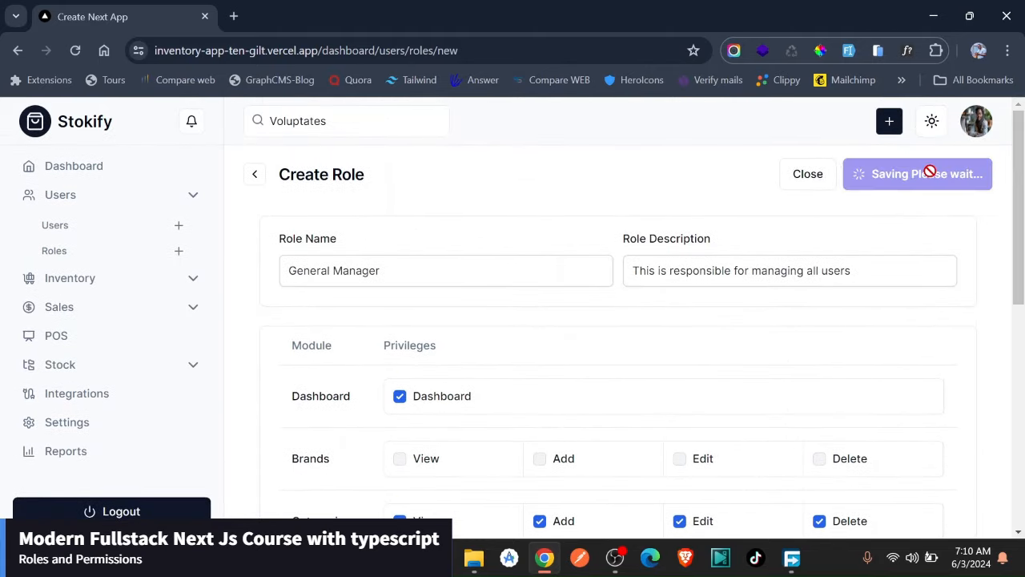
pyautogui.moveTo(830, 197)
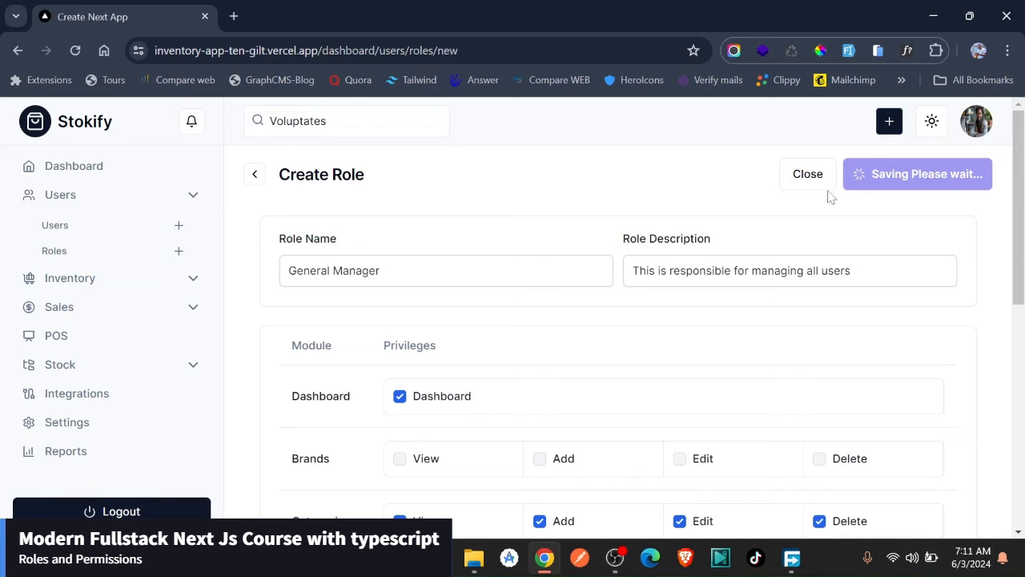
pyautogui.click(917, 173)
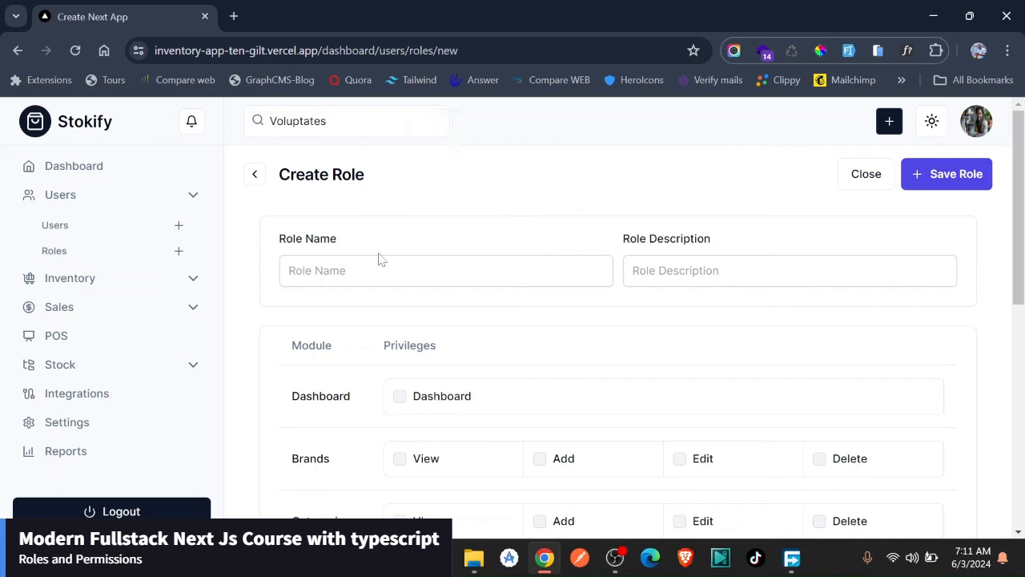
pyautogui.moveTo(821, 240)
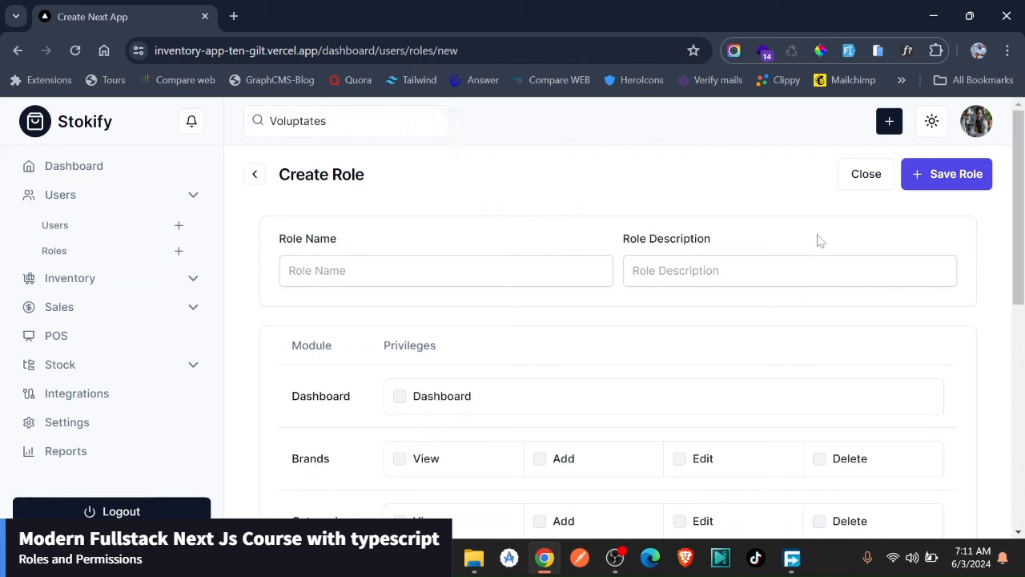
pyautogui.moveTo(519, 259)
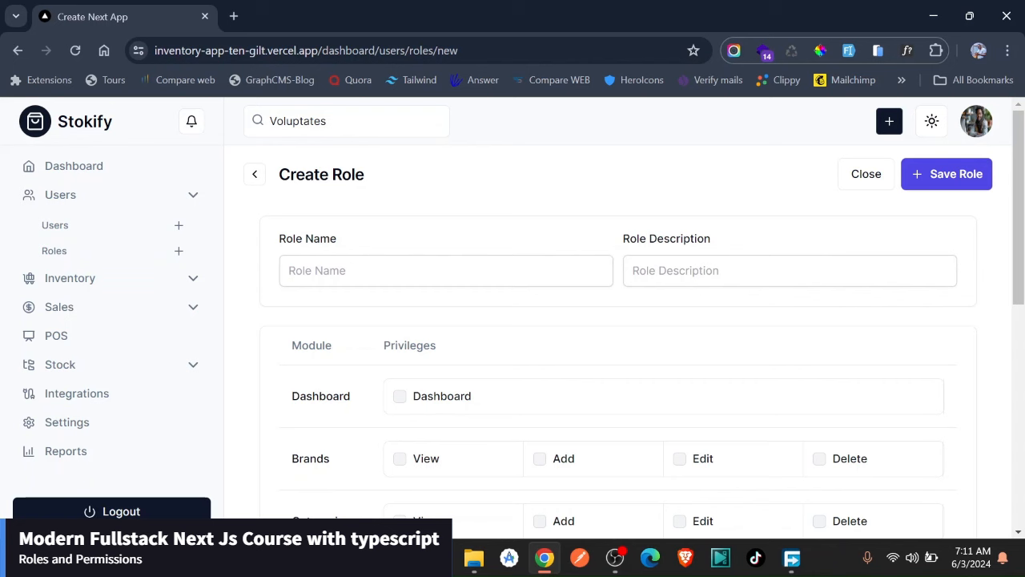
pyautogui.moveTo(696, 197)
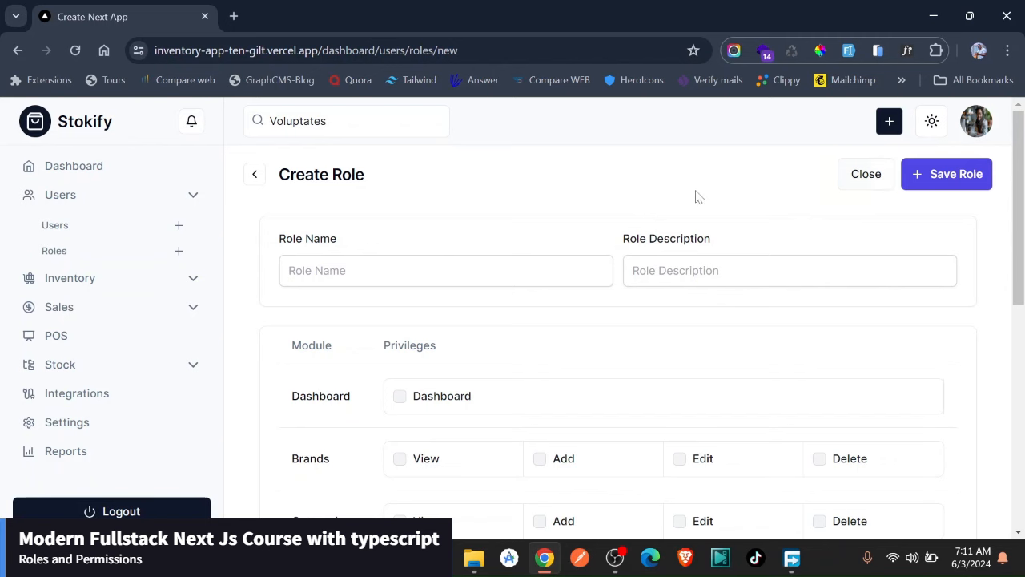
# - Show the Roles list and open the General Manager row's three-dot actions menu
pyautogui.click(865, 173)
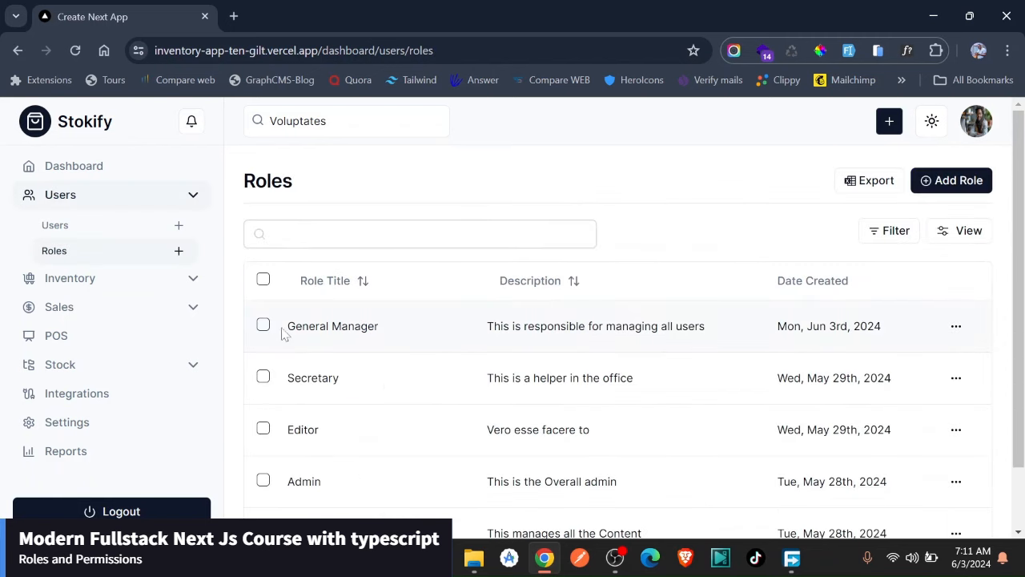
pyautogui.doubleClick(332, 326)
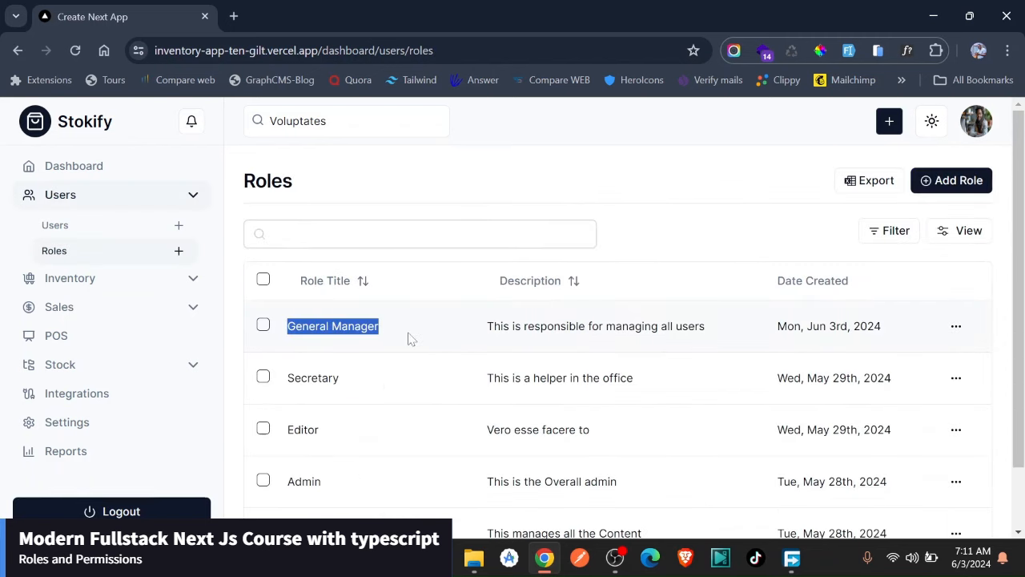
pyautogui.moveTo(417, 345)
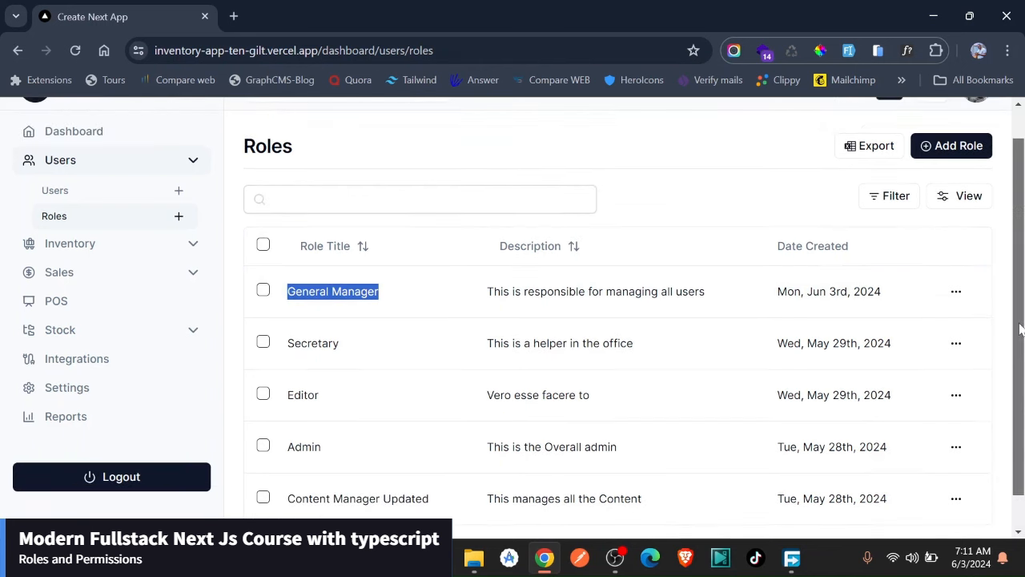
pyautogui.scroll(3)
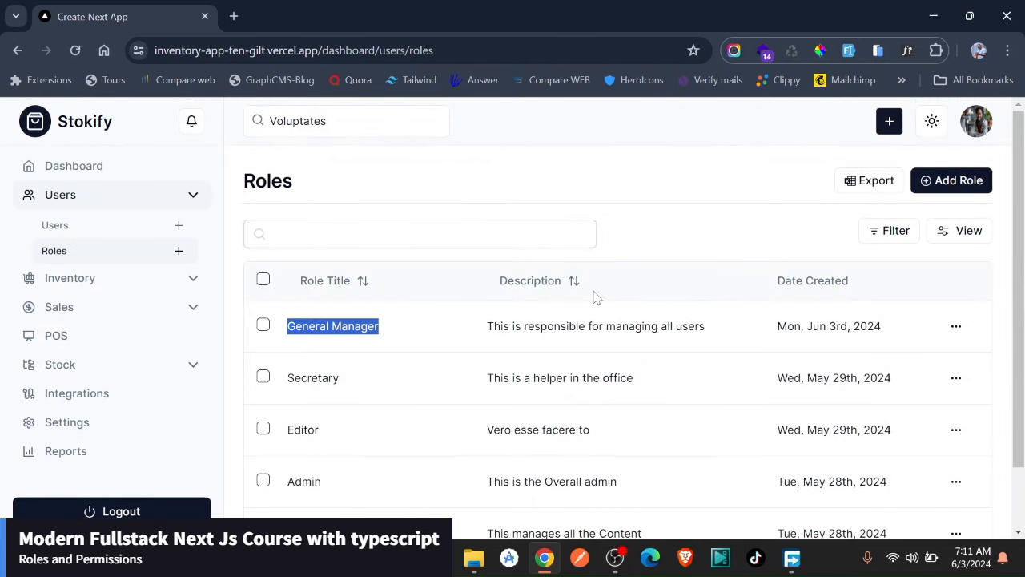
pyautogui.click(955, 326)
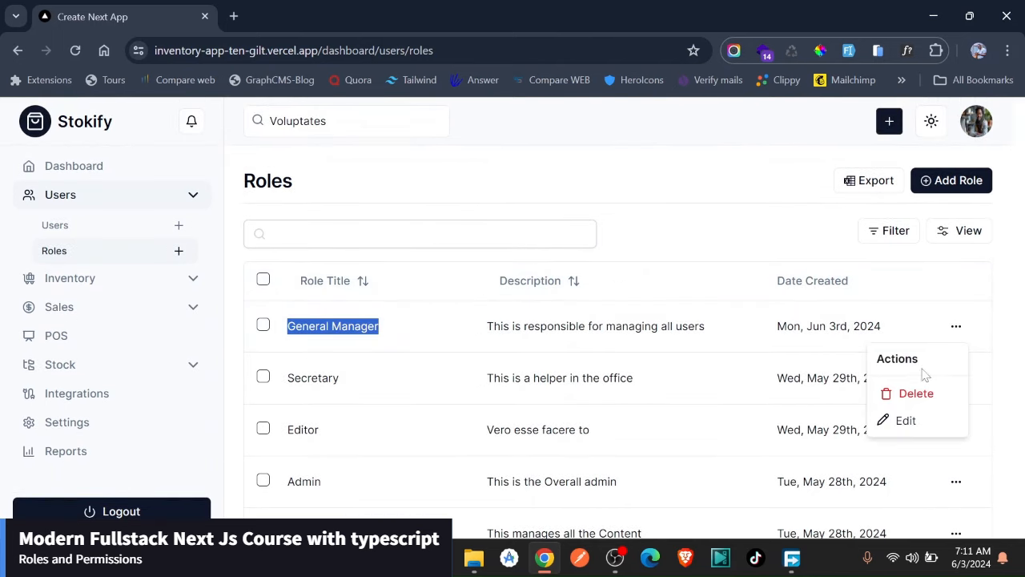
# - Edit General Manager to allow viewing and adding warehouses, then update the role
pyautogui.click(906, 419)
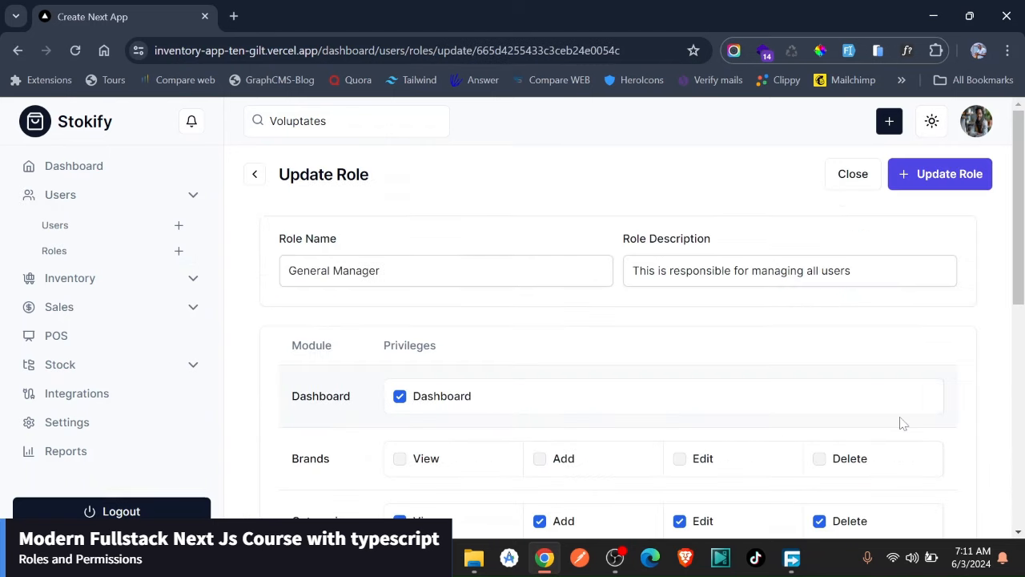
pyautogui.scroll(-3)
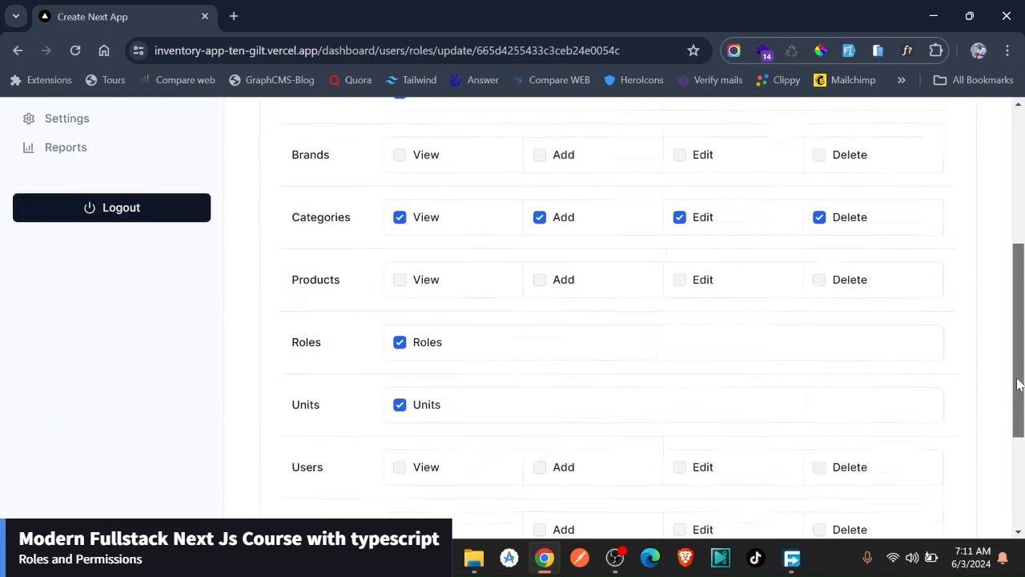
pyautogui.scroll(-3)
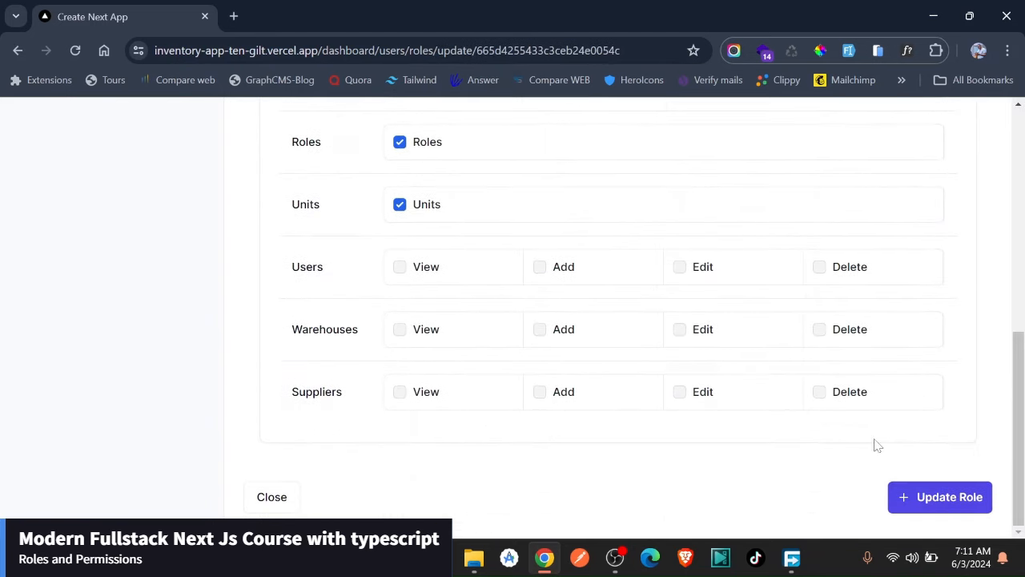
pyautogui.moveTo(402, 351)
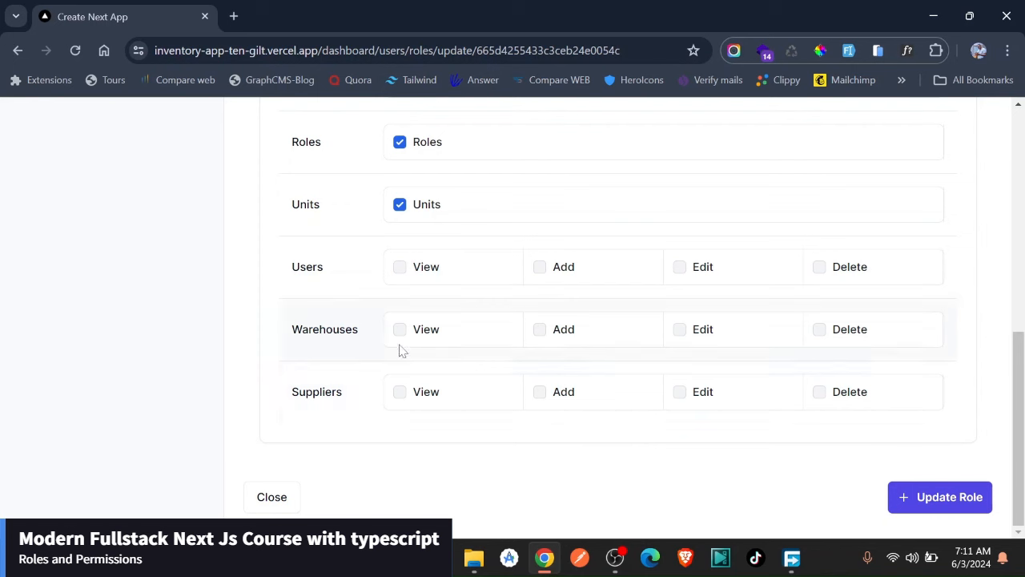
pyautogui.click(539, 329)
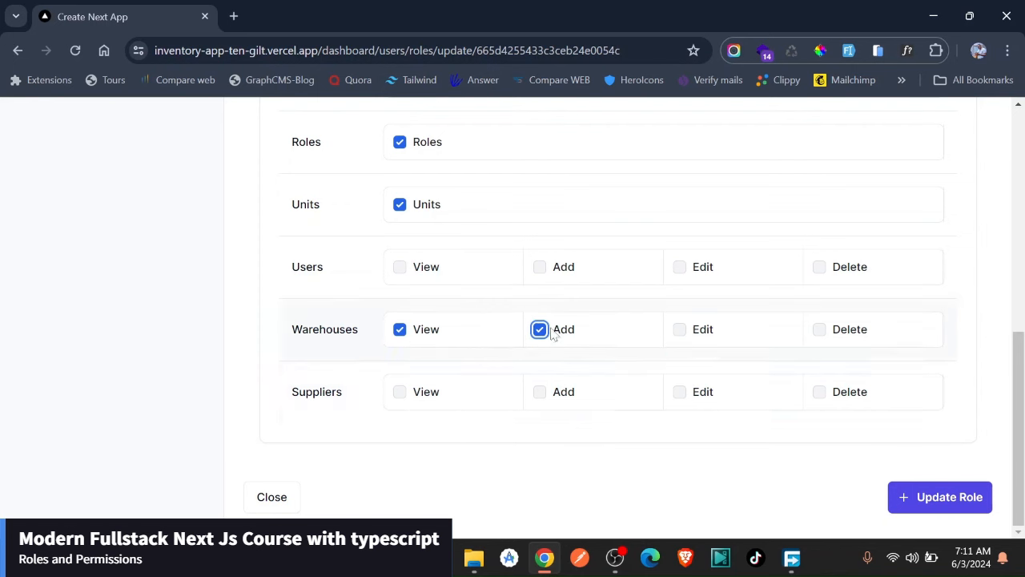
pyautogui.click(939, 497)
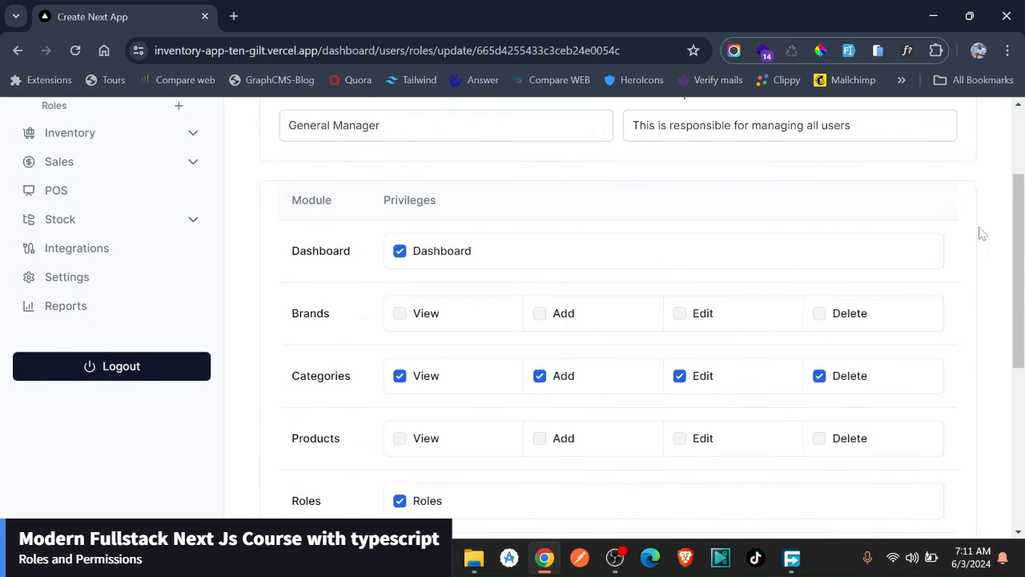
pyautogui.click(18, 49)
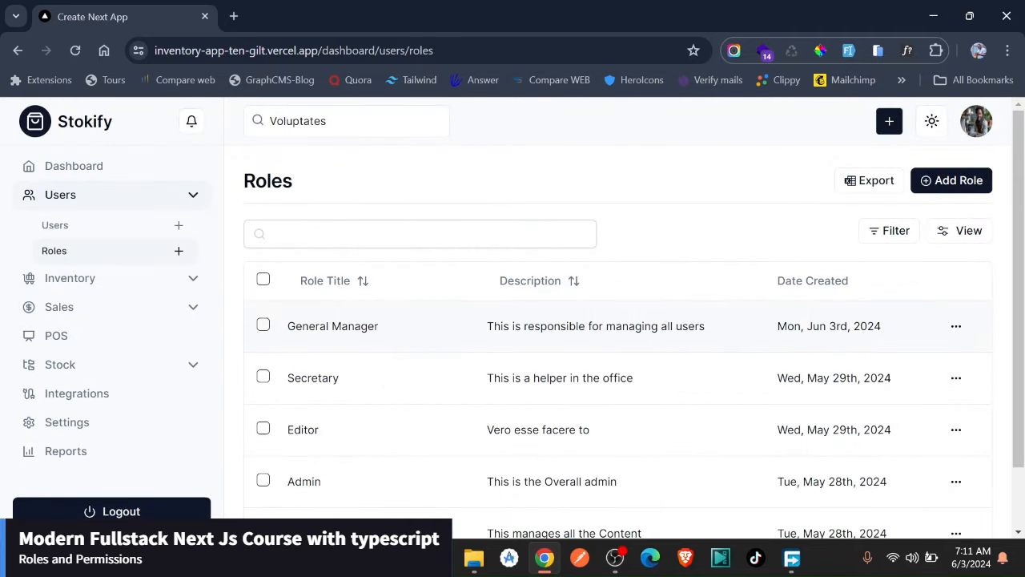
pyautogui.moveTo(327, 309)
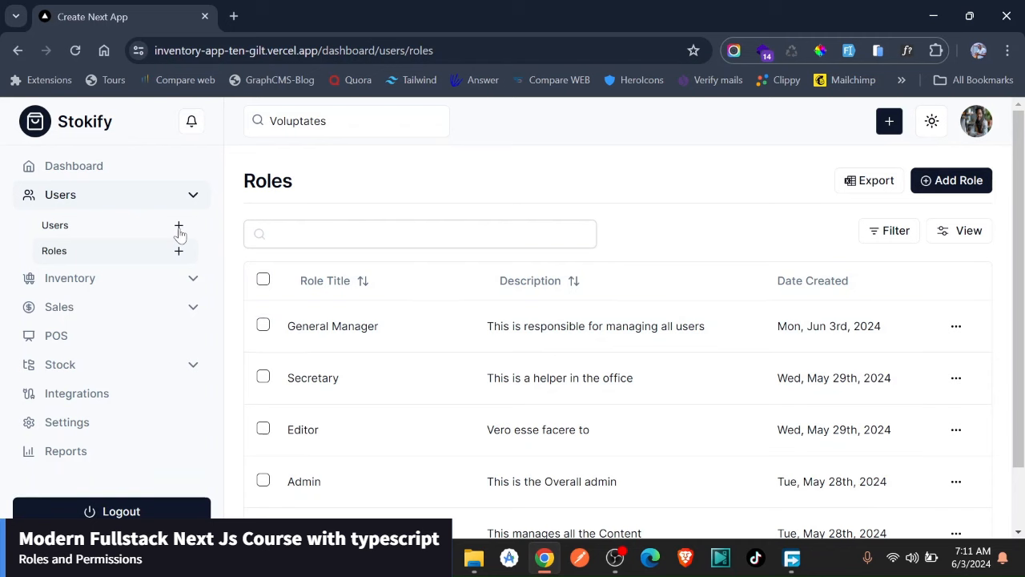
pyautogui.click(54, 224)
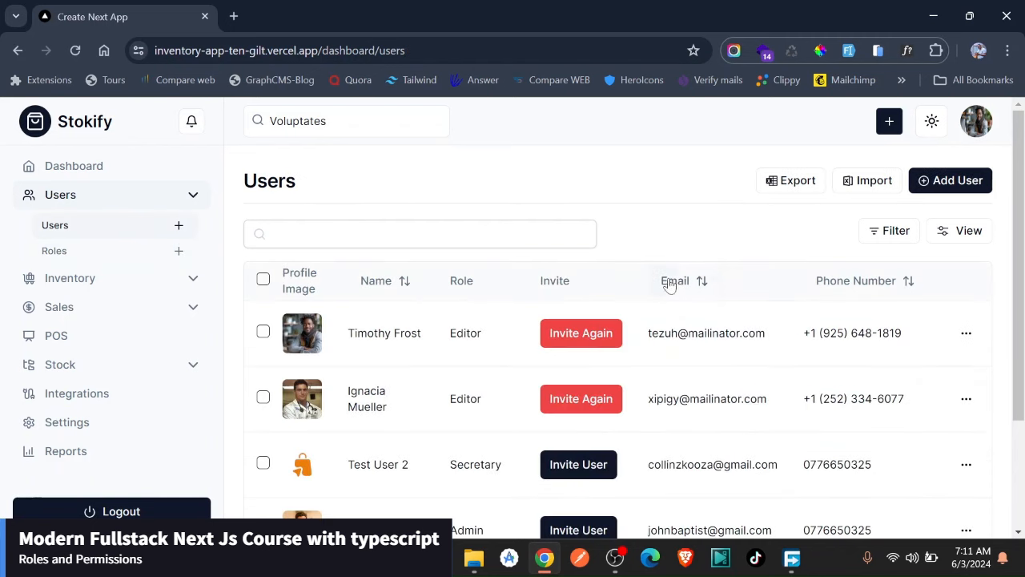
pyautogui.click(951, 180)
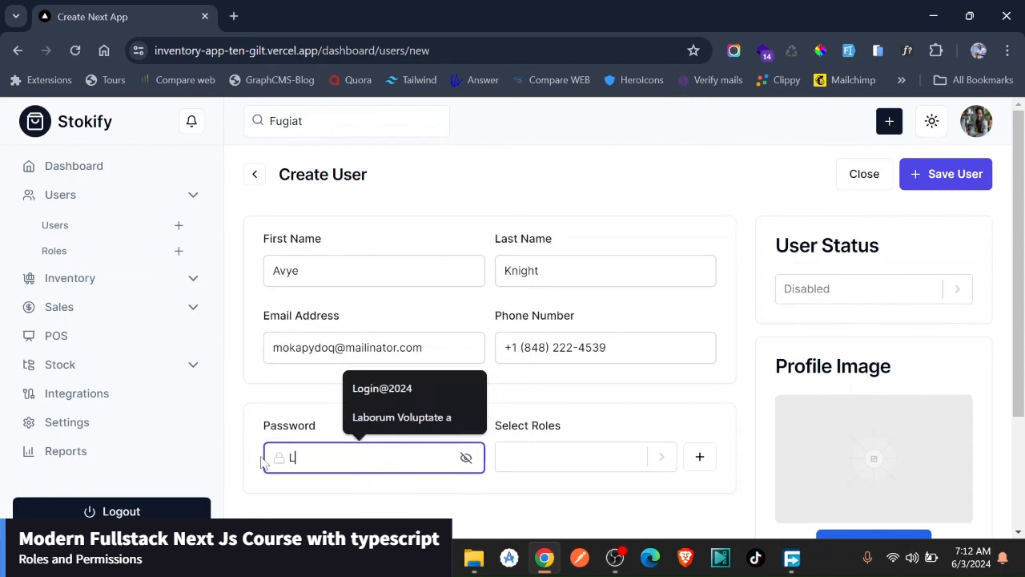
pyautogui.click(382, 388)
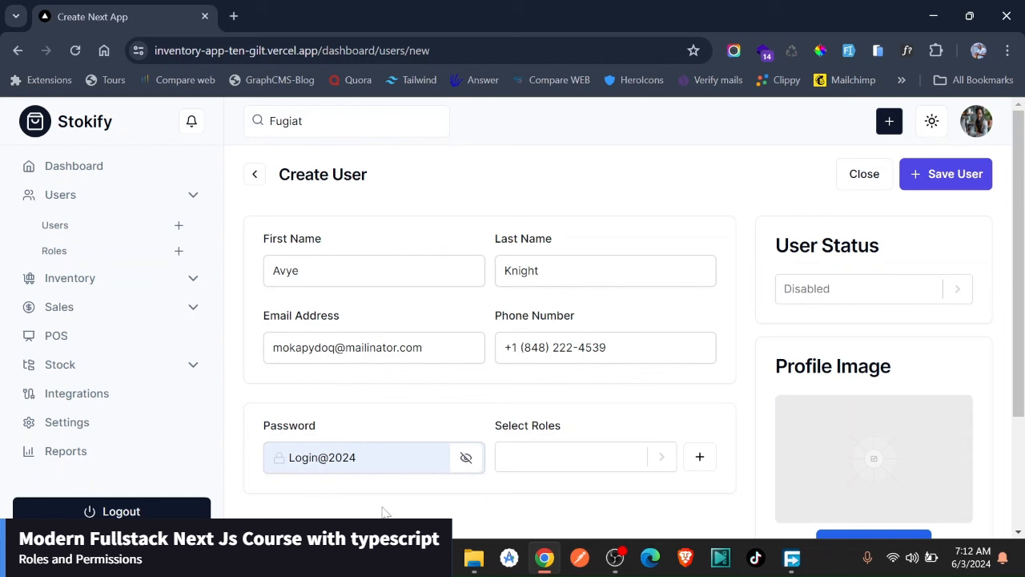
pyautogui.click(373, 458)
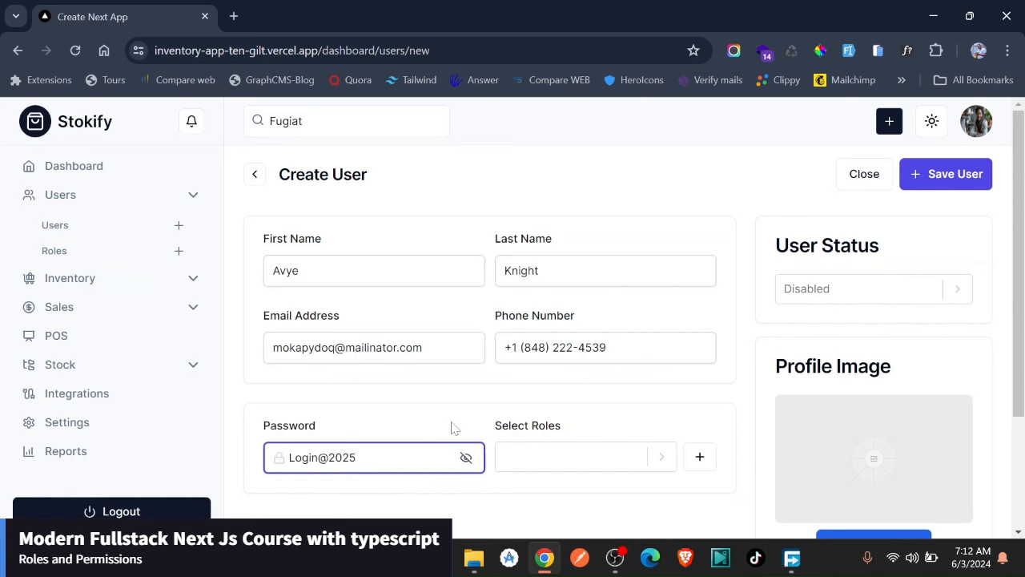
# - Assign the General Manager role in Select Roles
pyautogui.click(581, 457)
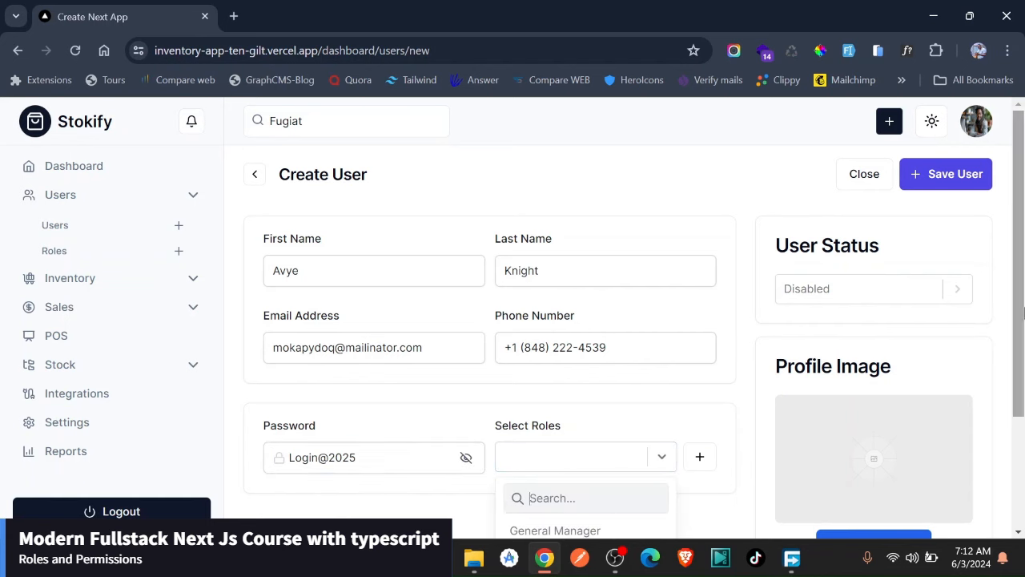
pyautogui.scroll(-3)
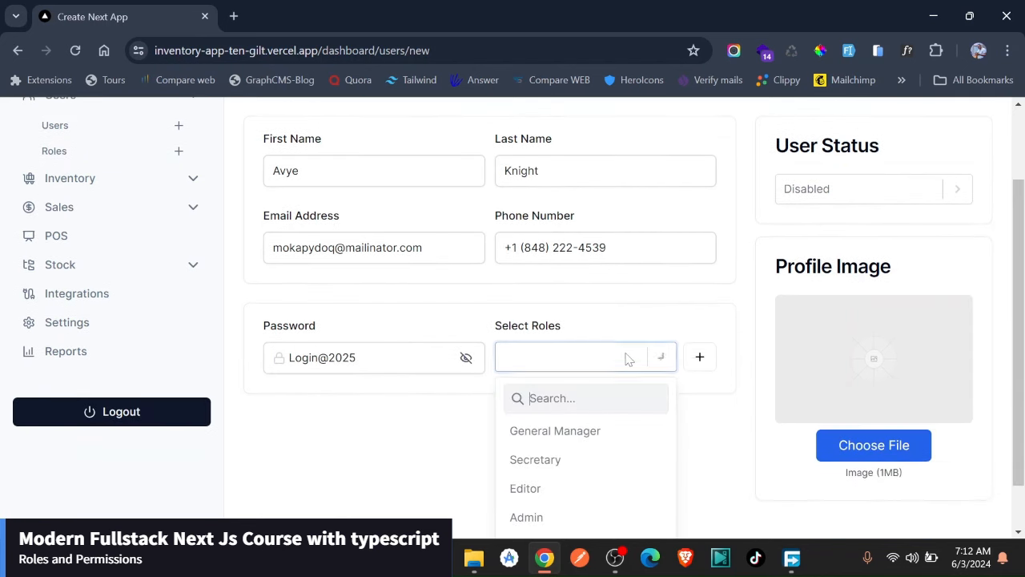
pyautogui.click(555, 431)
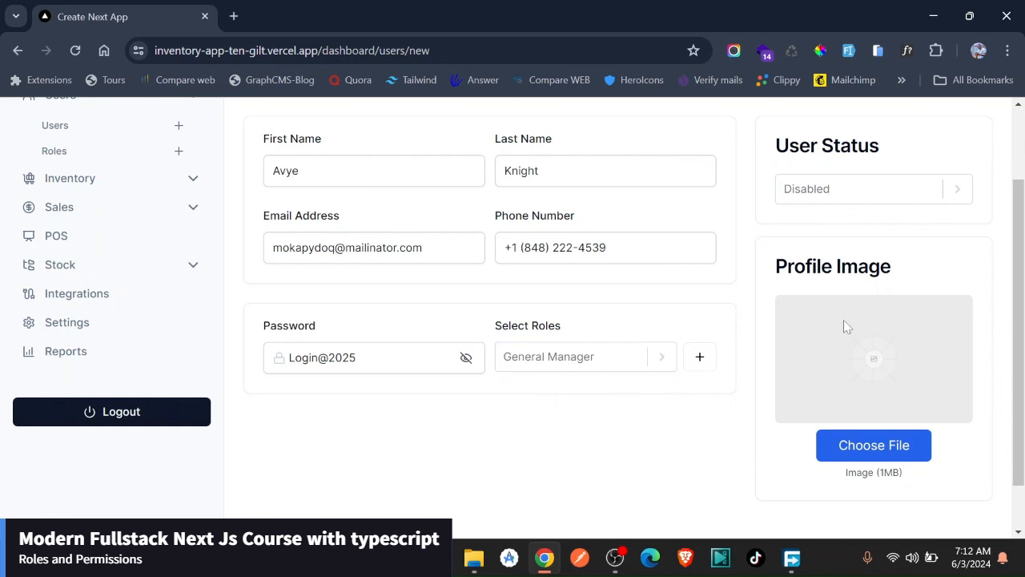
# - Try uploading ZAKI9641w.jpg as the profile photo and dismiss the resulting error
pyautogui.click(873, 445)
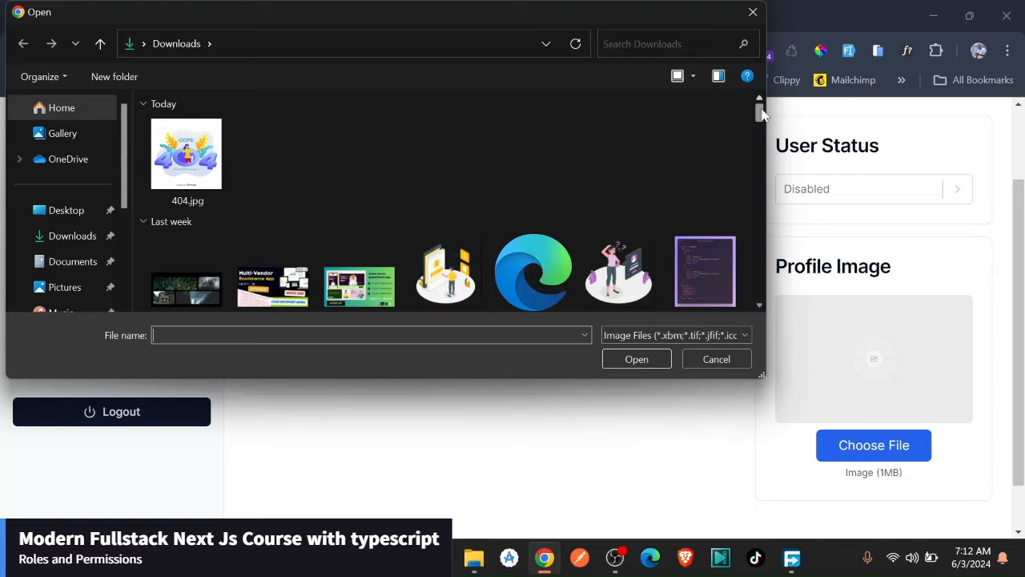
pyautogui.scroll(-3)
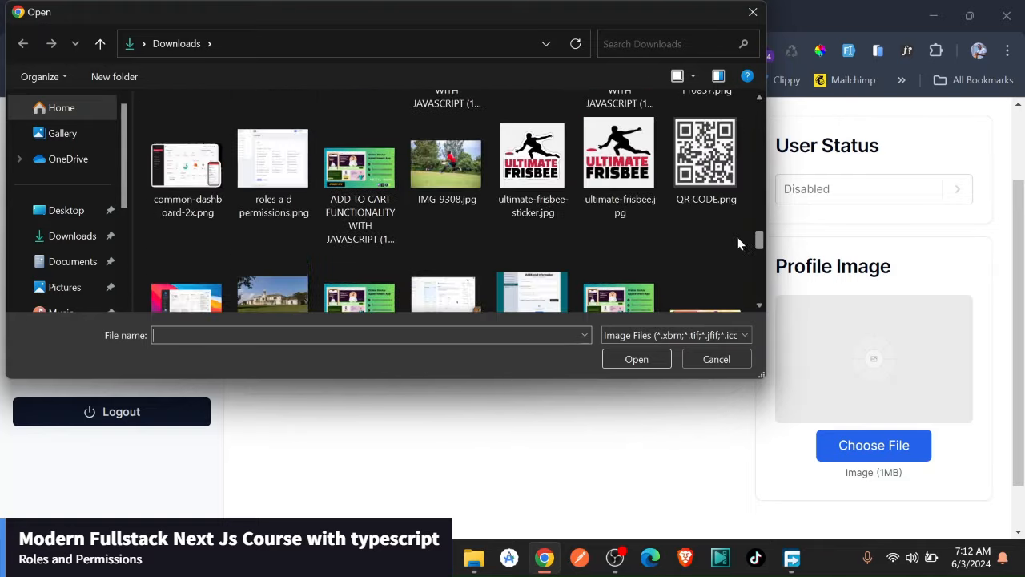
pyautogui.scroll(-3)
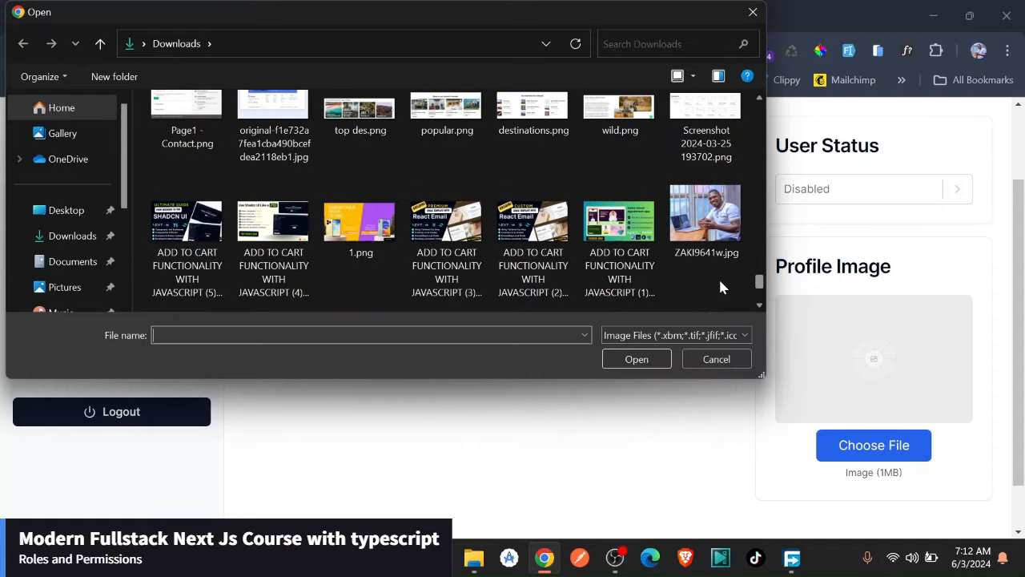
pyautogui.click(704, 214)
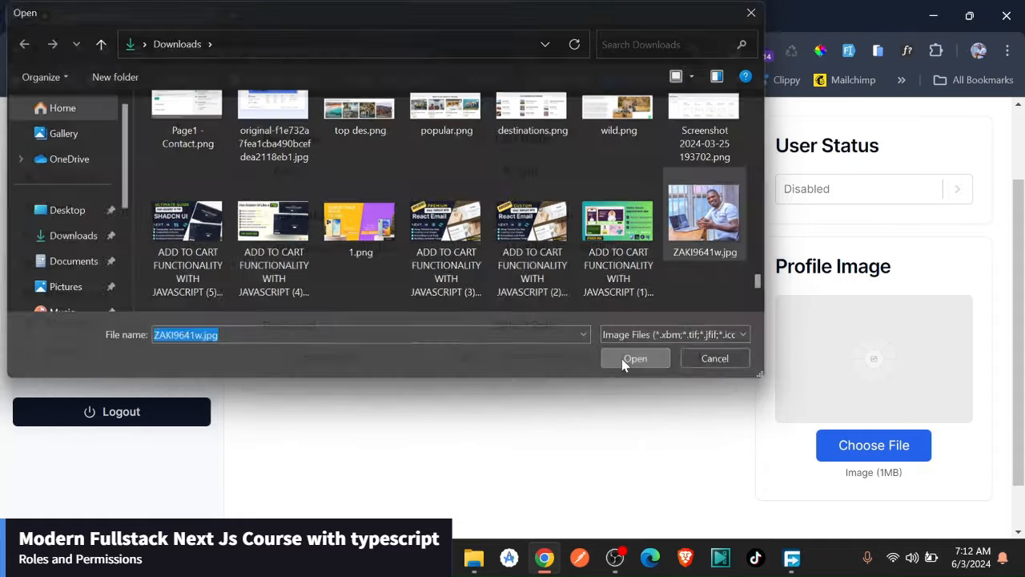
pyautogui.click(636, 358)
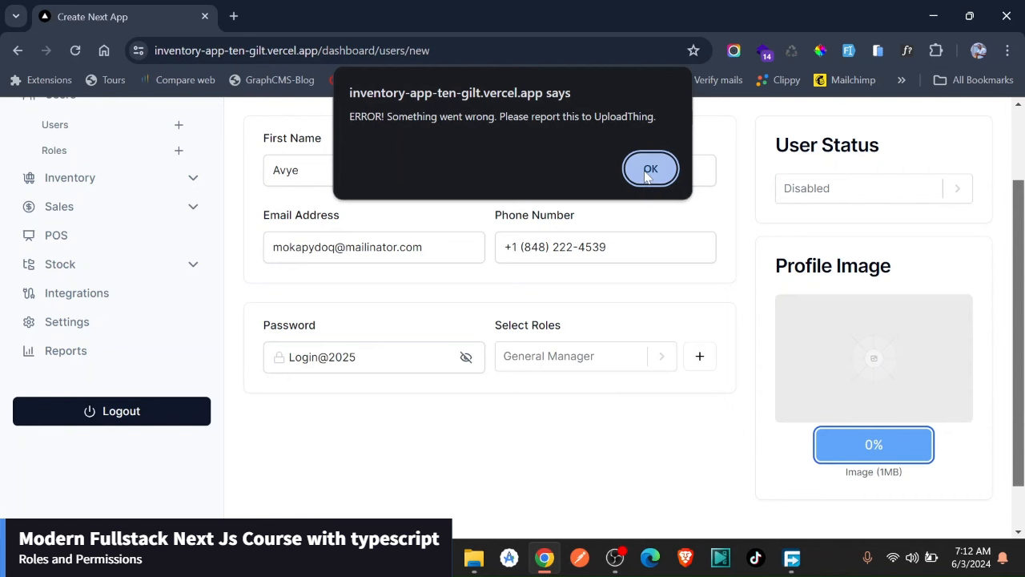
pyautogui.click(650, 169)
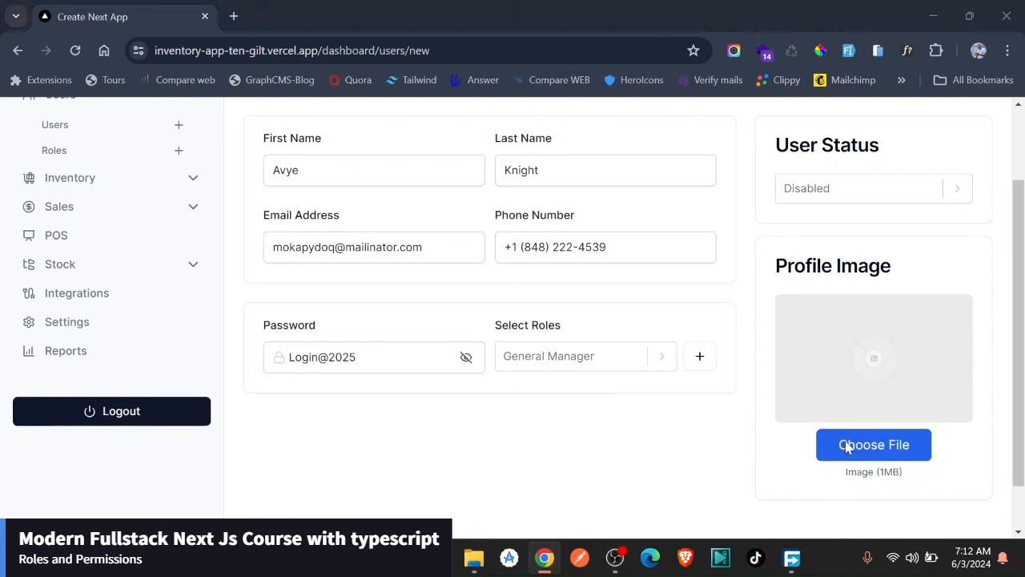
# - Pick image-3.jpg from Downloads as the profile photo instead
pyautogui.click(873, 444)
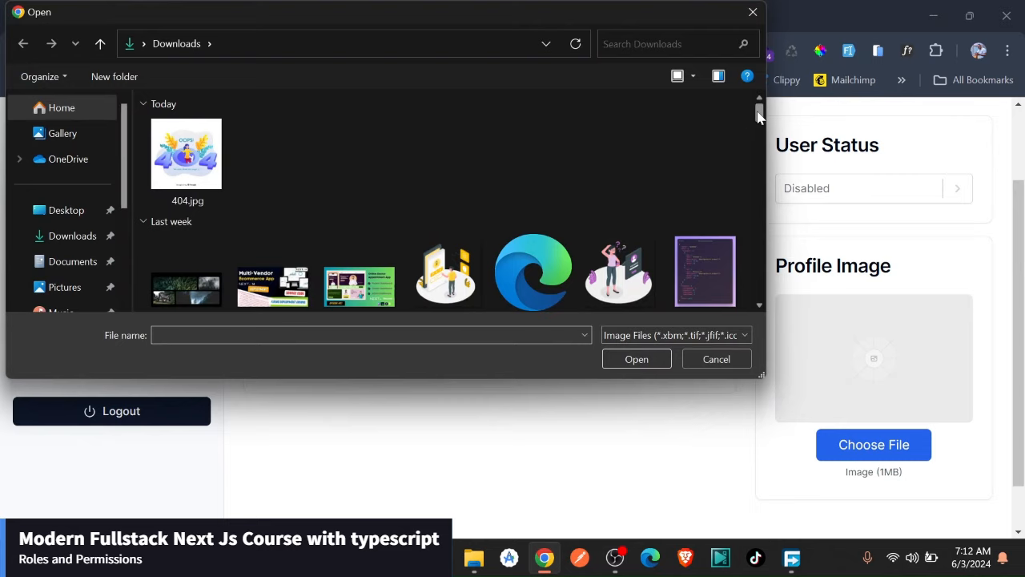
pyautogui.scroll(-3)
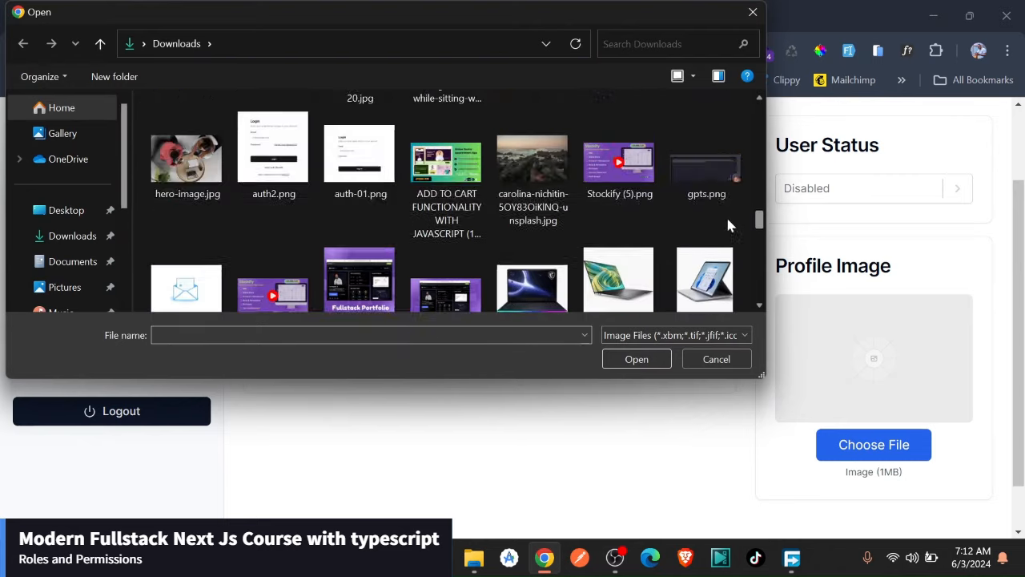
pyautogui.scroll(-3)
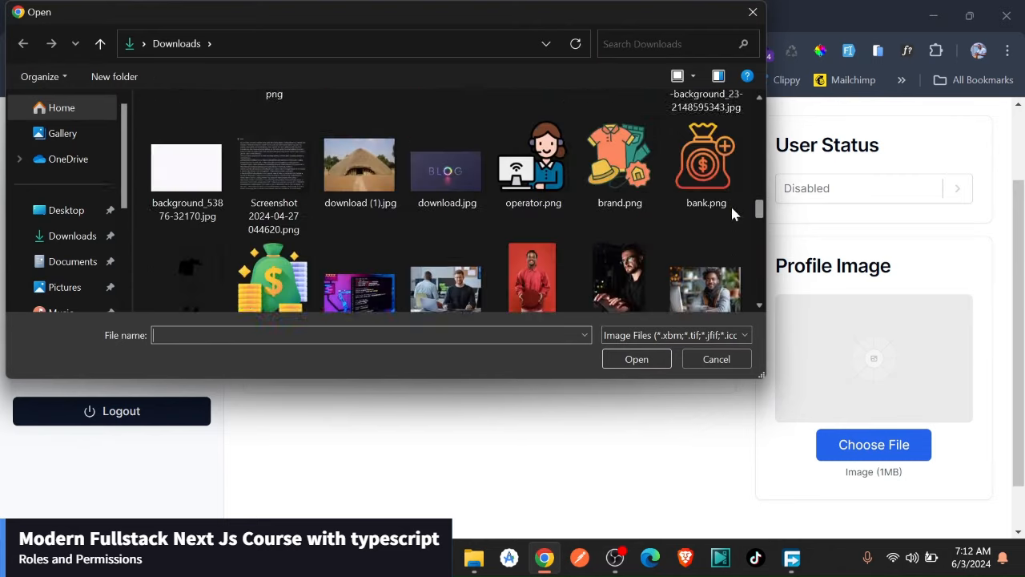
pyautogui.scroll(-3)
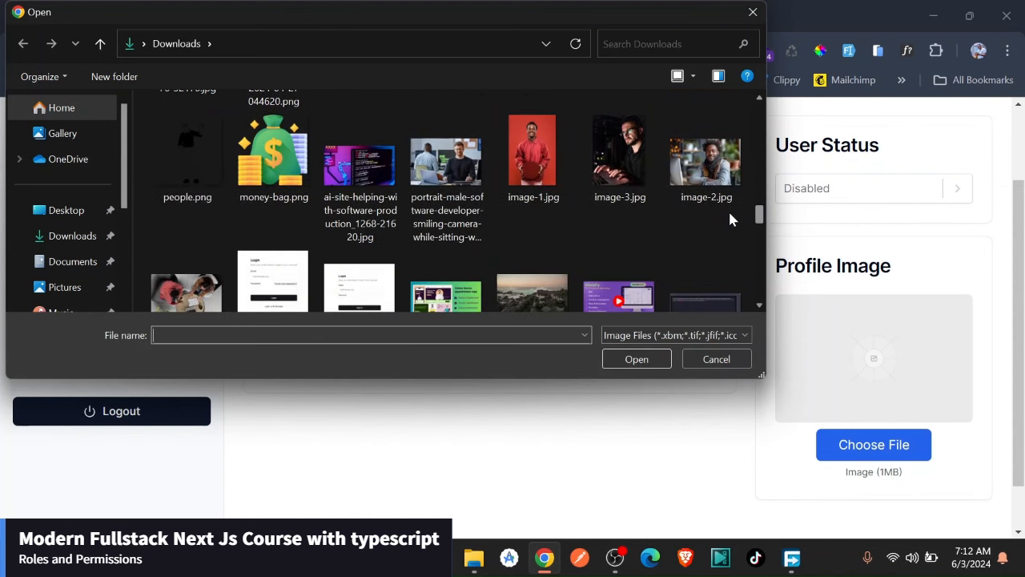
pyautogui.moveTo(619, 150)
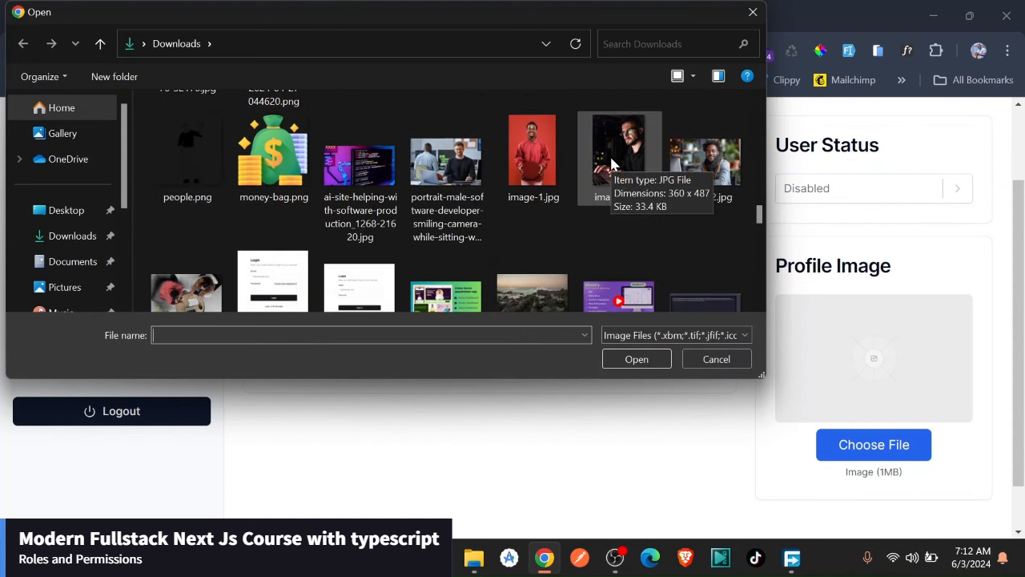
pyautogui.click(619, 149)
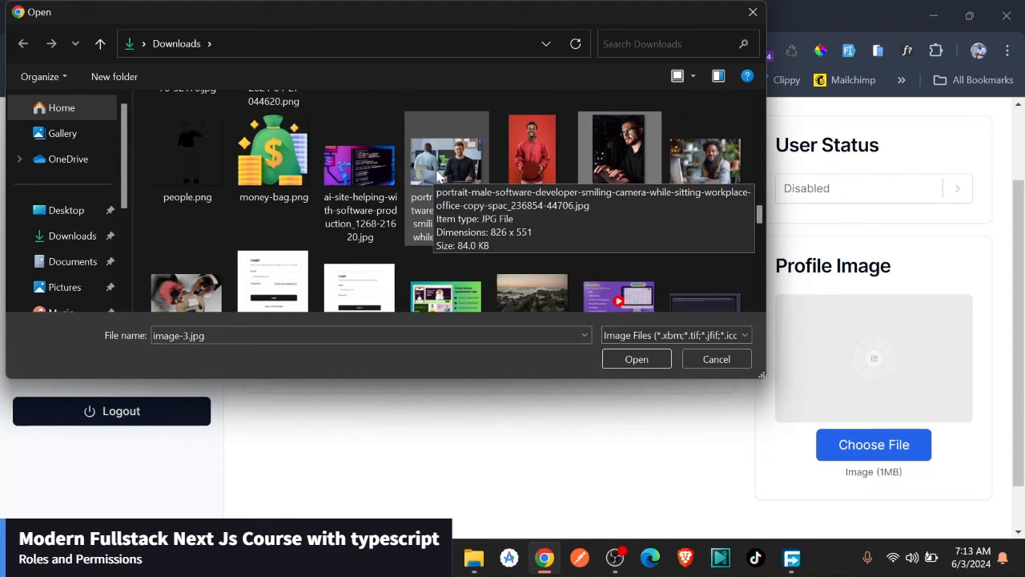
pyautogui.moveTo(571, 165)
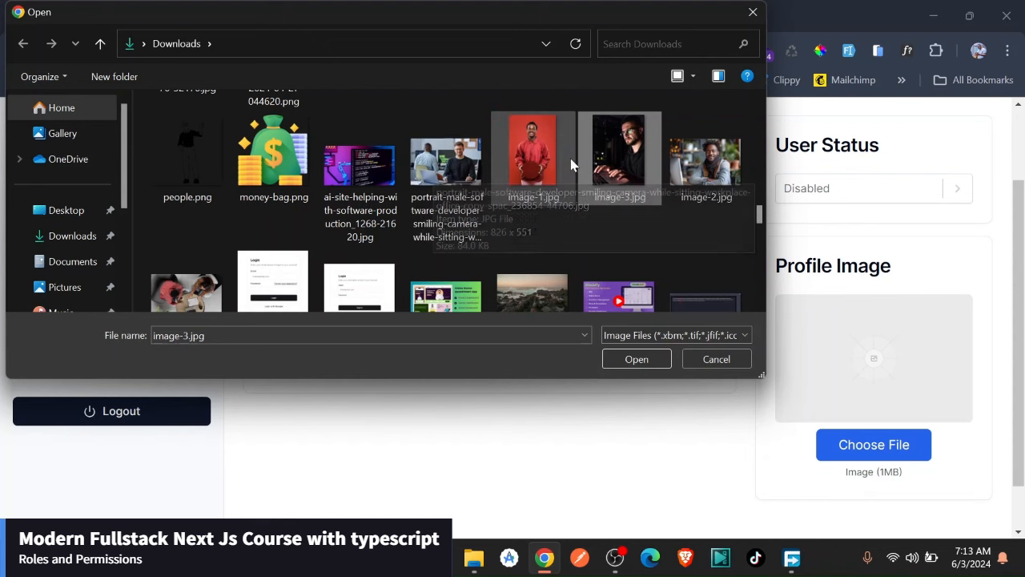
pyautogui.moveTo(636, 359)
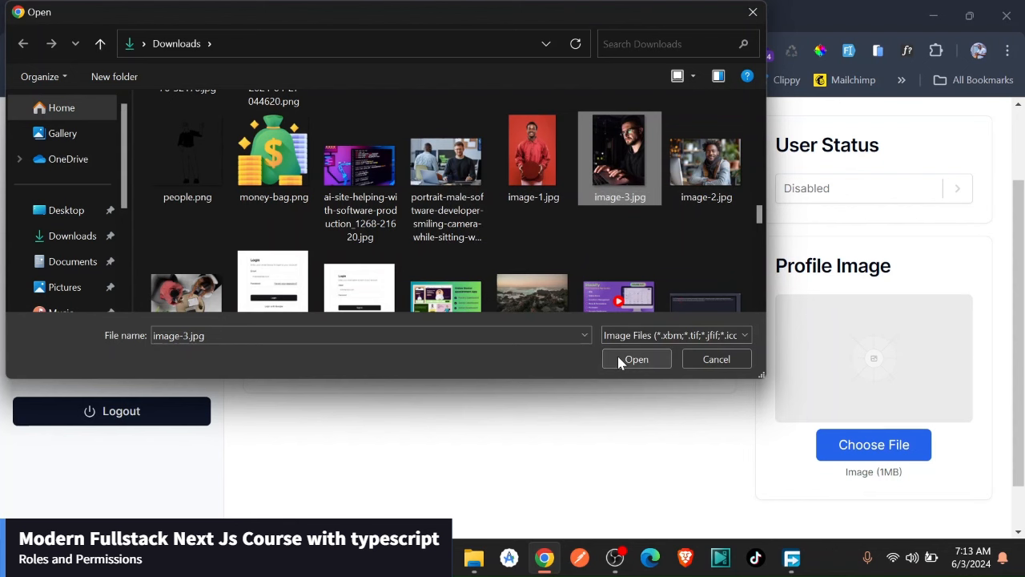
pyautogui.click(636, 359)
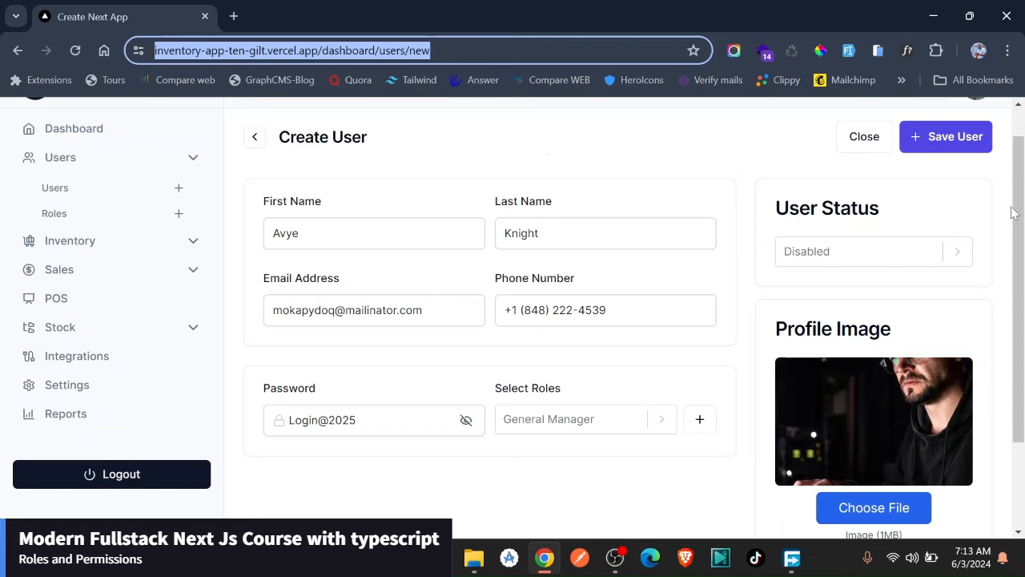
pyautogui.scroll(-3)
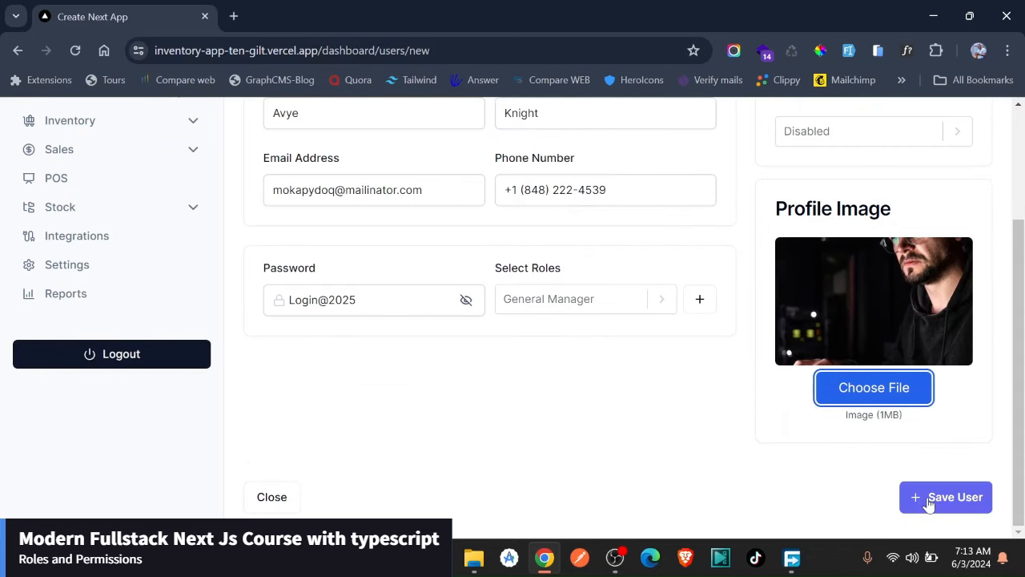
pyautogui.click(945, 497)
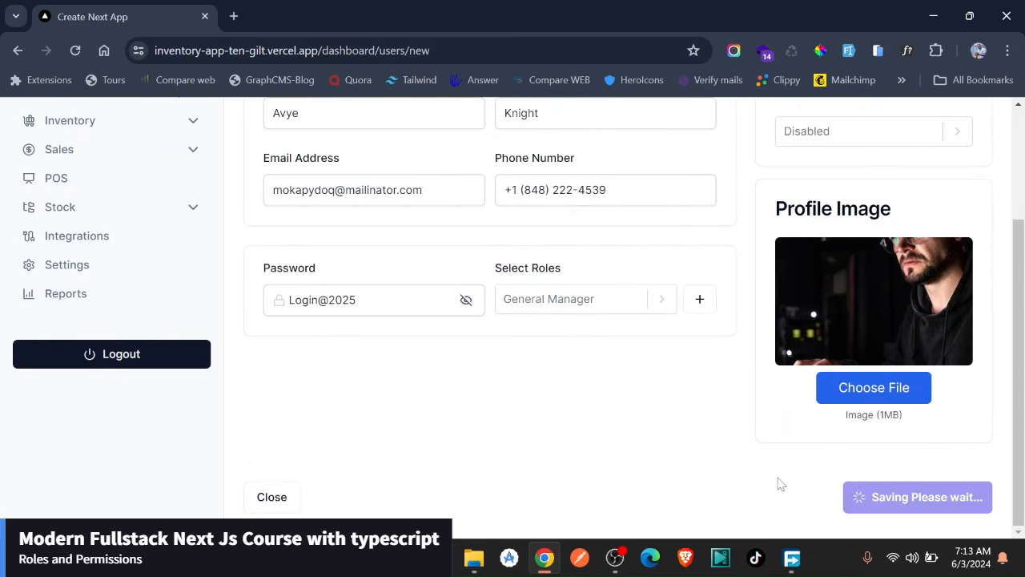
pyautogui.click(945, 497)
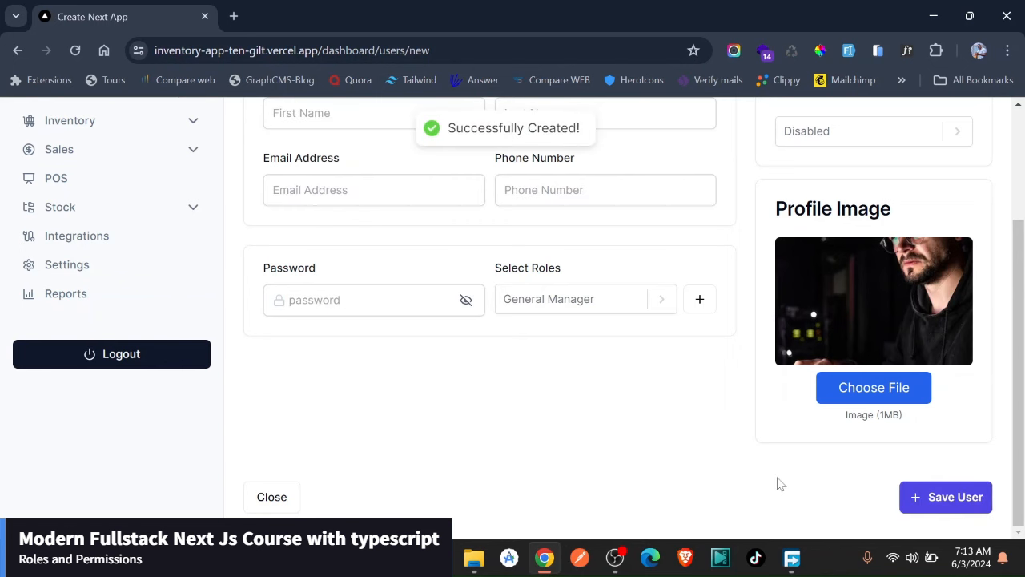
pyautogui.scroll(3)
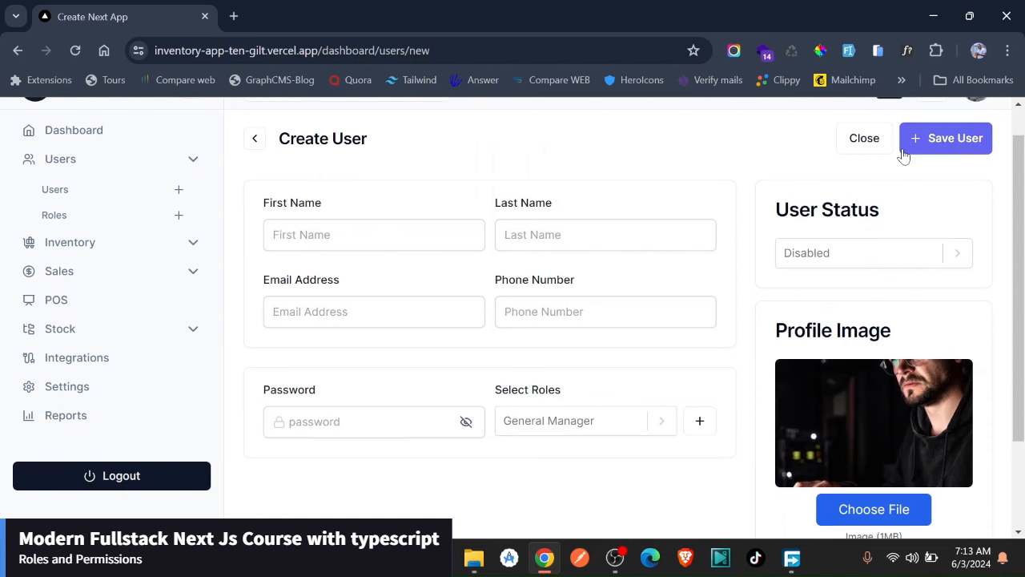
pyautogui.moveTo(769, 168)
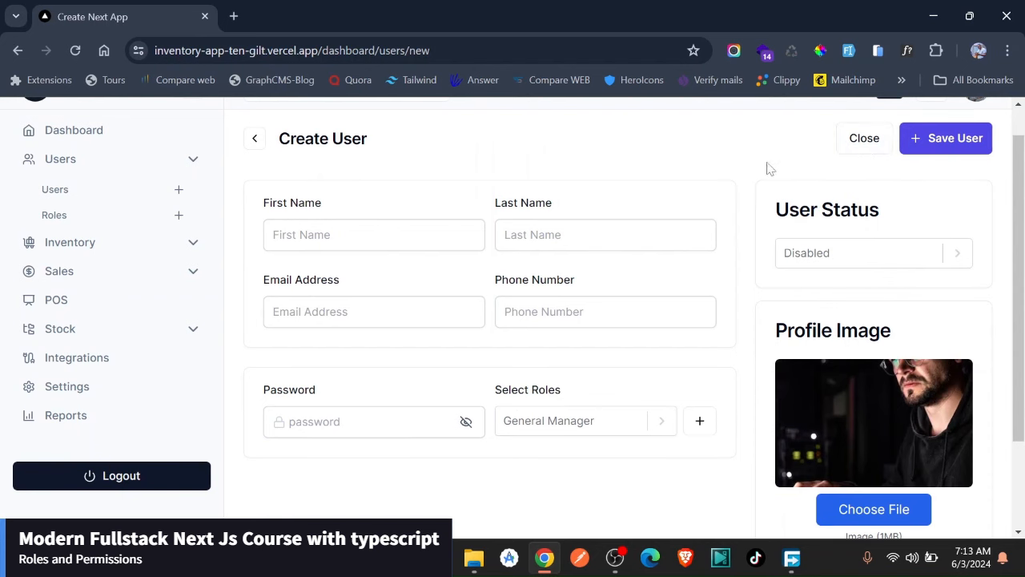
pyautogui.click(863, 137)
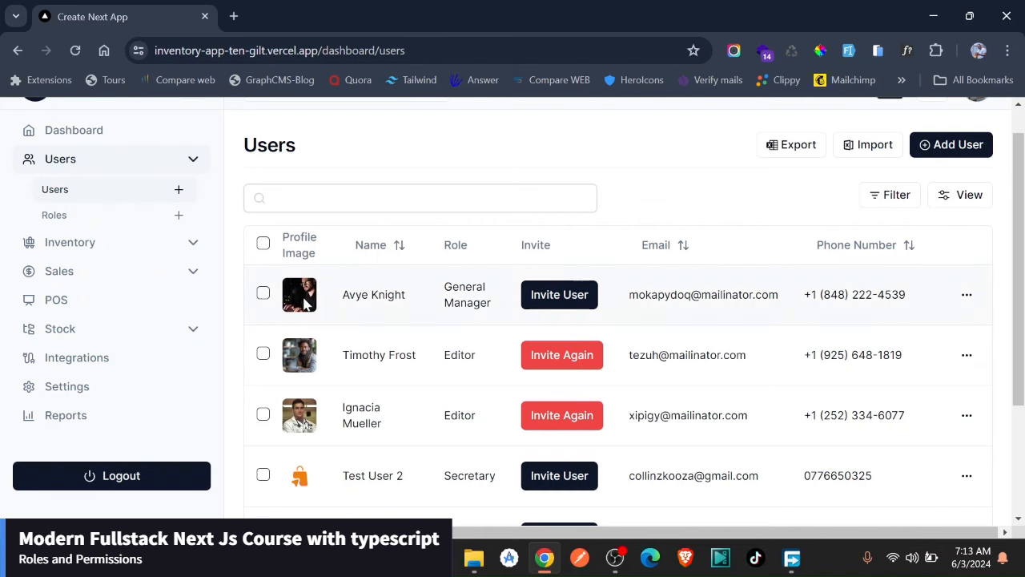
pyautogui.moveTo(335, 317)
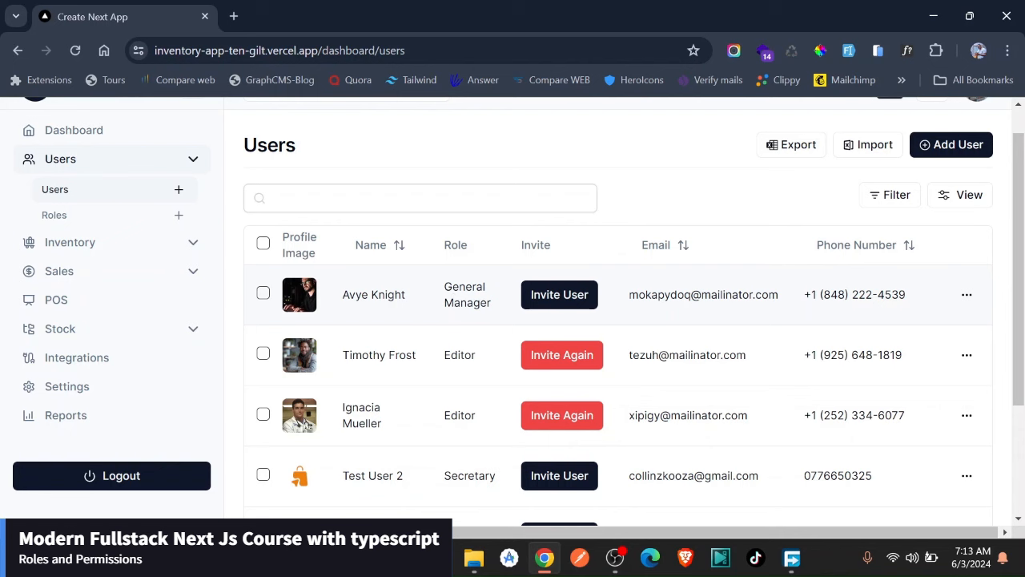
pyautogui.moveTo(436, 289)
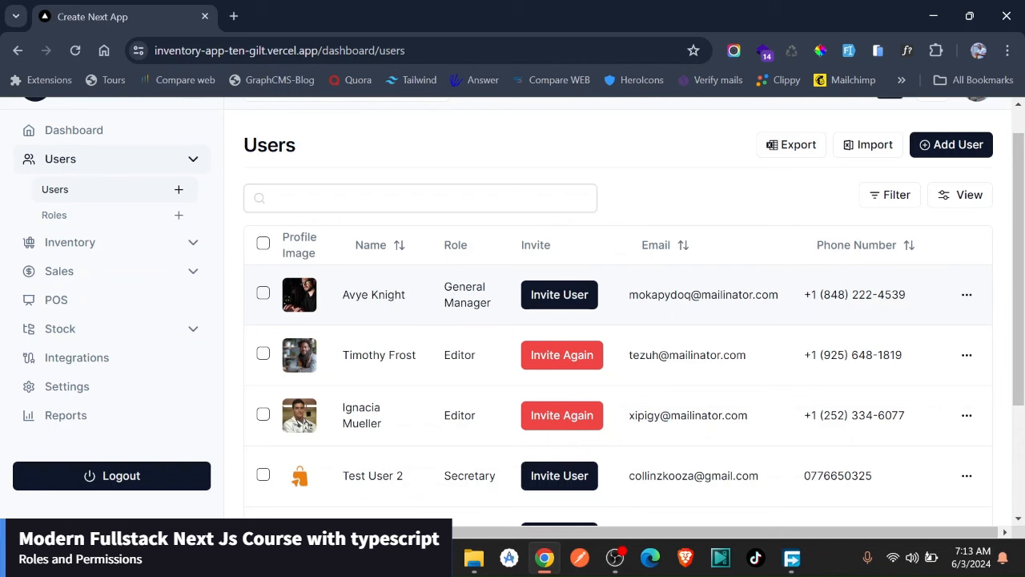
pyautogui.doubleClick(467, 294)
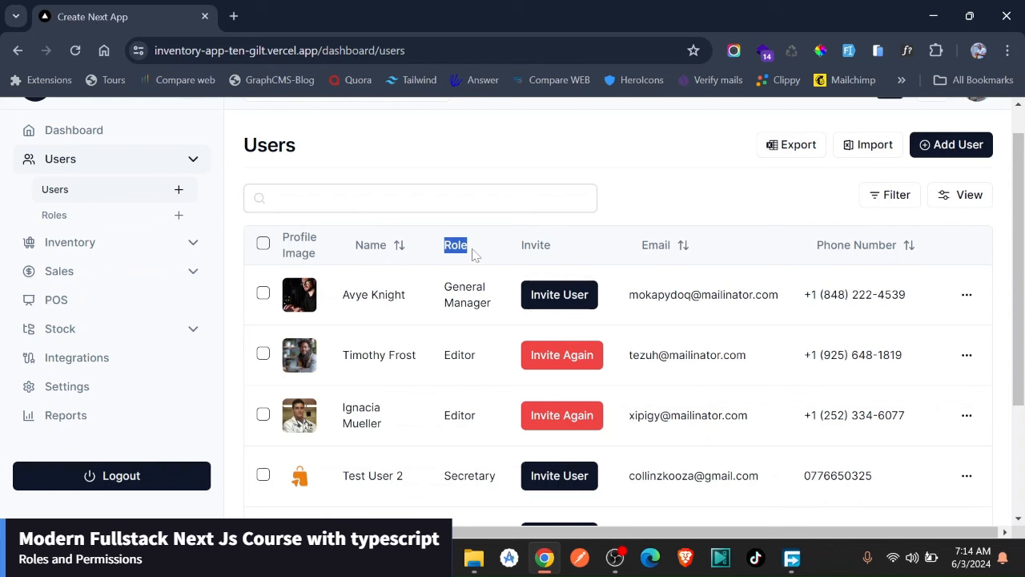
pyautogui.moveTo(498, 292)
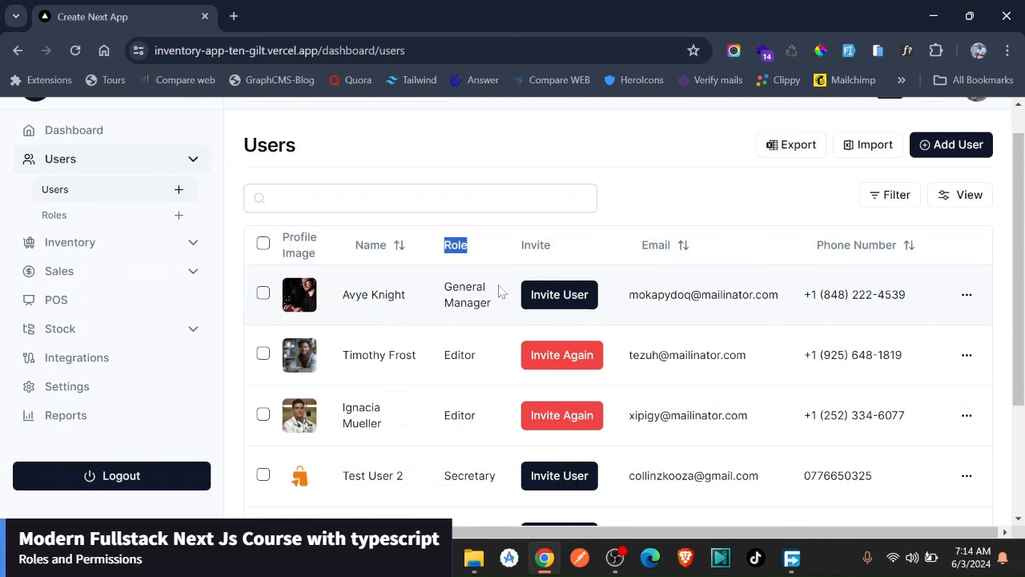
pyautogui.moveTo(517, 306)
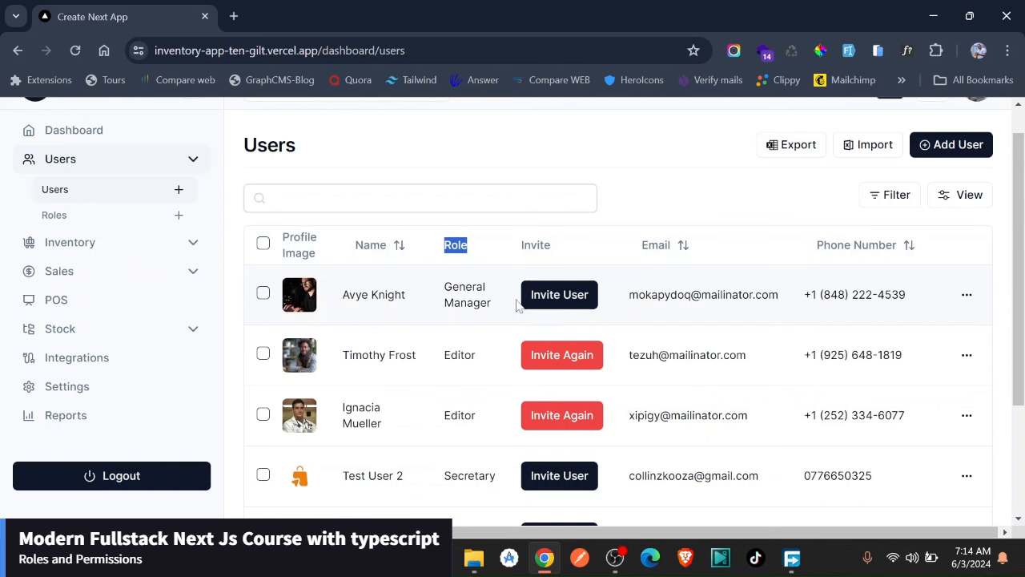
pyautogui.moveTo(559, 294)
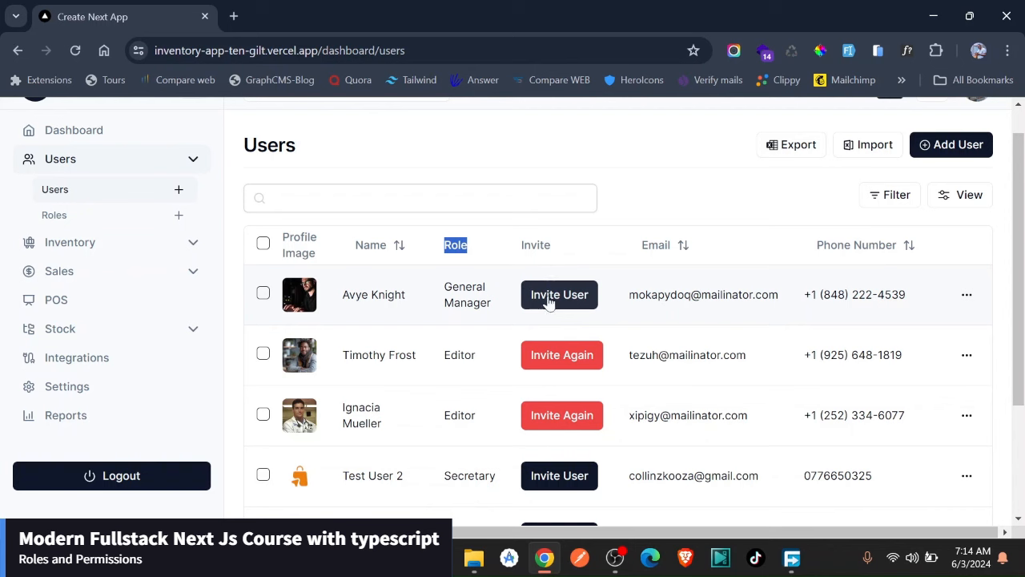
pyautogui.moveTo(517, 309)
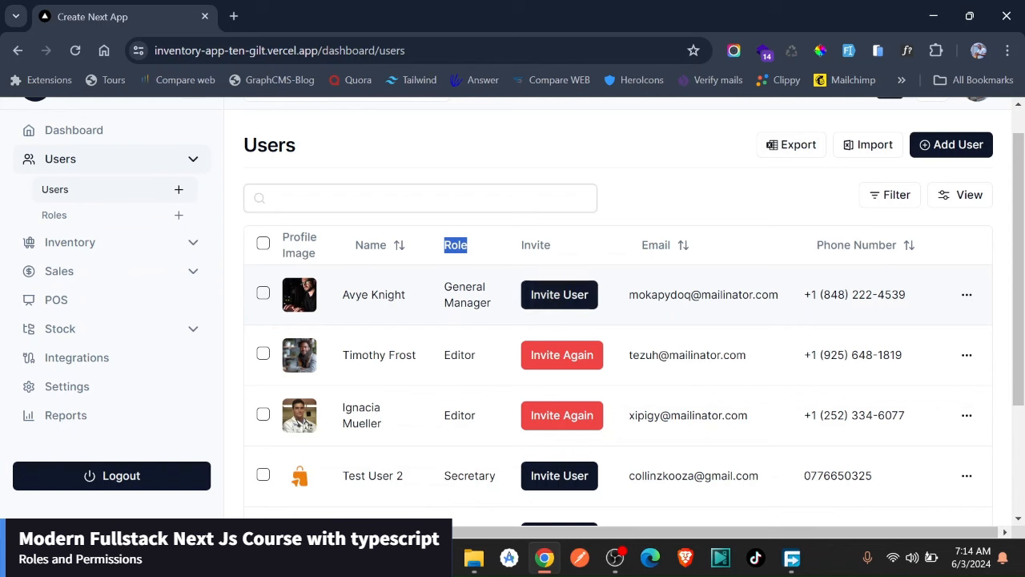
pyautogui.doubleClick(703, 294)
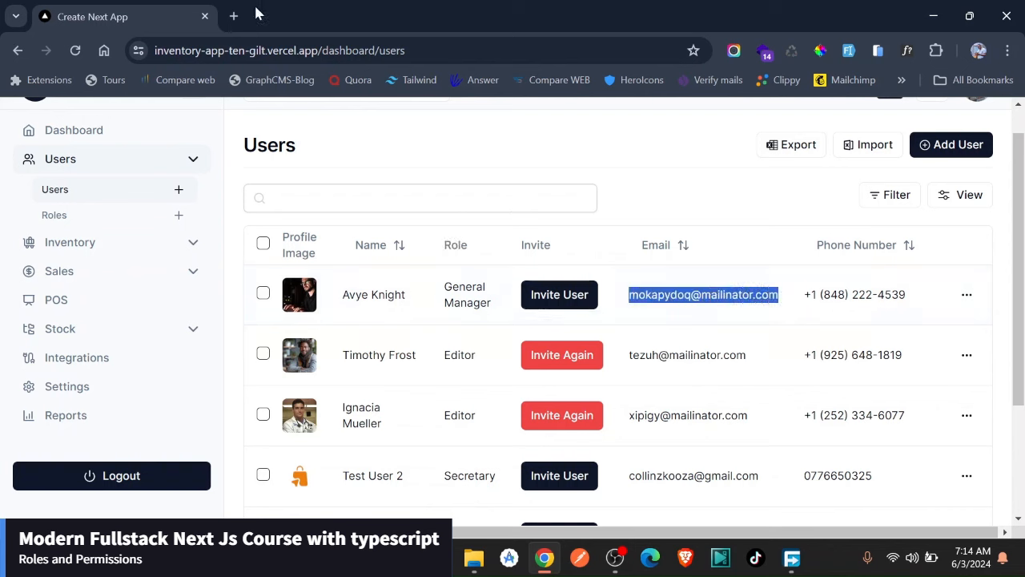
pyautogui.click(233, 16)
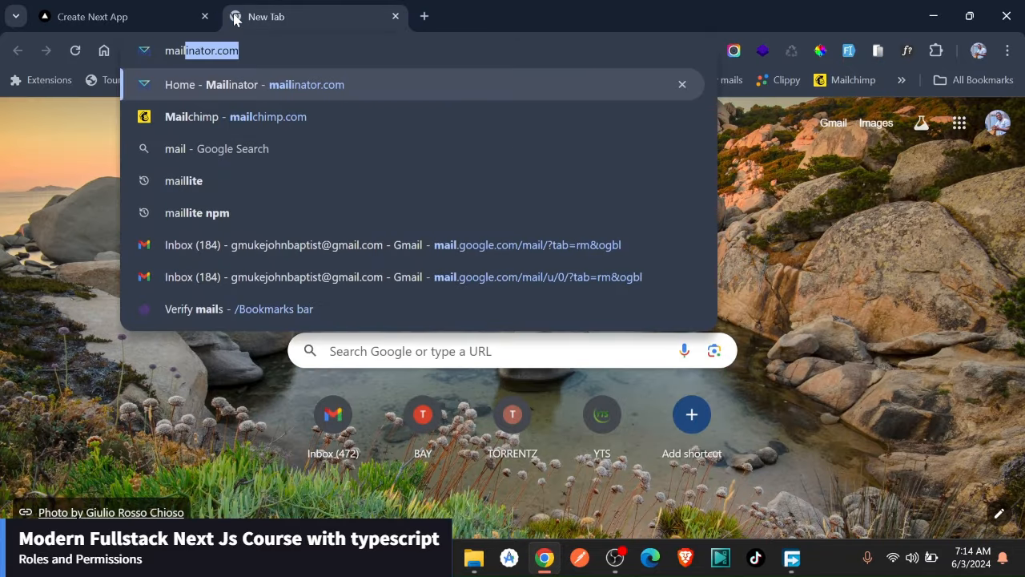
pyautogui.click(255, 84)
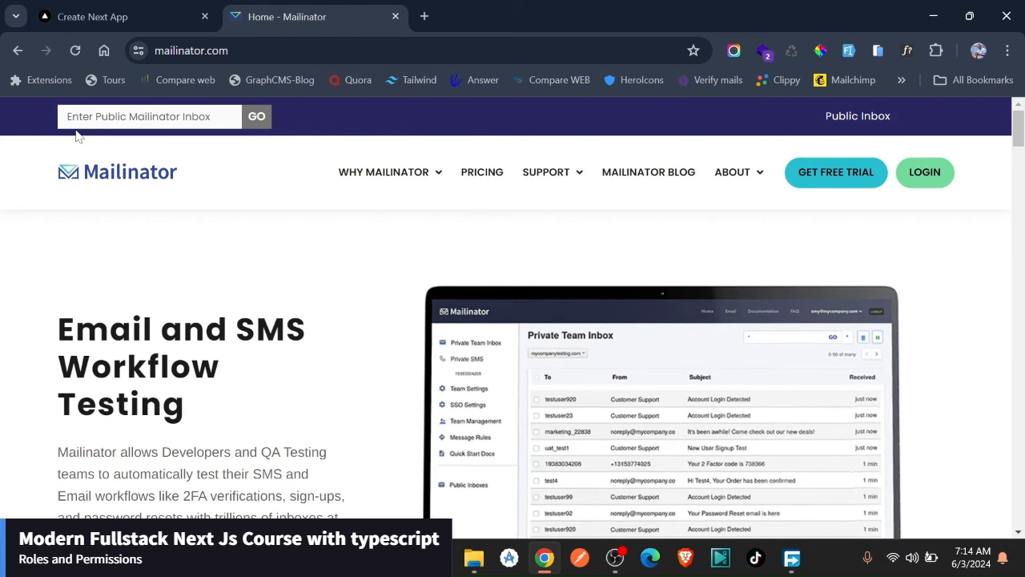
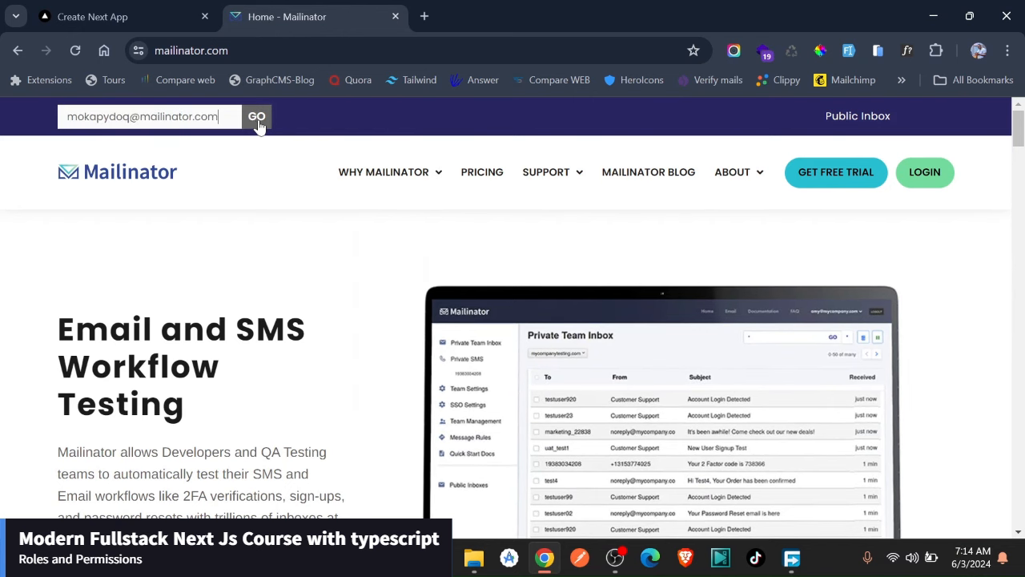
pyautogui.click(255, 116)
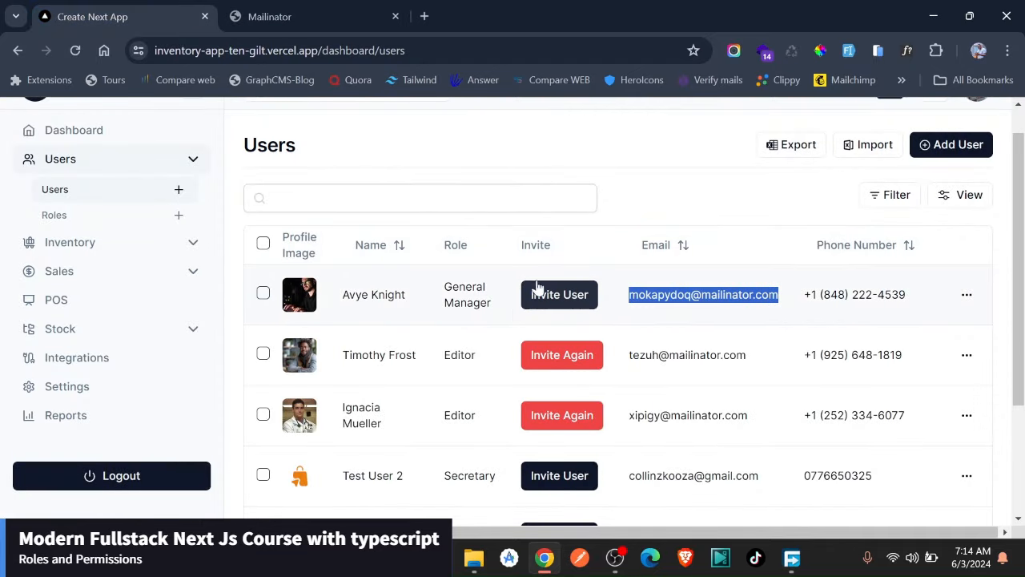
pyautogui.click(559, 294)
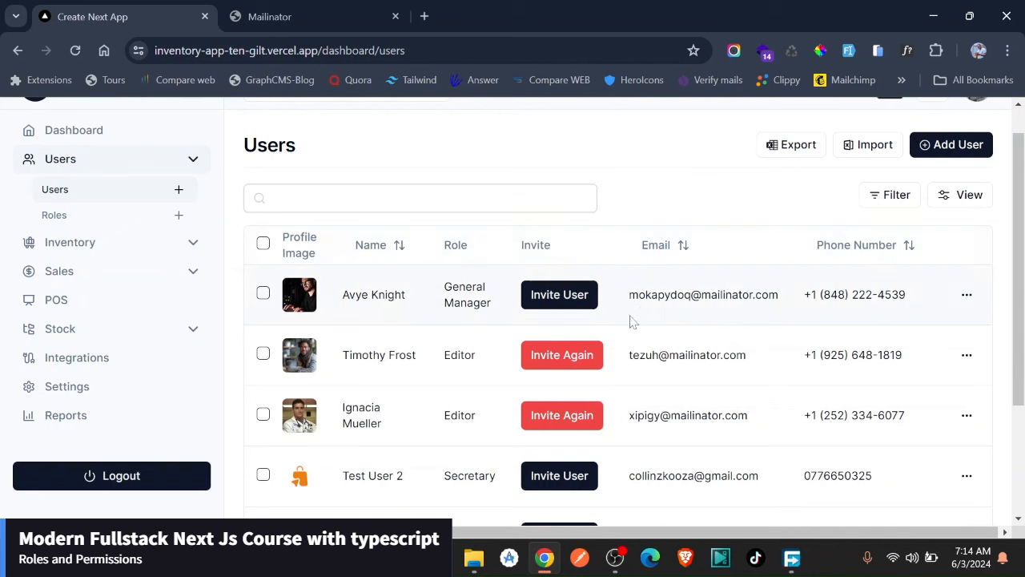
pyautogui.moveTo(601, 280)
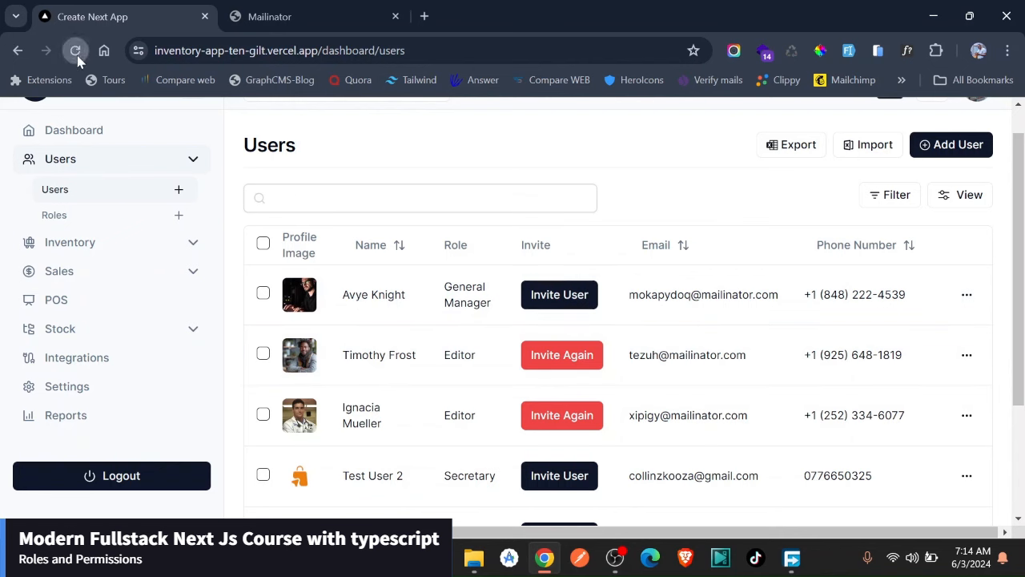
pyautogui.click(75, 50)
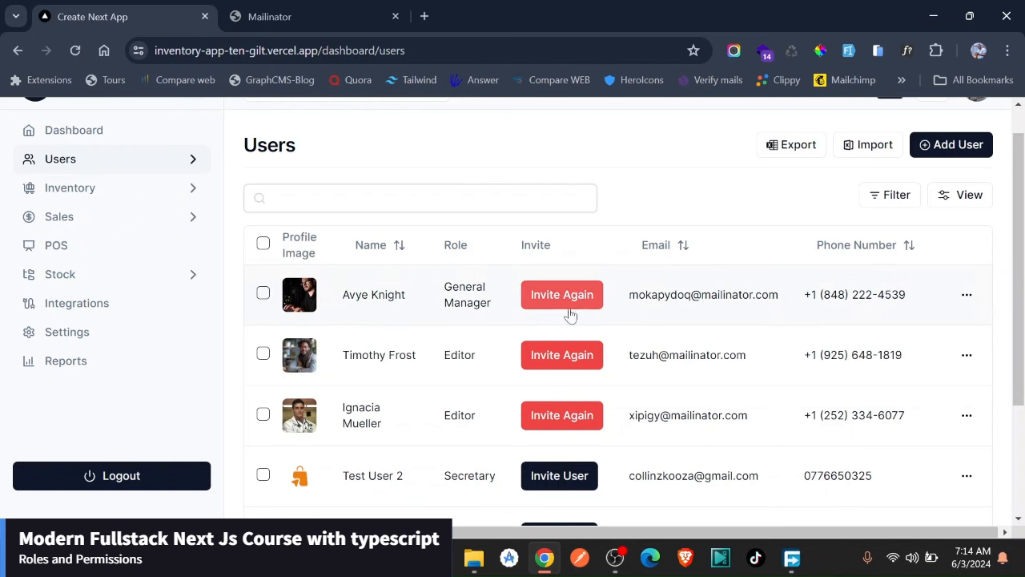
pyautogui.moveTo(595, 325)
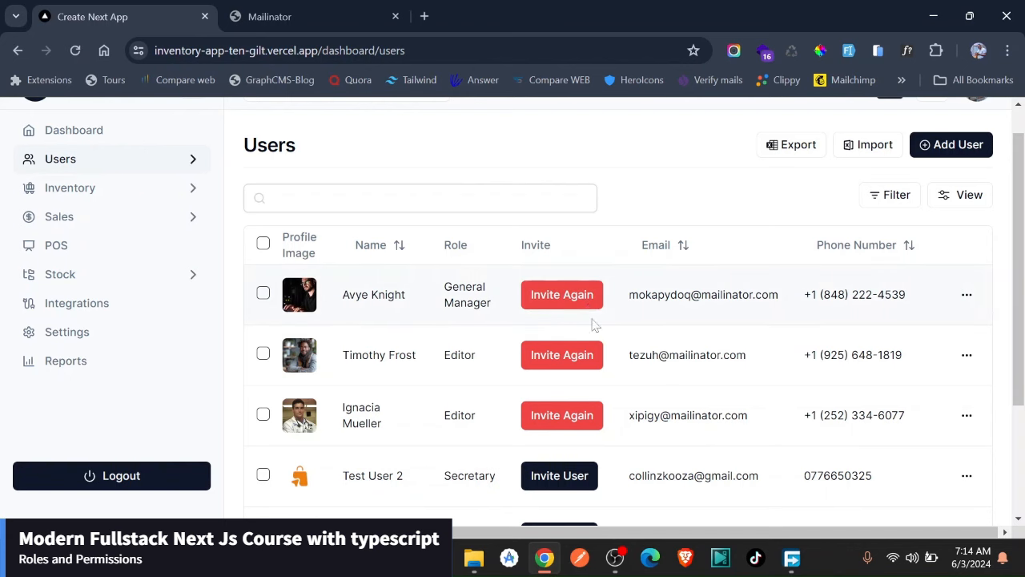
pyautogui.moveTo(562, 355)
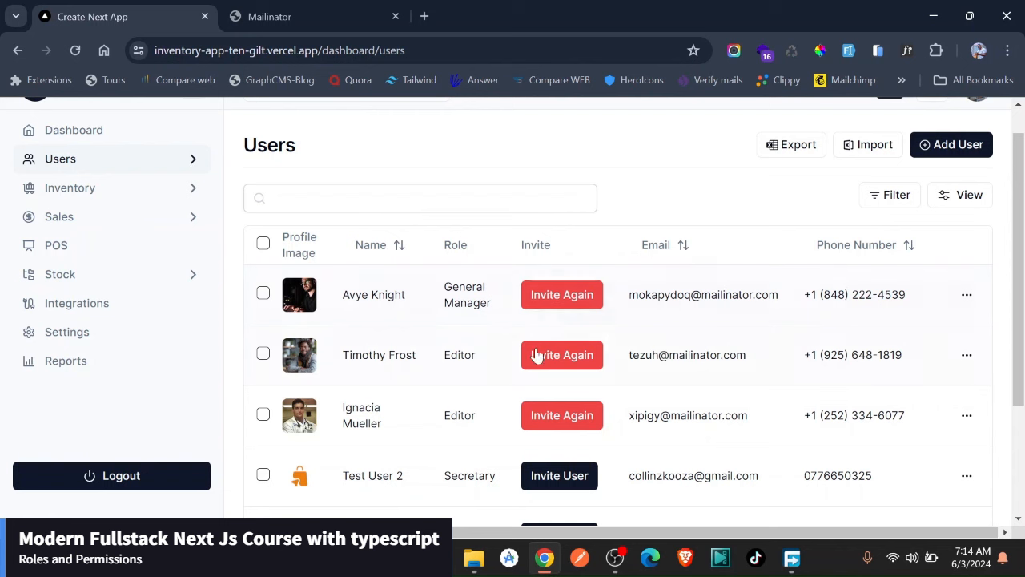
pyautogui.click(312, 16)
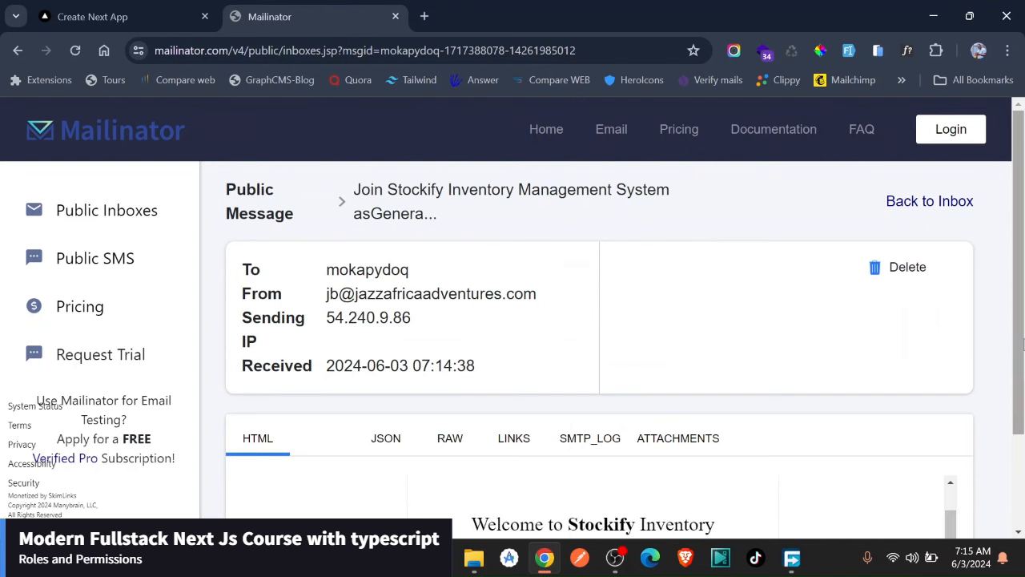
# - Read the invitation email's greeting, sender and General Manager role
pyautogui.scroll(-3)
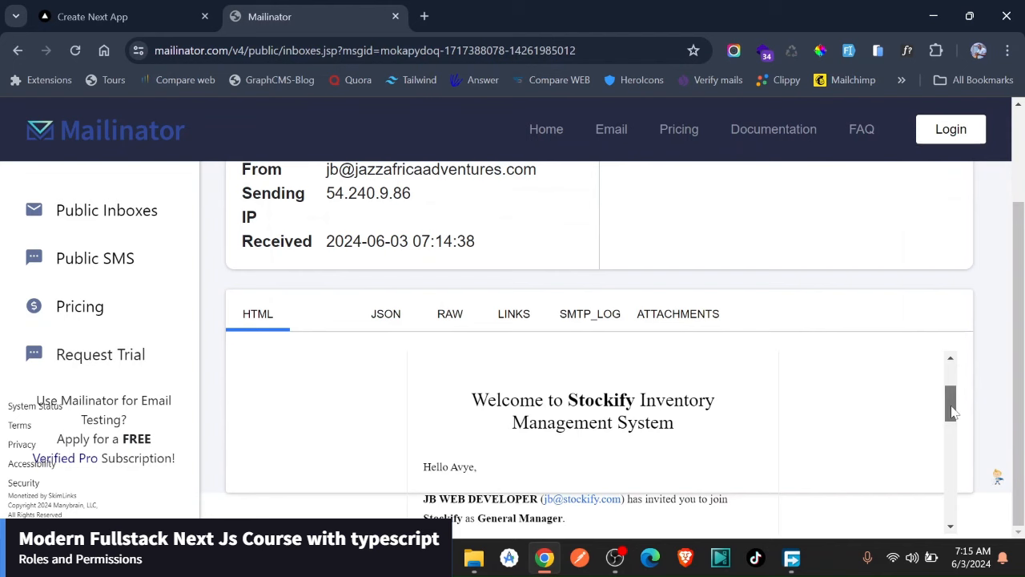
pyautogui.scroll(-3)
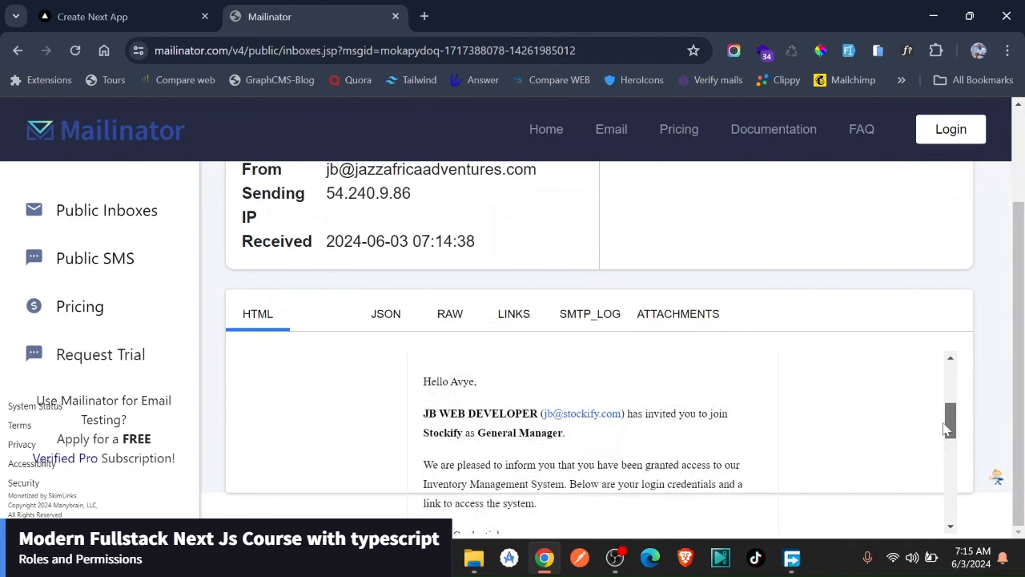
pyautogui.doubleClick(435, 381)
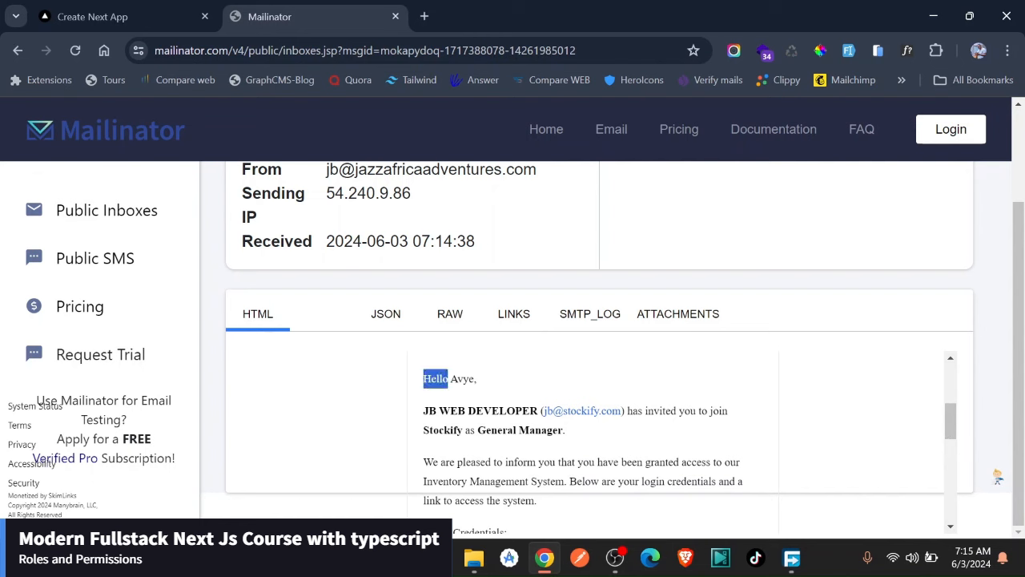
pyautogui.doubleClick(488, 410)
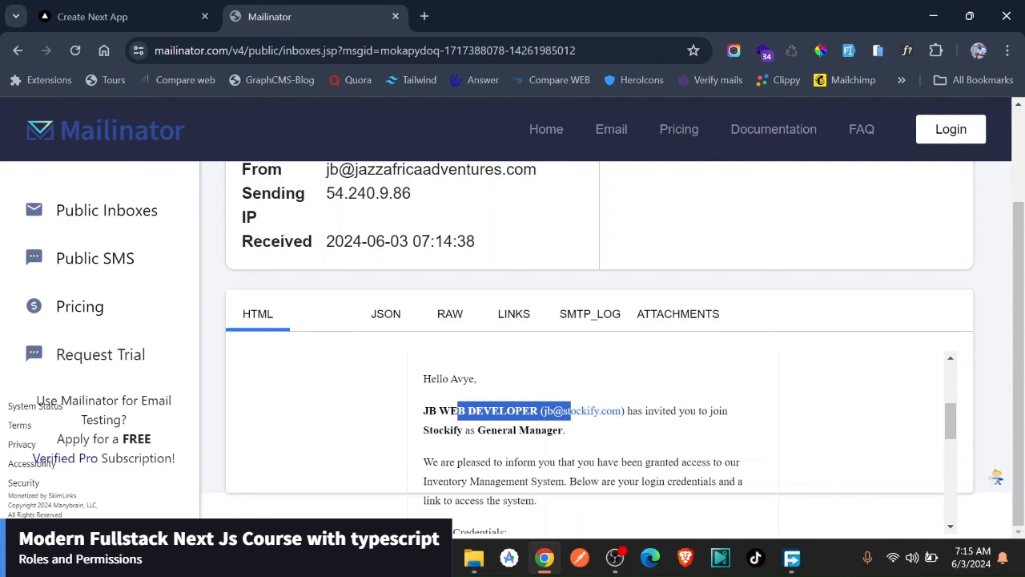
pyautogui.doubleClick(520, 430)
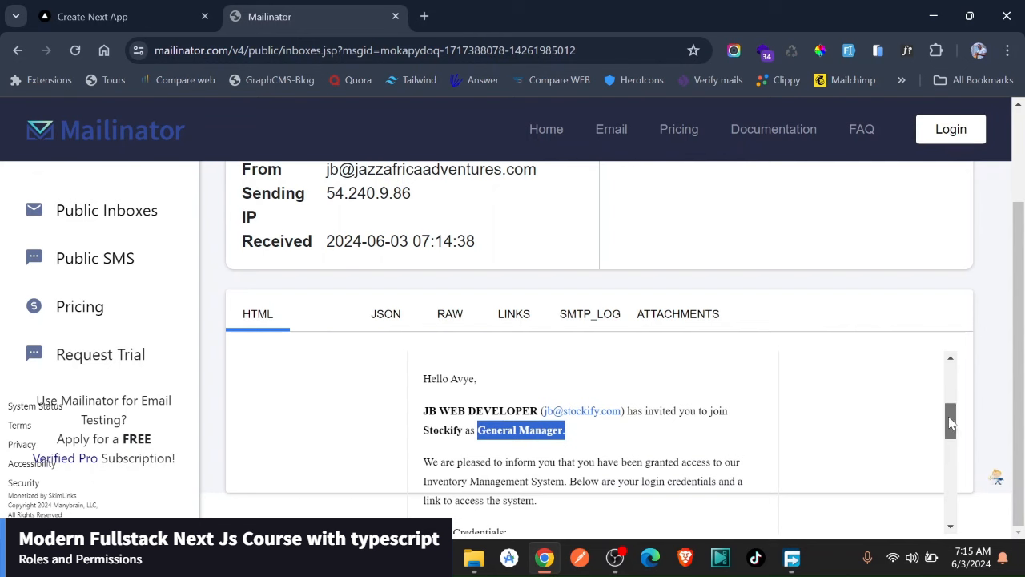
# - Select the invited username in the credentials and bring up the 'Join the team' link menu
pyautogui.scroll(-3)
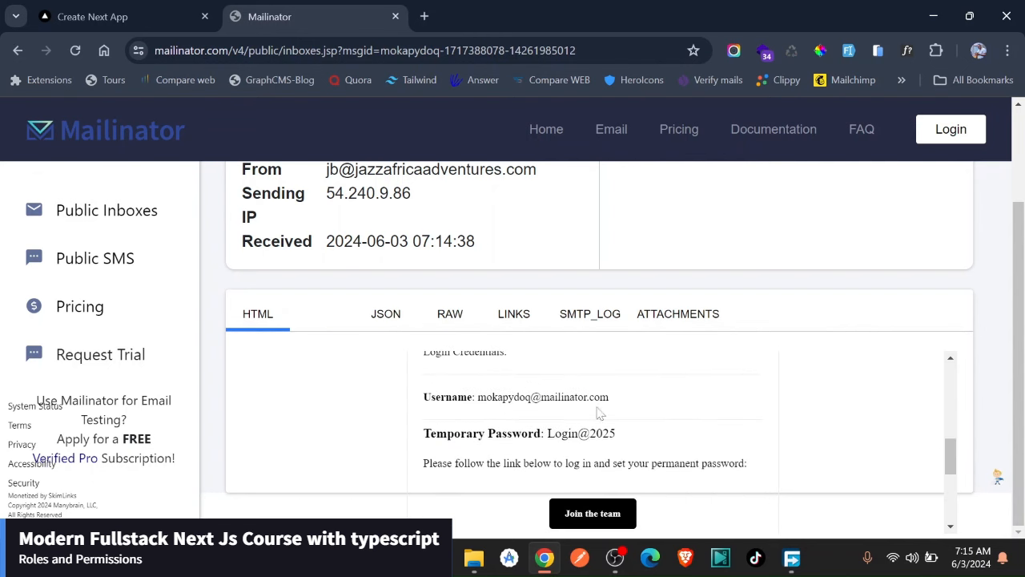
pyautogui.moveTo(592, 514)
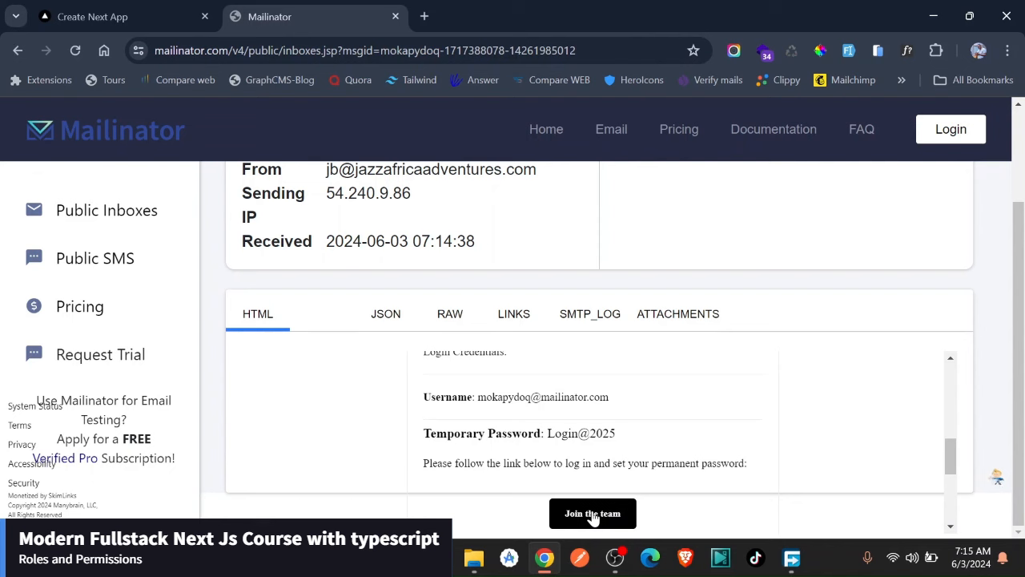
pyautogui.moveTo(559, 420)
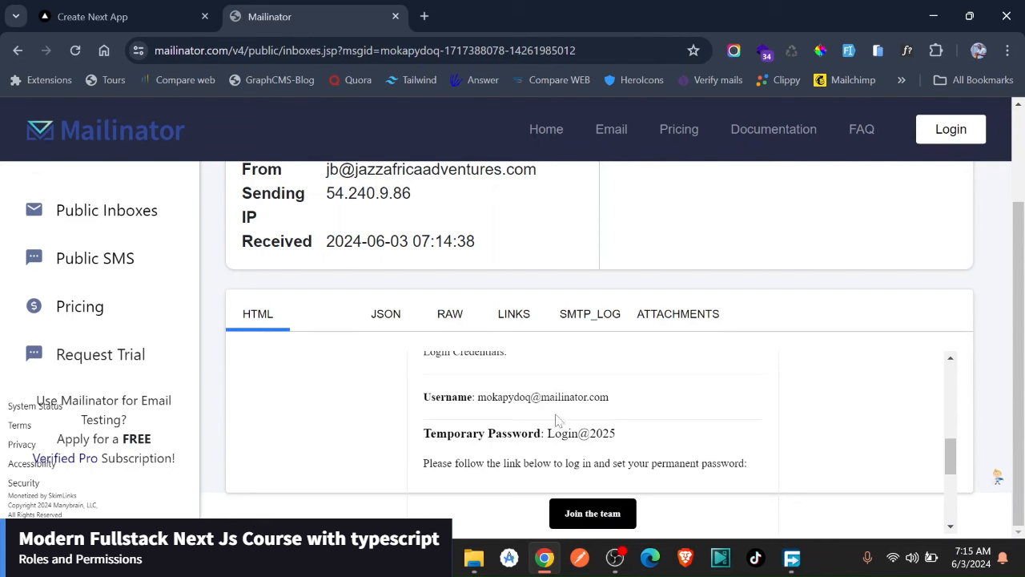
pyautogui.doubleClick(489, 397)
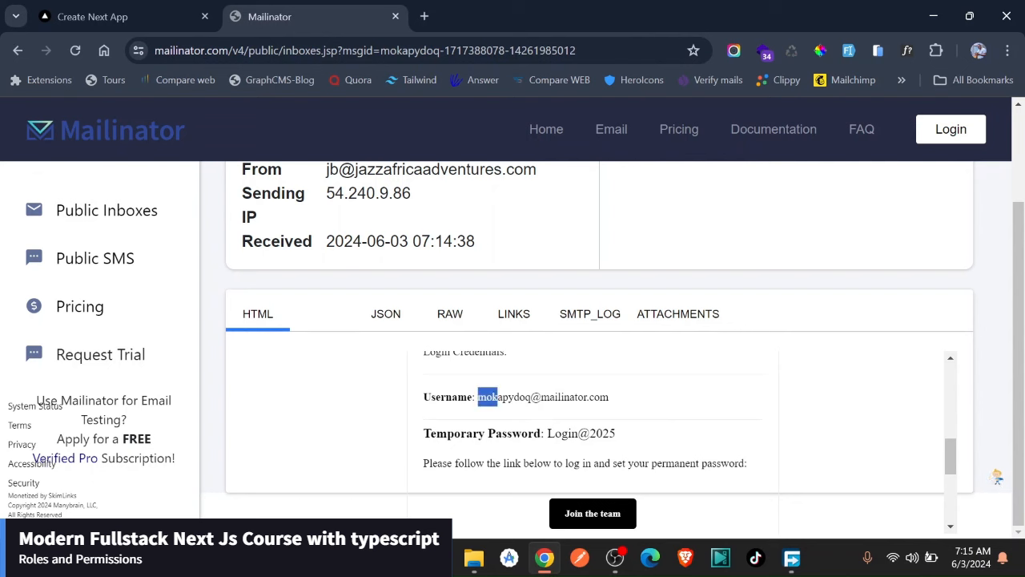
pyautogui.doubleClick(543, 396)
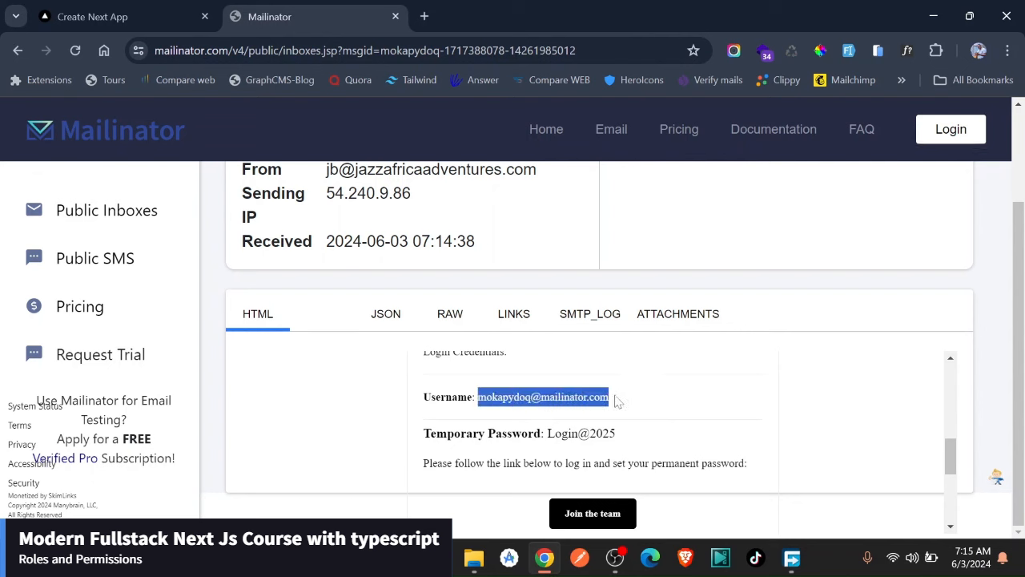
pyautogui.moveTo(592, 513)
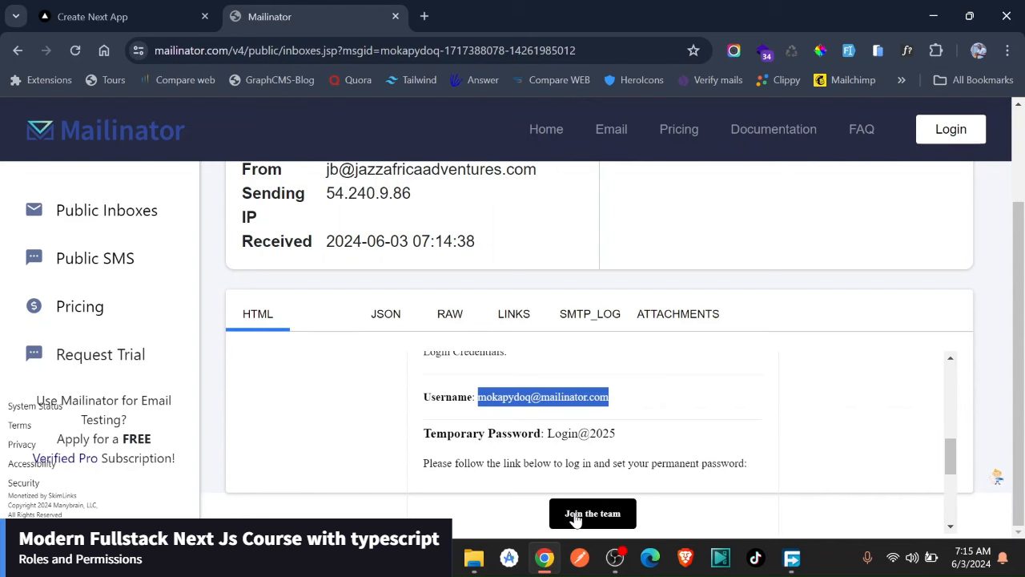
pyautogui.rightClick(592, 513)
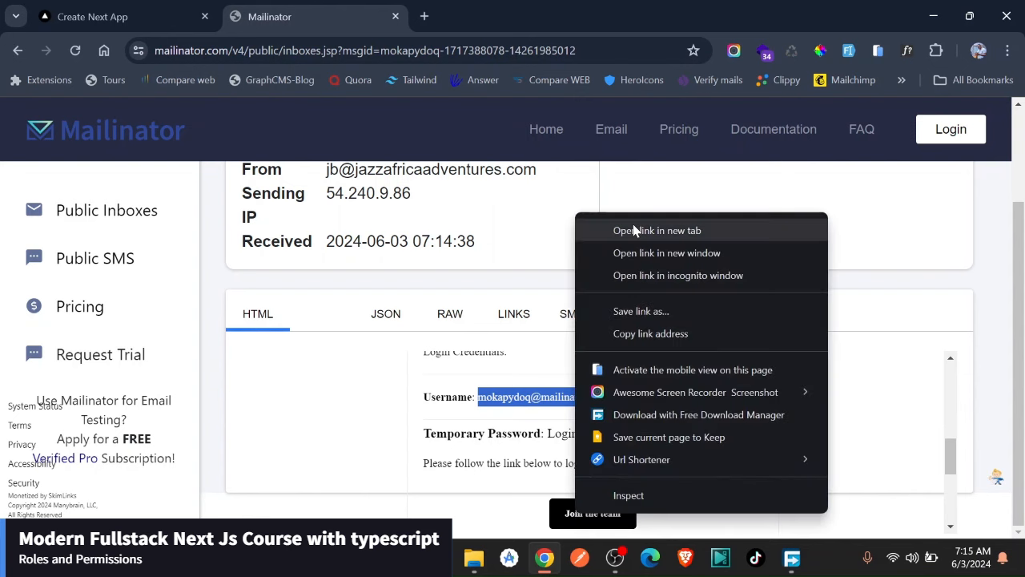
# - Open the join link in a new tab showing Stokify's local login page
pyautogui.click(657, 230)
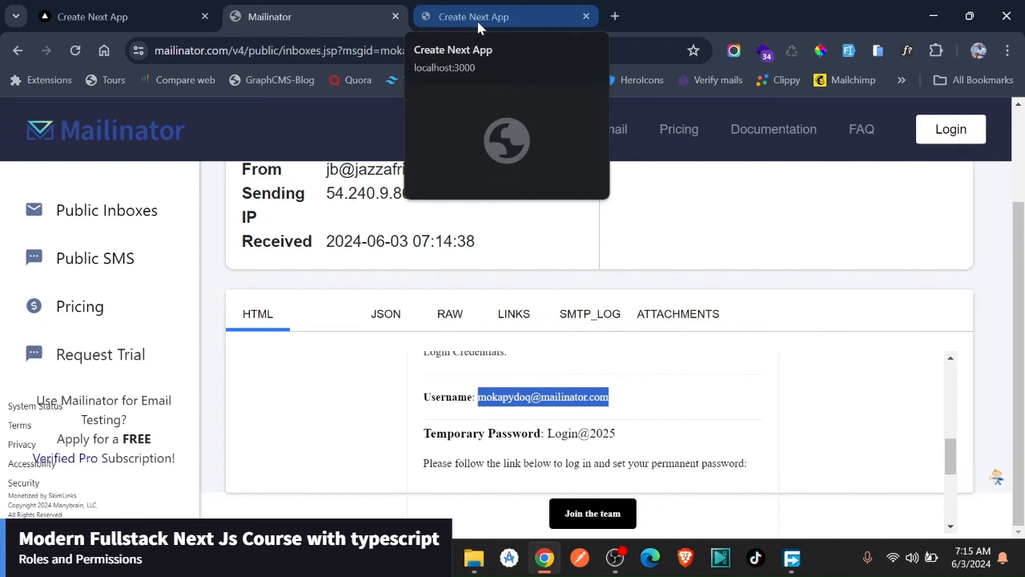
pyautogui.click(504, 16)
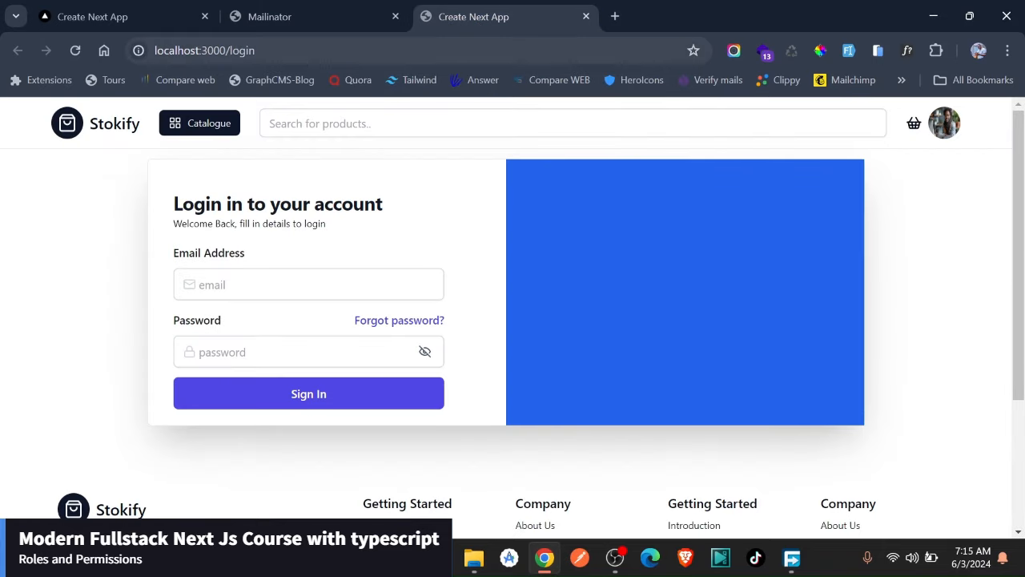
pyautogui.click(204, 50)
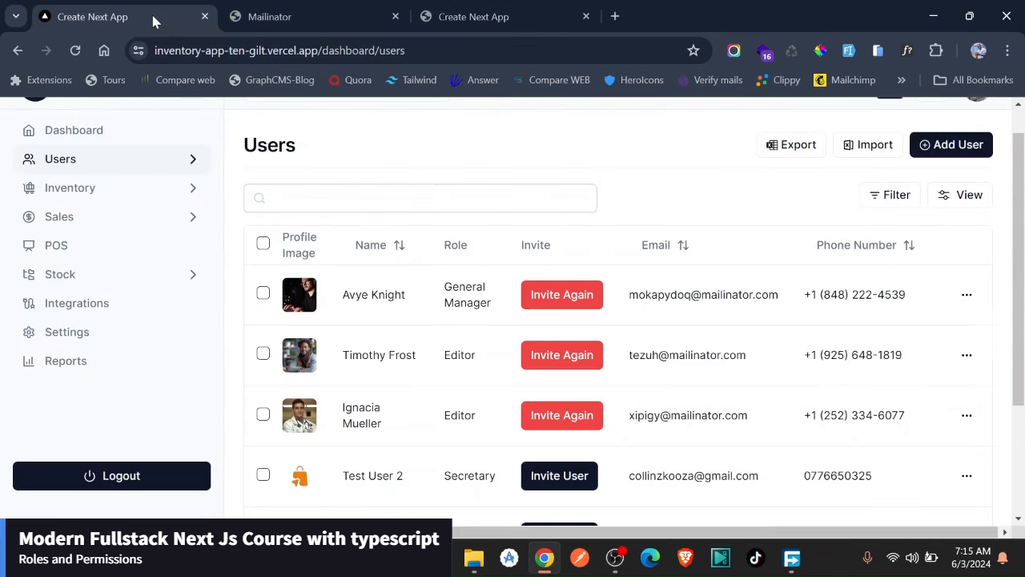
pyautogui.click(474, 16)
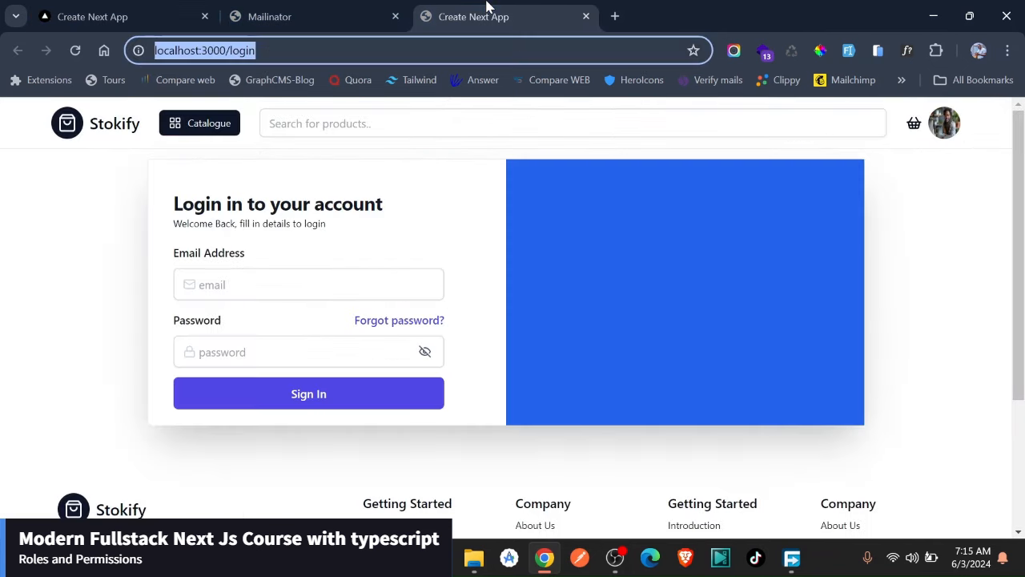
# - Reselect Avye's username in the invitation email and return to the live dashboard tab
pyautogui.click(312, 16)
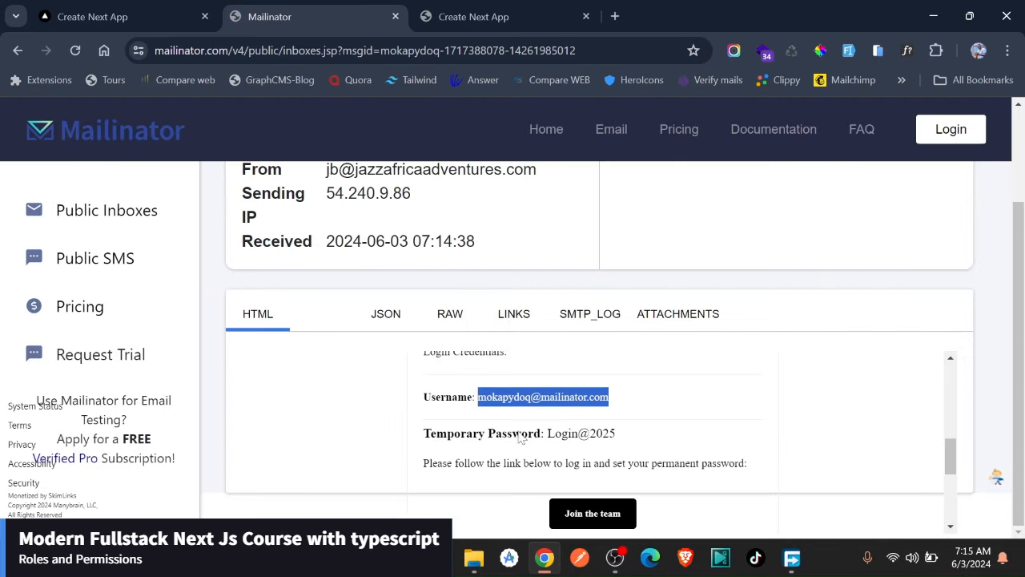
pyautogui.click(521, 437)
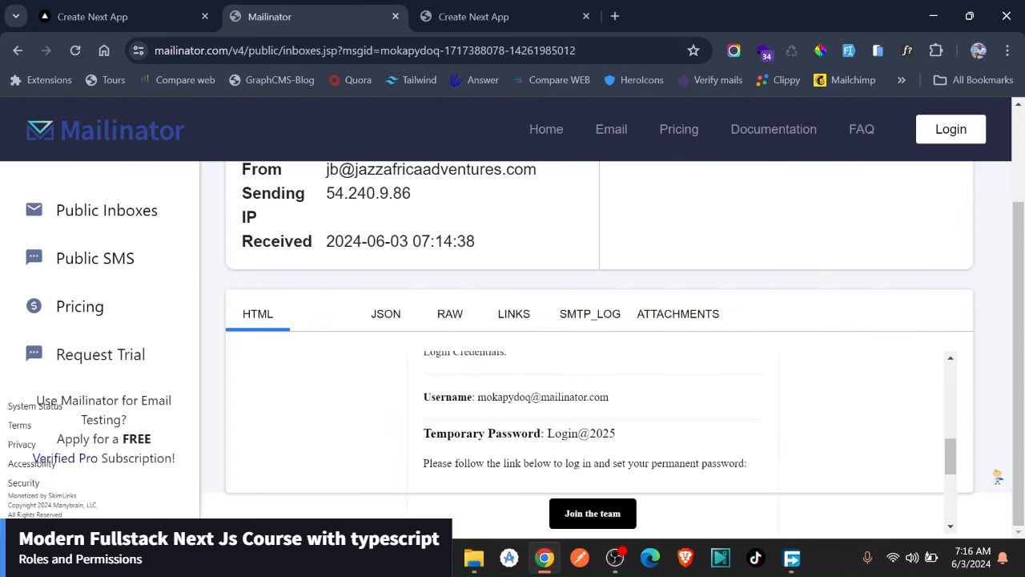
pyautogui.doubleClick(543, 396)
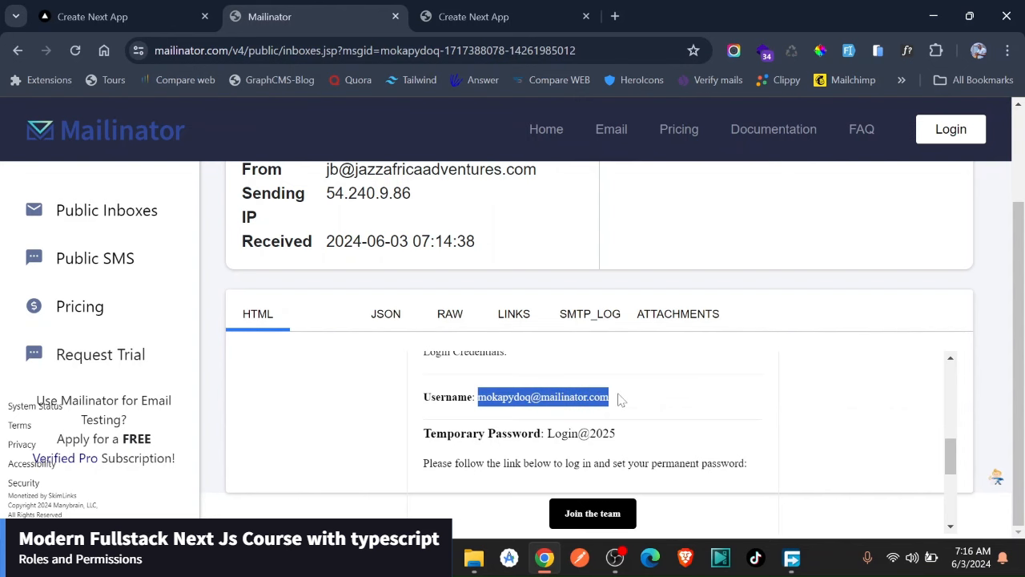
pyautogui.click(113, 16)
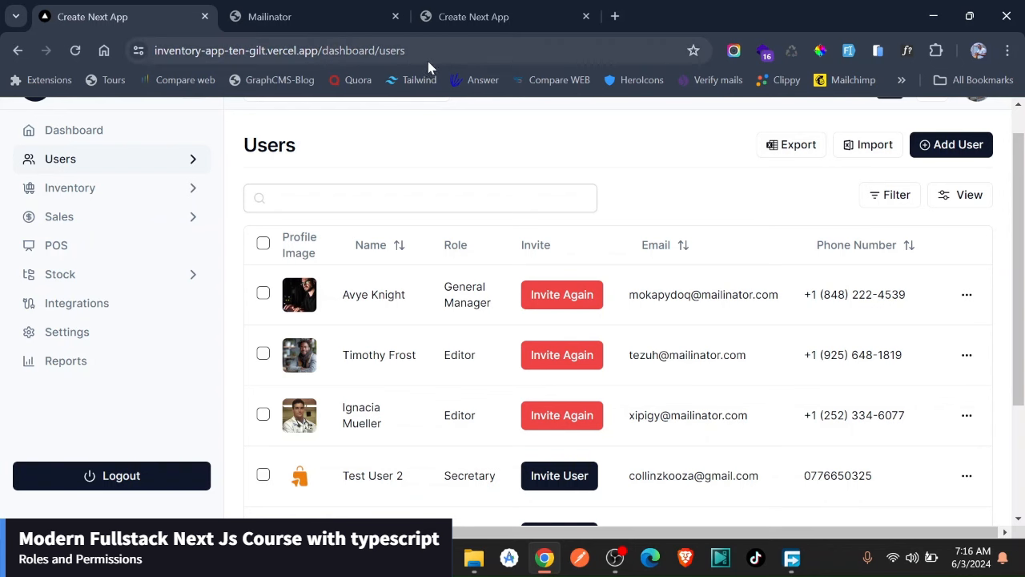
pyautogui.scroll(3)
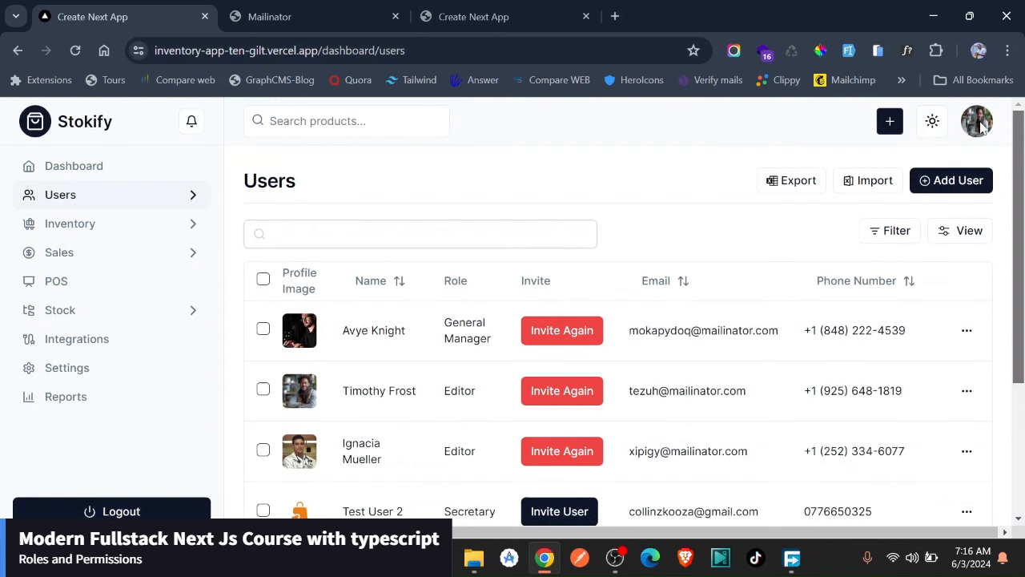
pyautogui.click(977, 121)
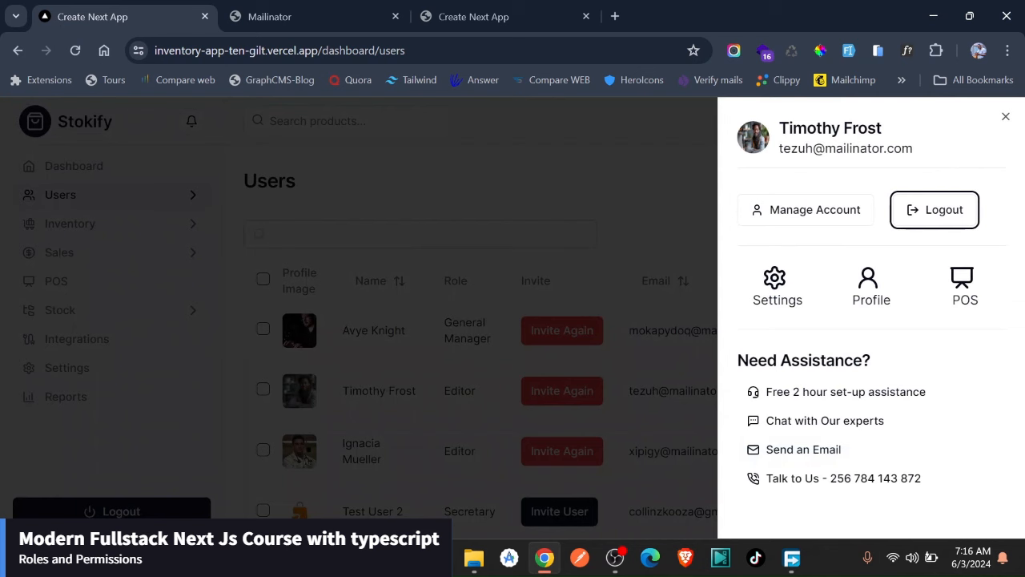
pyautogui.moveTo(963, 237)
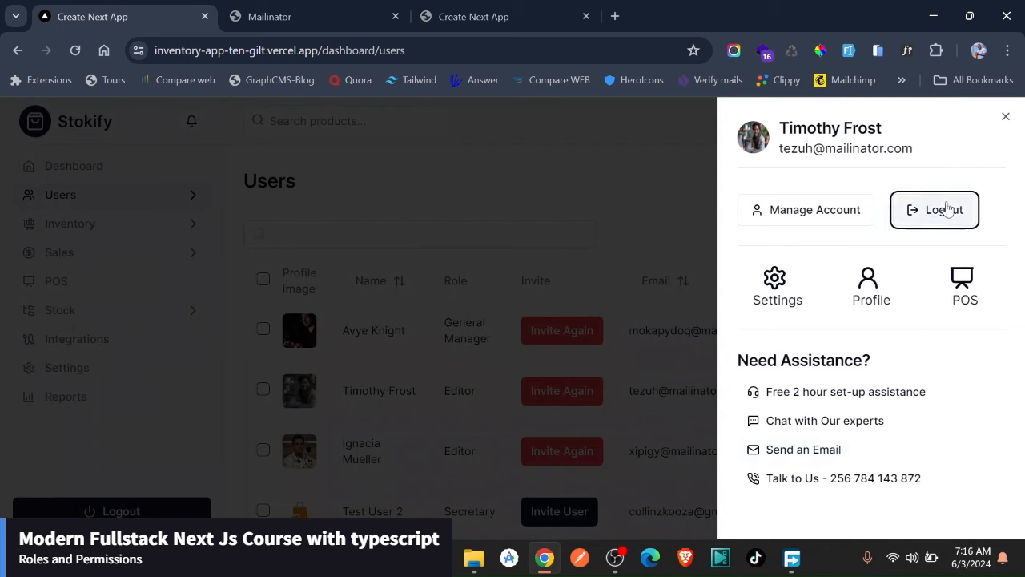
pyautogui.click(934, 209)
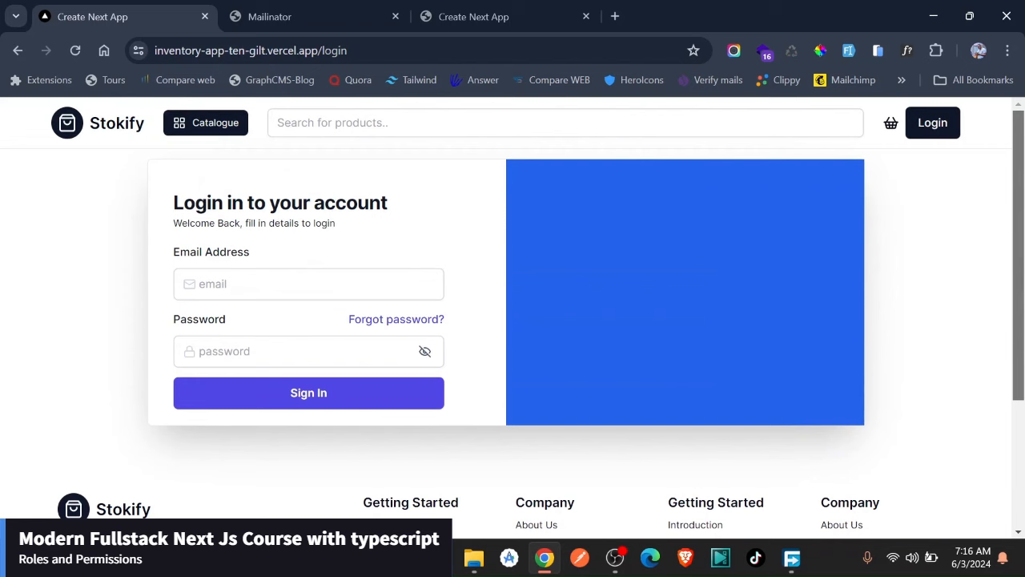
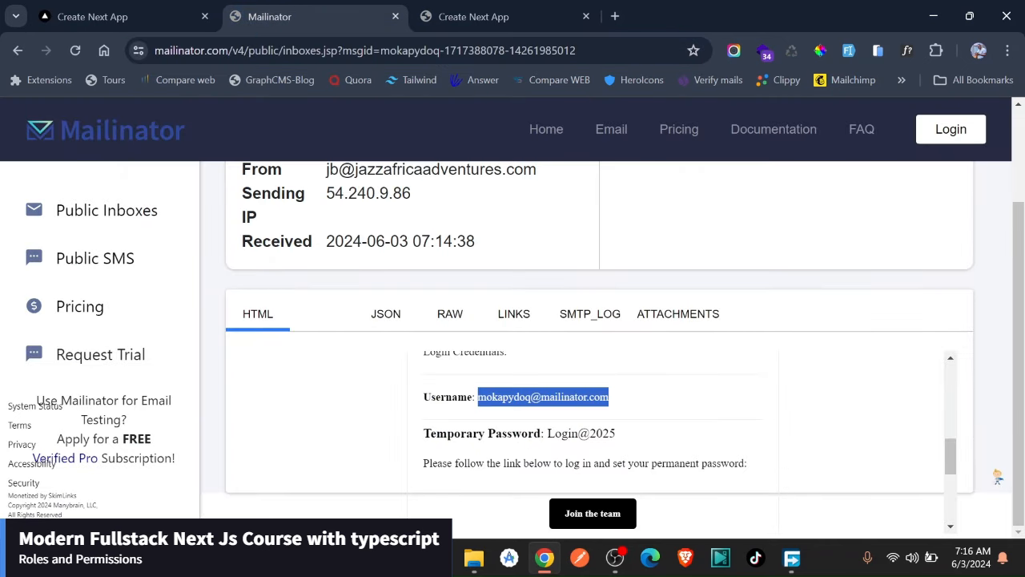
pyautogui.doubleClick(581, 432)
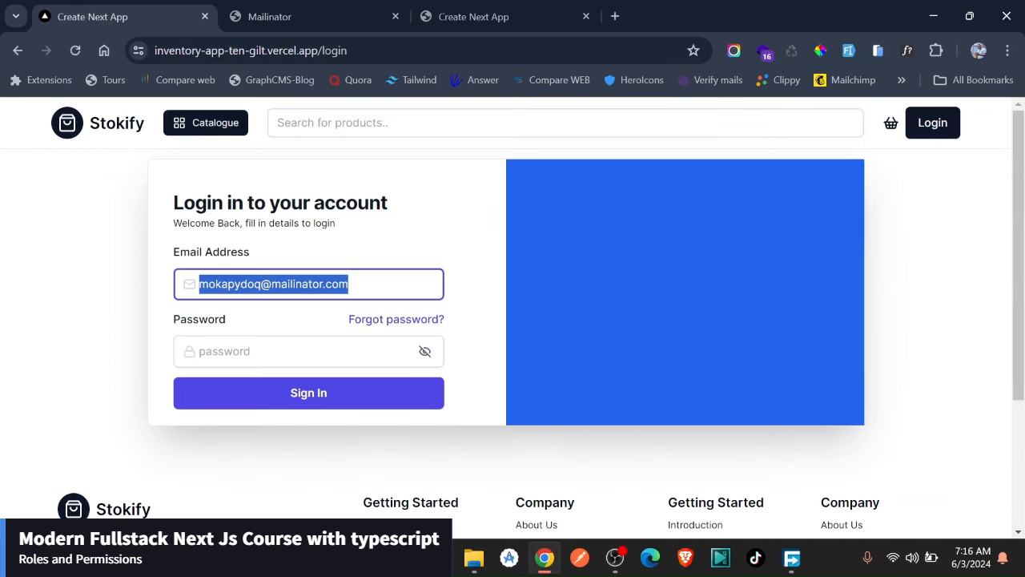
pyautogui.click(309, 393)
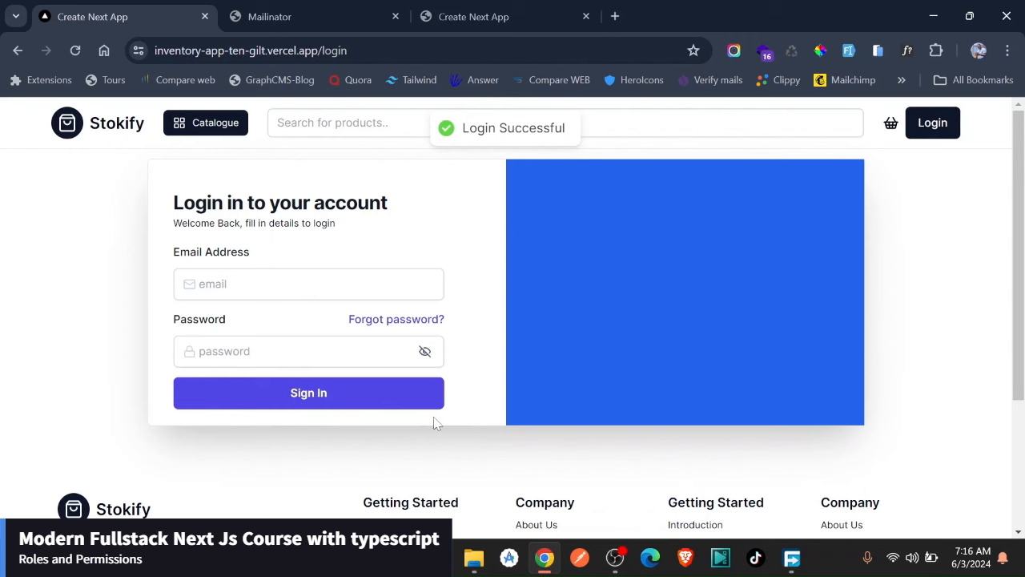
pyautogui.click(308, 393)
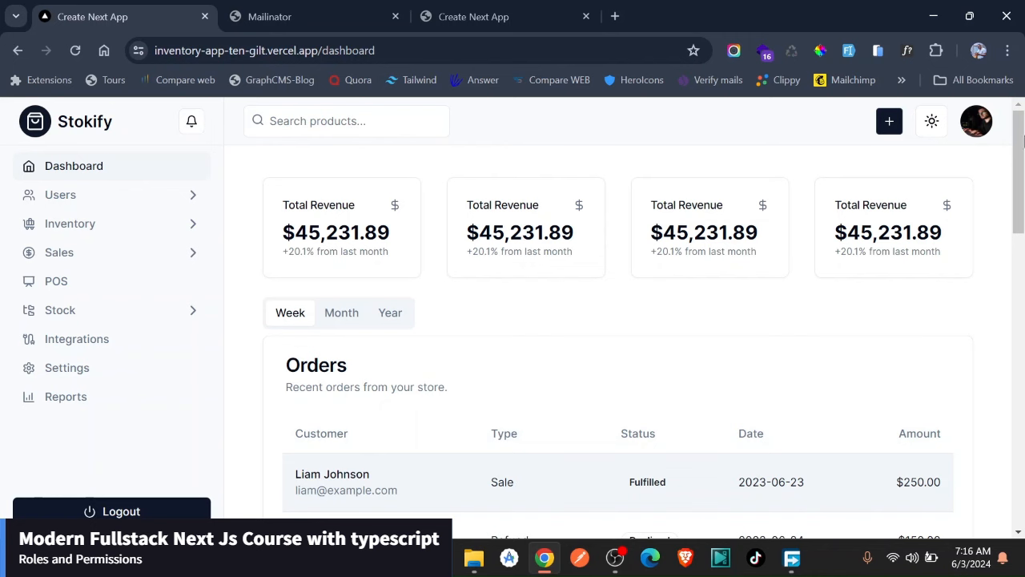
pyautogui.moveTo(976, 131)
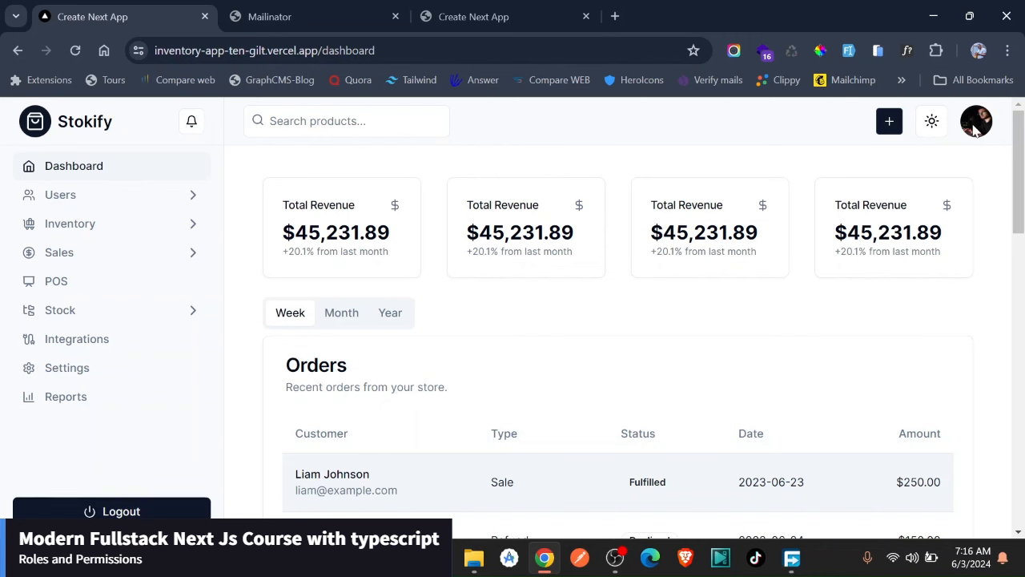
pyautogui.click(976, 121)
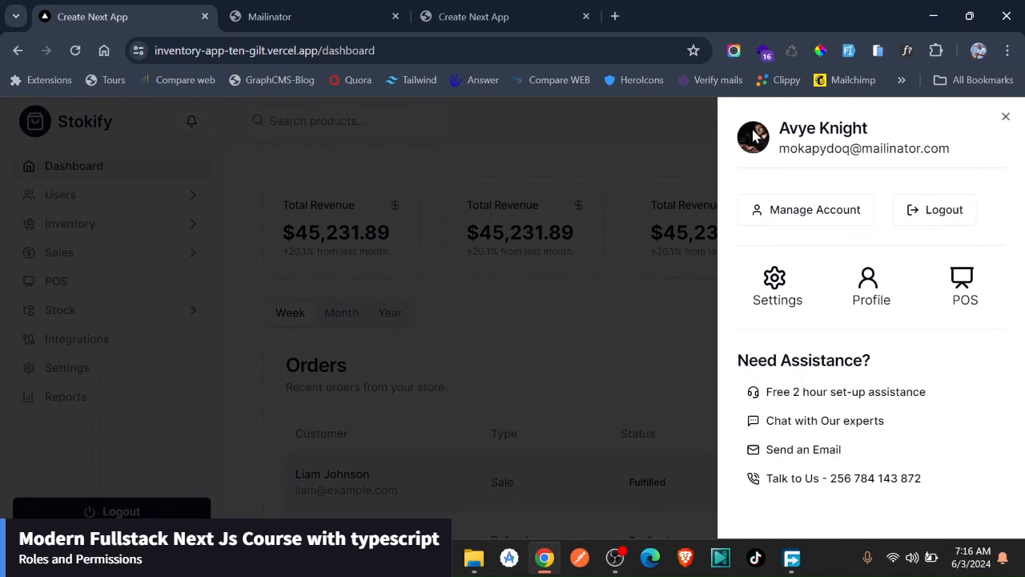
pyautogui.moveTo(936, 214)
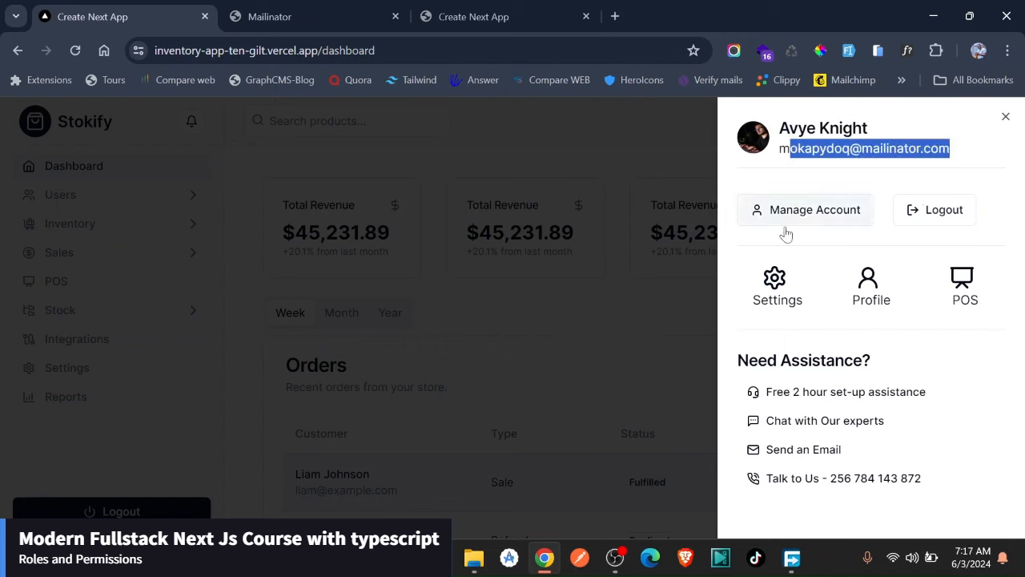
pyautogui.moveTo(968, 405)
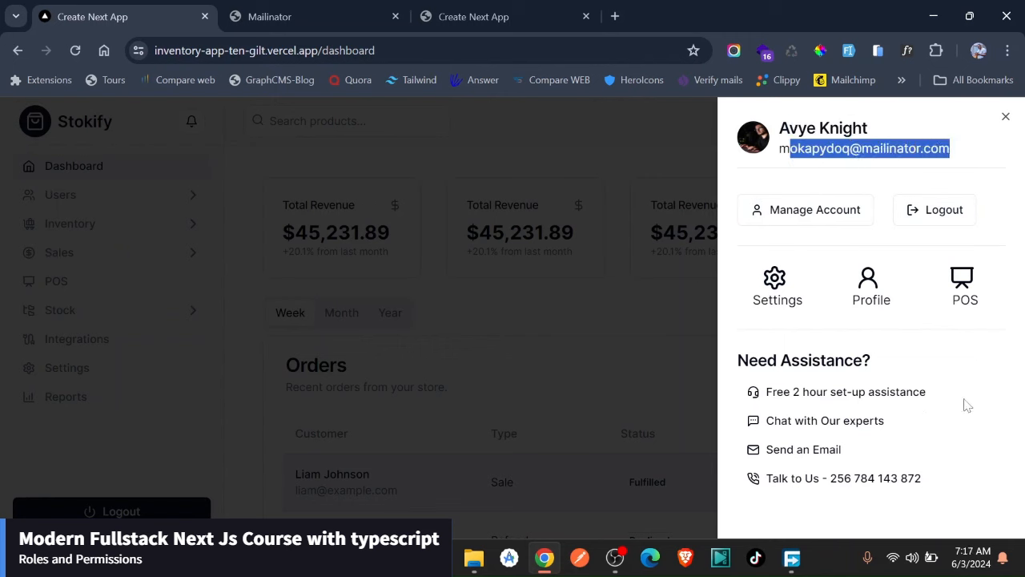
pyautogui.moveTo(810, 392)
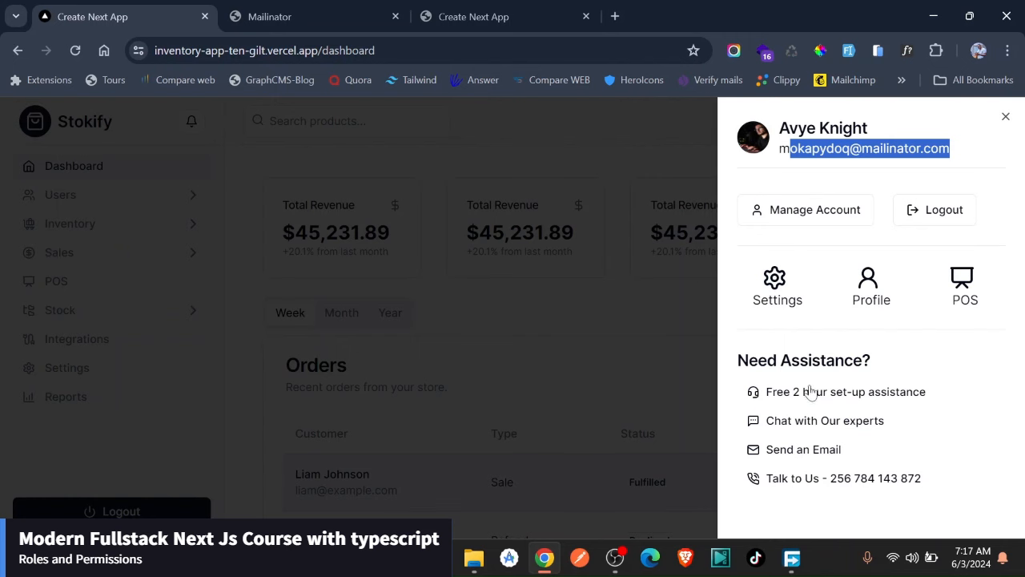
pyautogui.moveTo(485, 247)
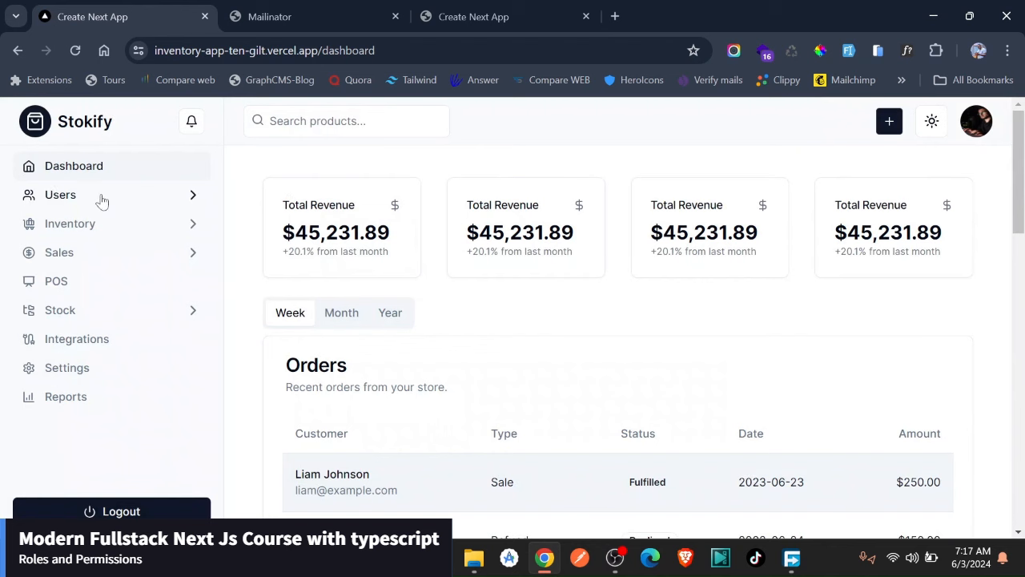
pyautogui.click(61, 195)
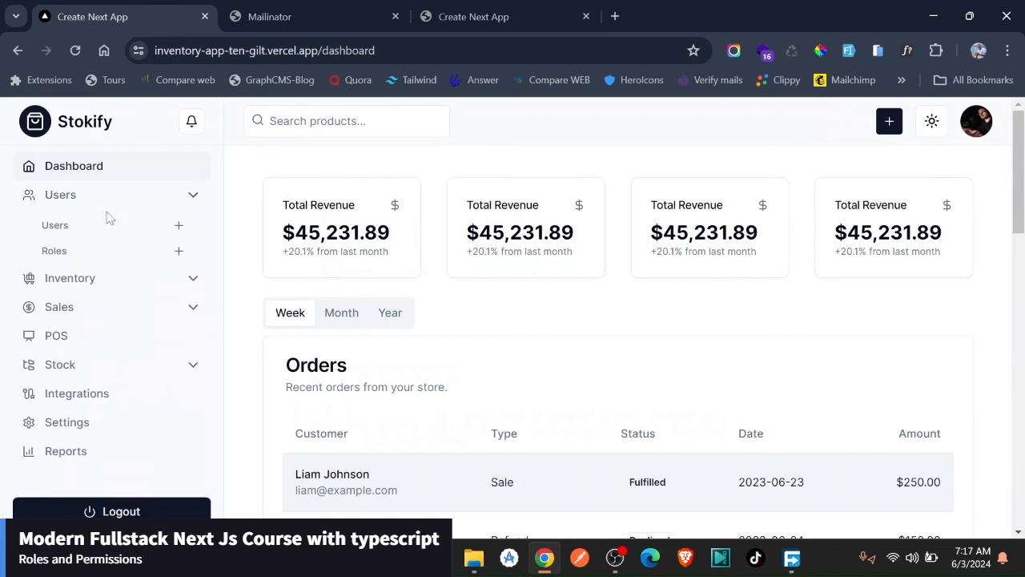
pyautogui.moveTo(112, 230)
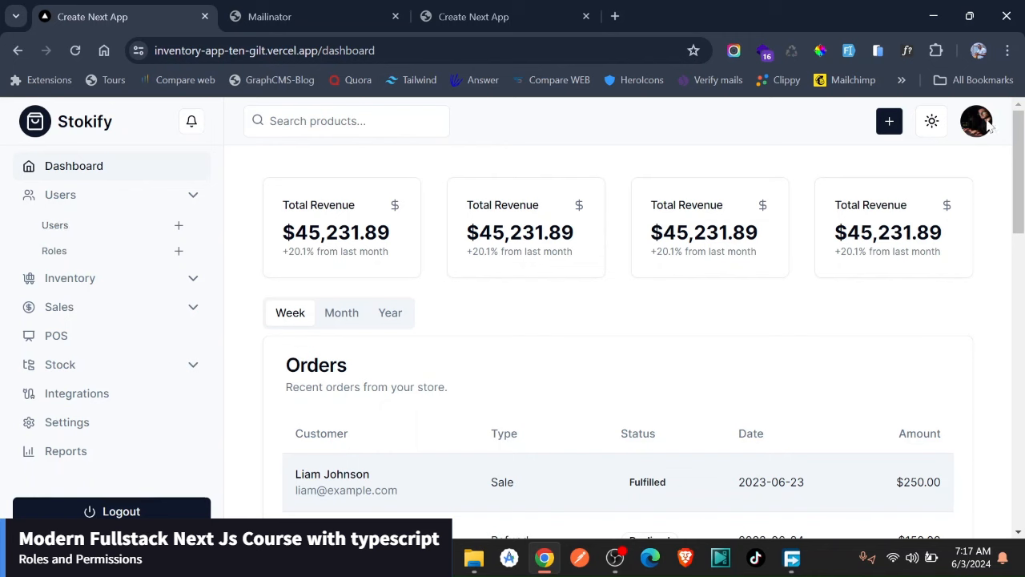
pyautogui.moveTo(982, 144)
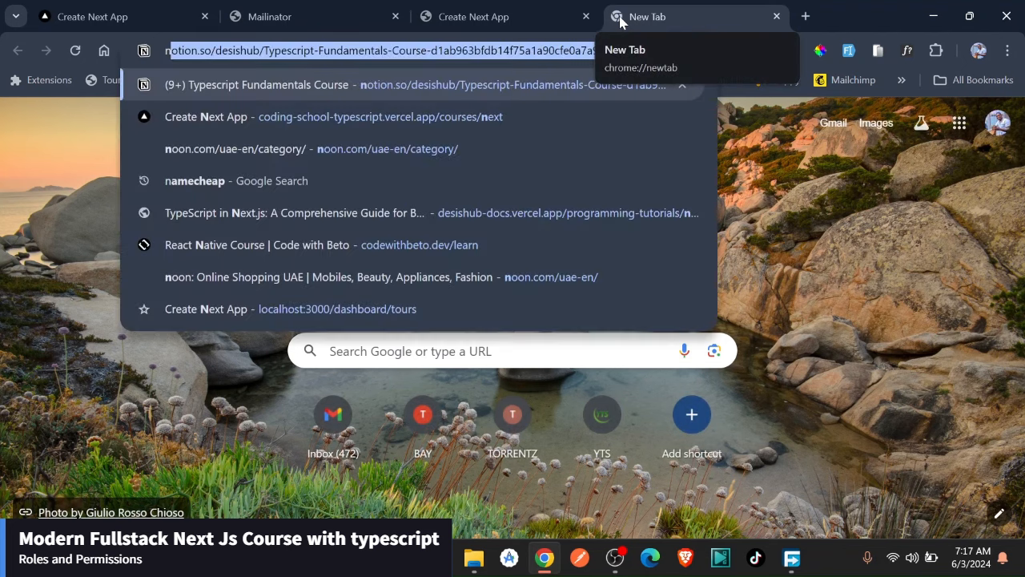
# - Load the Fullstack Next.js course page via the address-bar courses/next suggestion
pyautogui.write('nextra.site/docs')
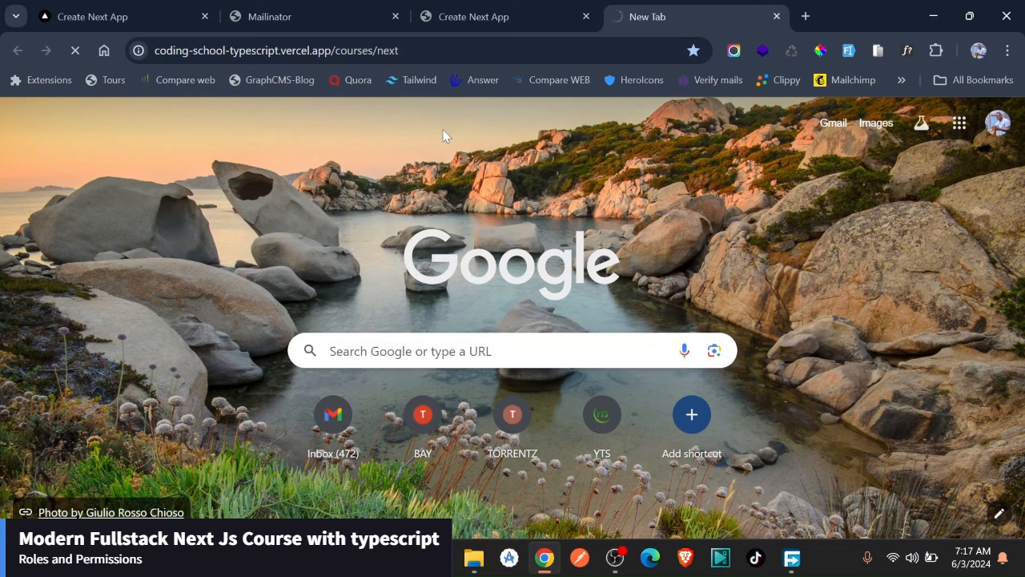
pyautogui.click(275, 49)
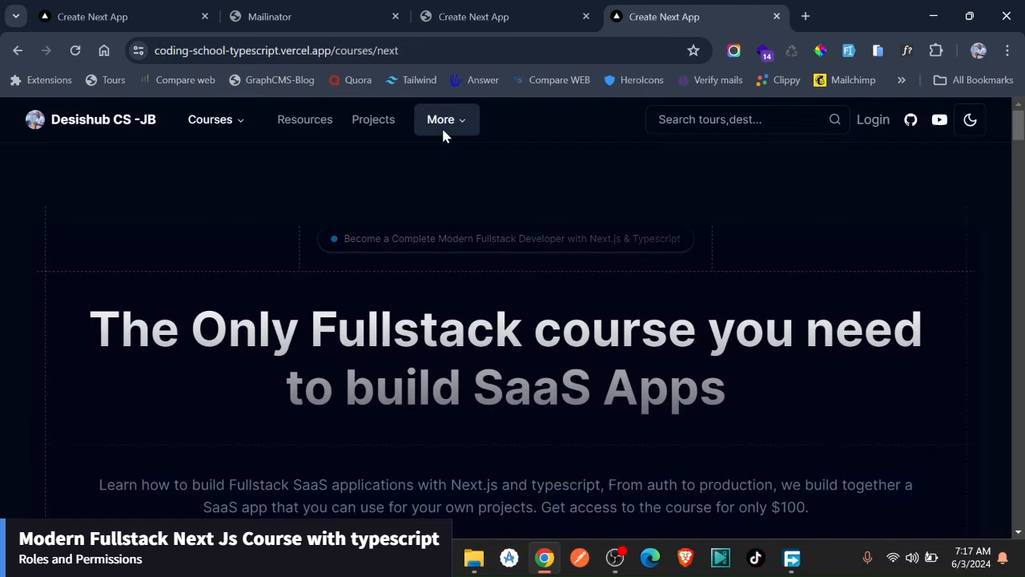